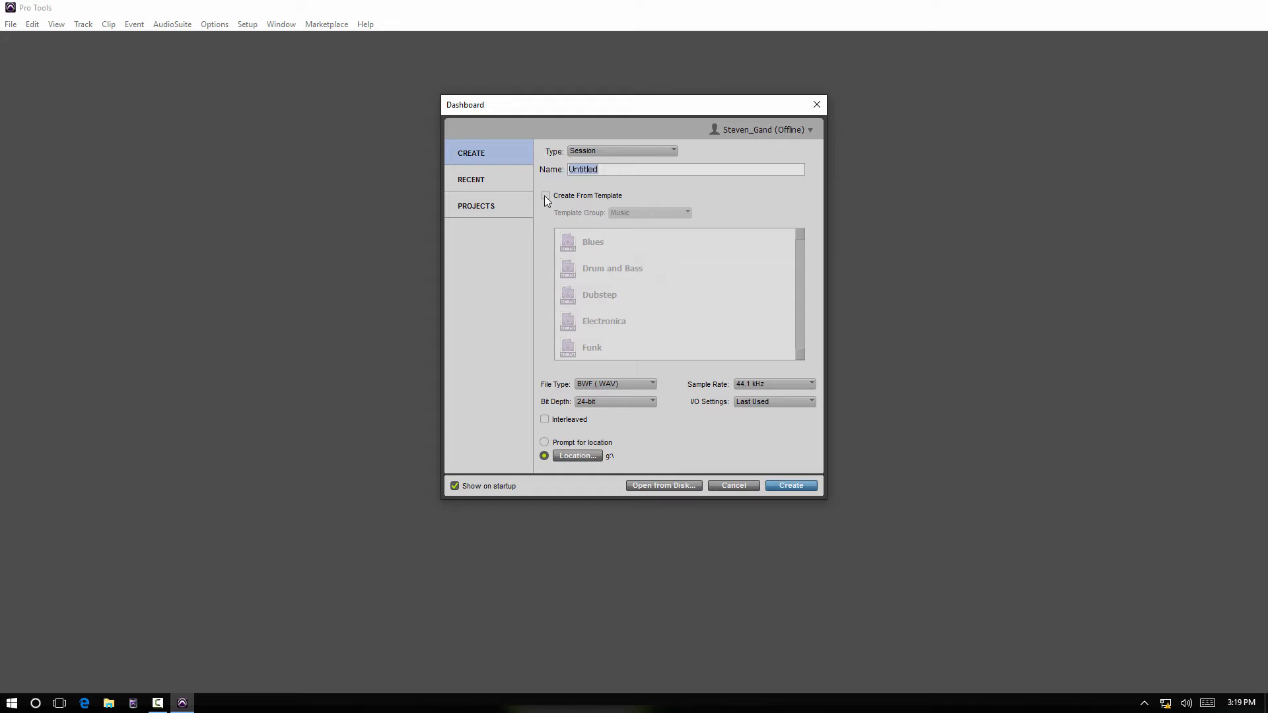
{"action": "mouse_move", "coordinate": [533, 339]}
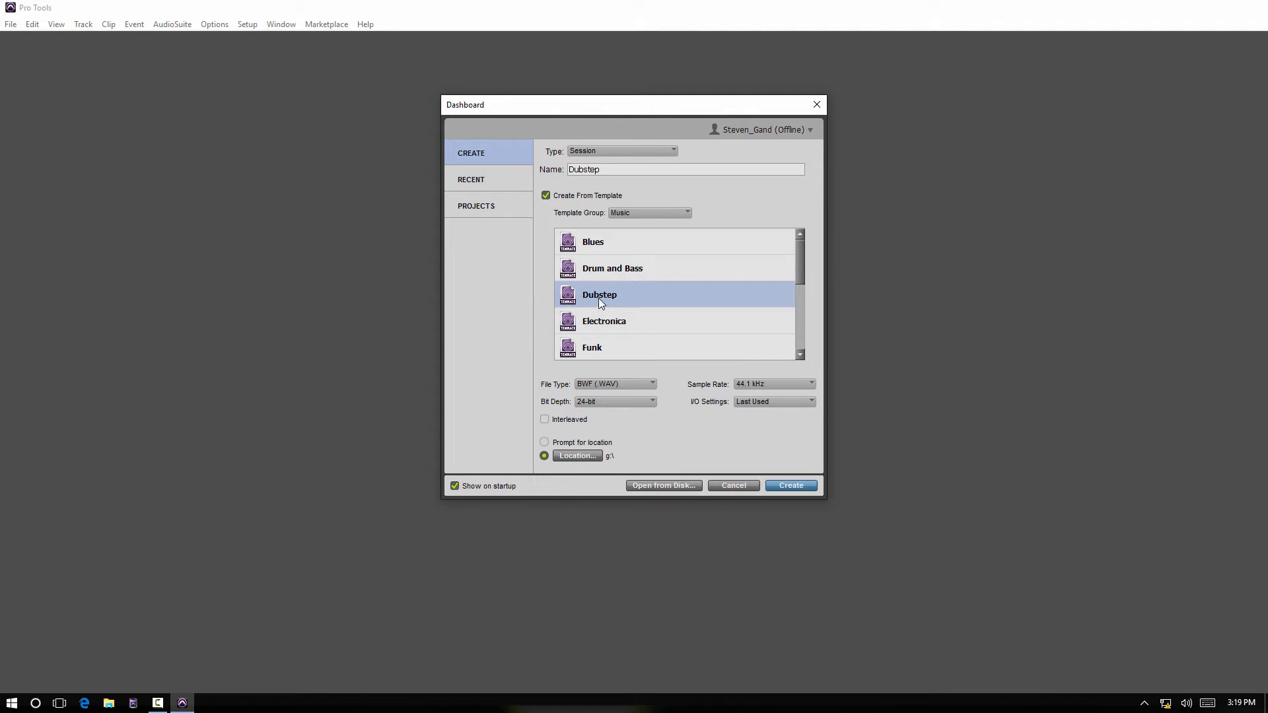
{"action": "mouse_move", "coordinate": [609, 333]}
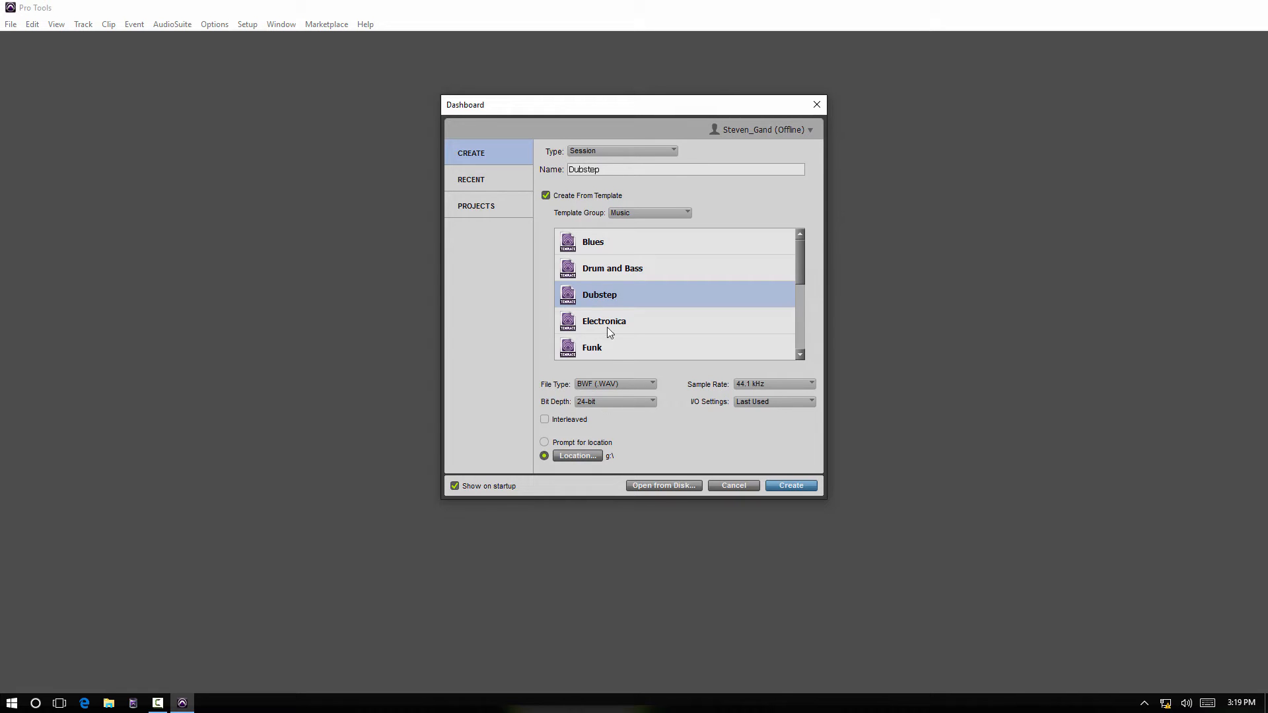
{"action": "mouse_move", "coordinate": [571, 406]}
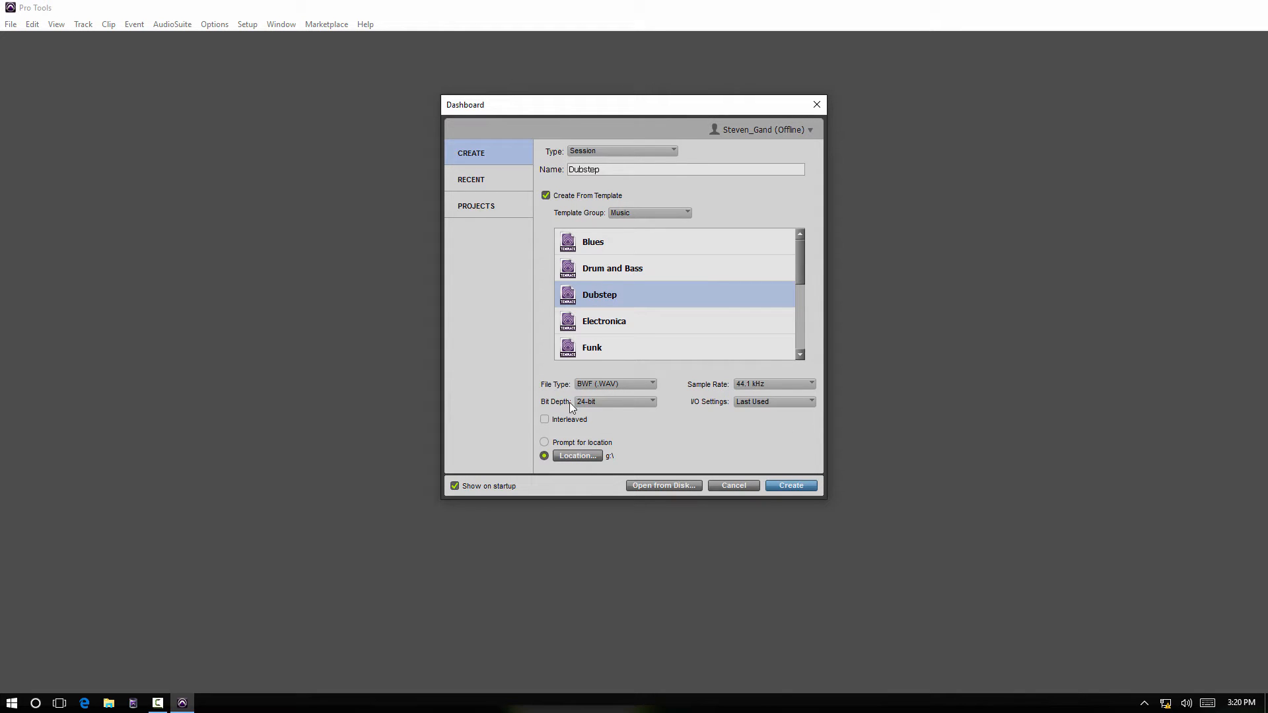
{"action": "mouse_move", "coordinate": [777, 402]}
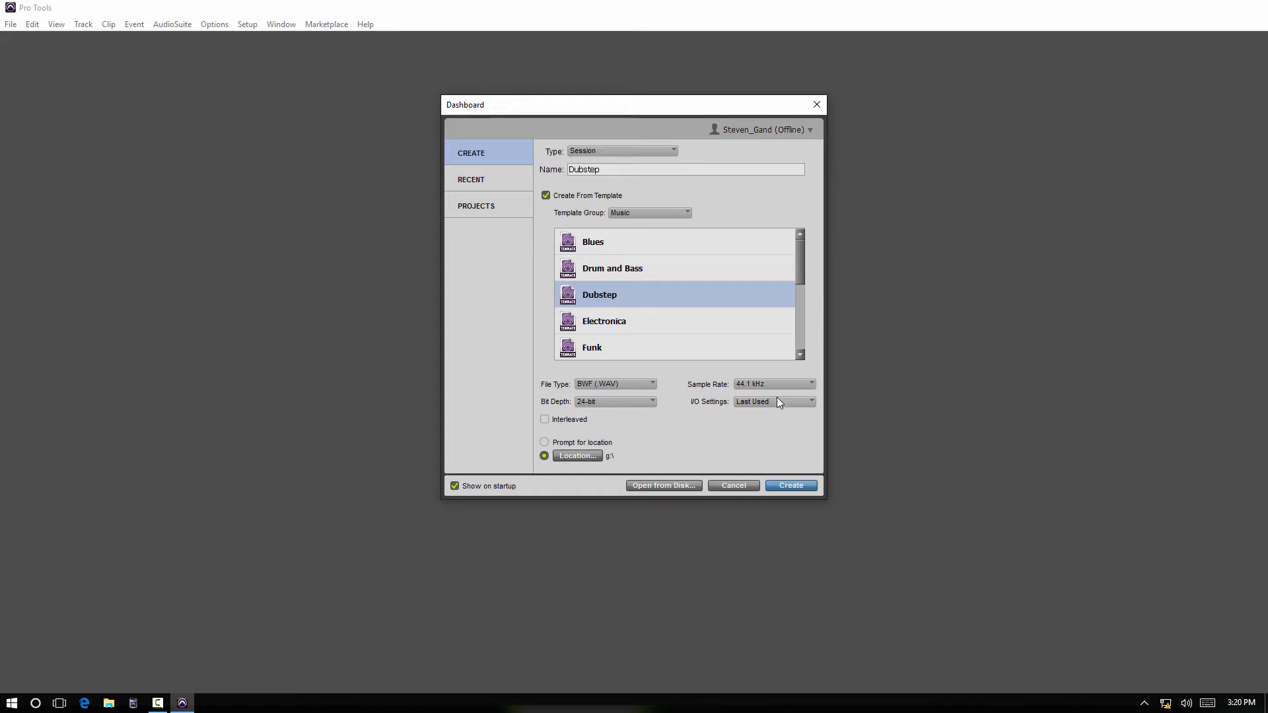
{"action": "mouse_move", "coordinate": [570, 453]}
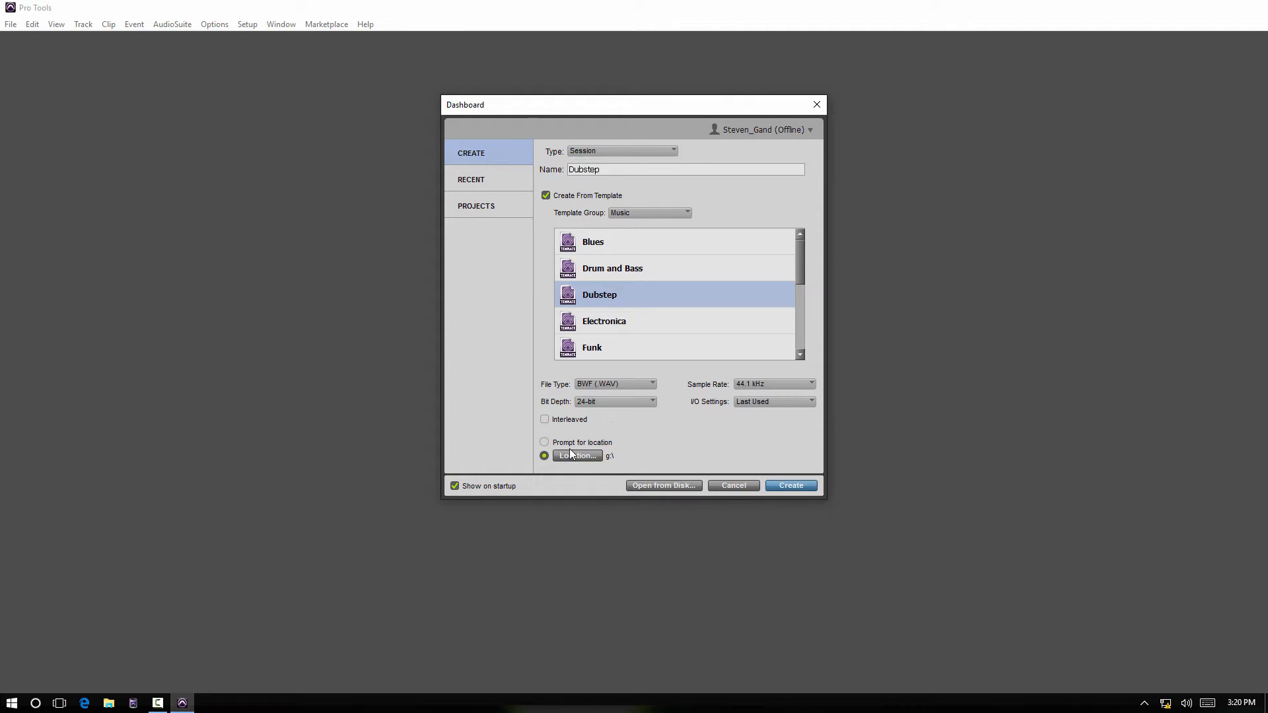
{"action": "mouse_move", "coordinate": [524, 428]}
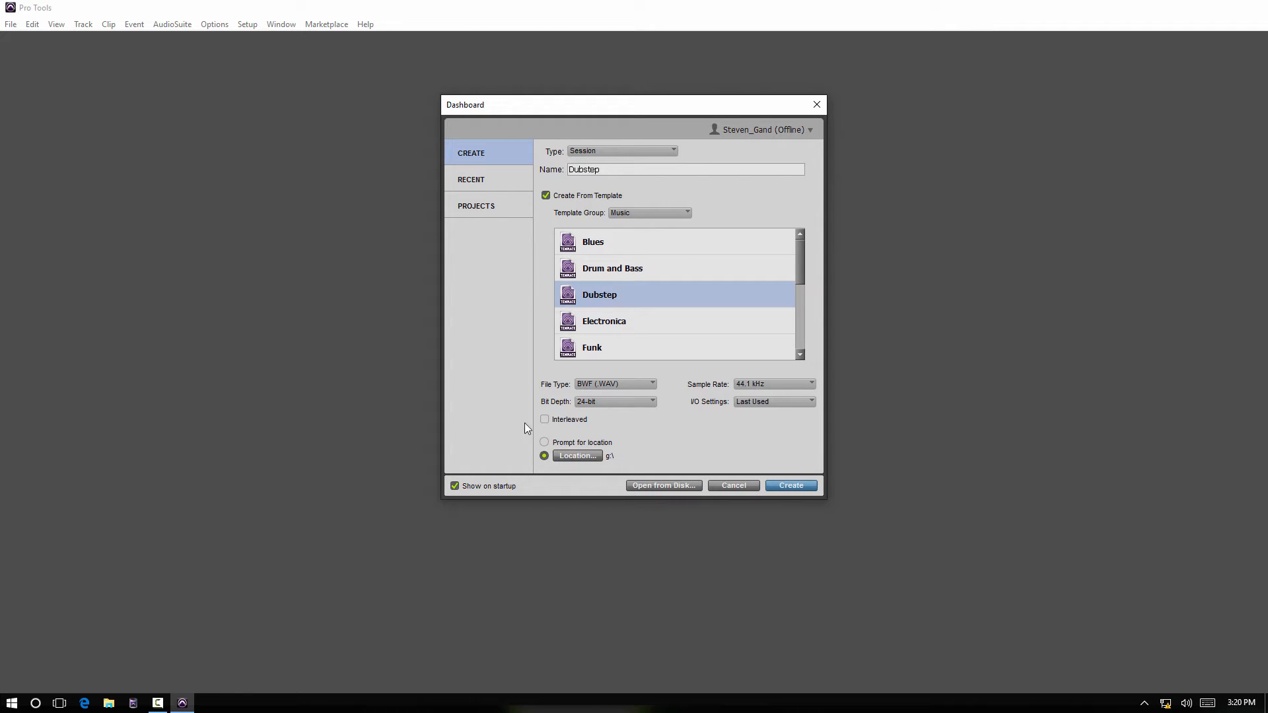
{"action": "mouse_move", "coordinate": [611, 460]}
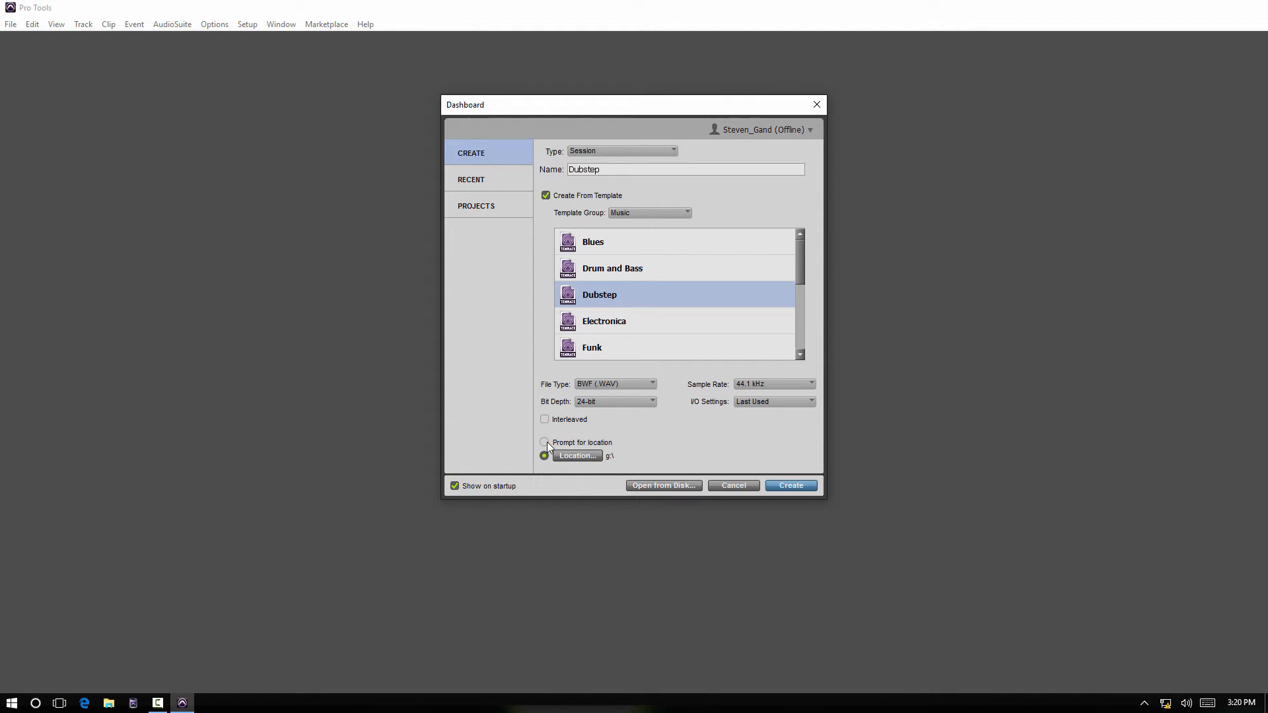
{"action": "mouse_move", "coordinate": [655, 179]}
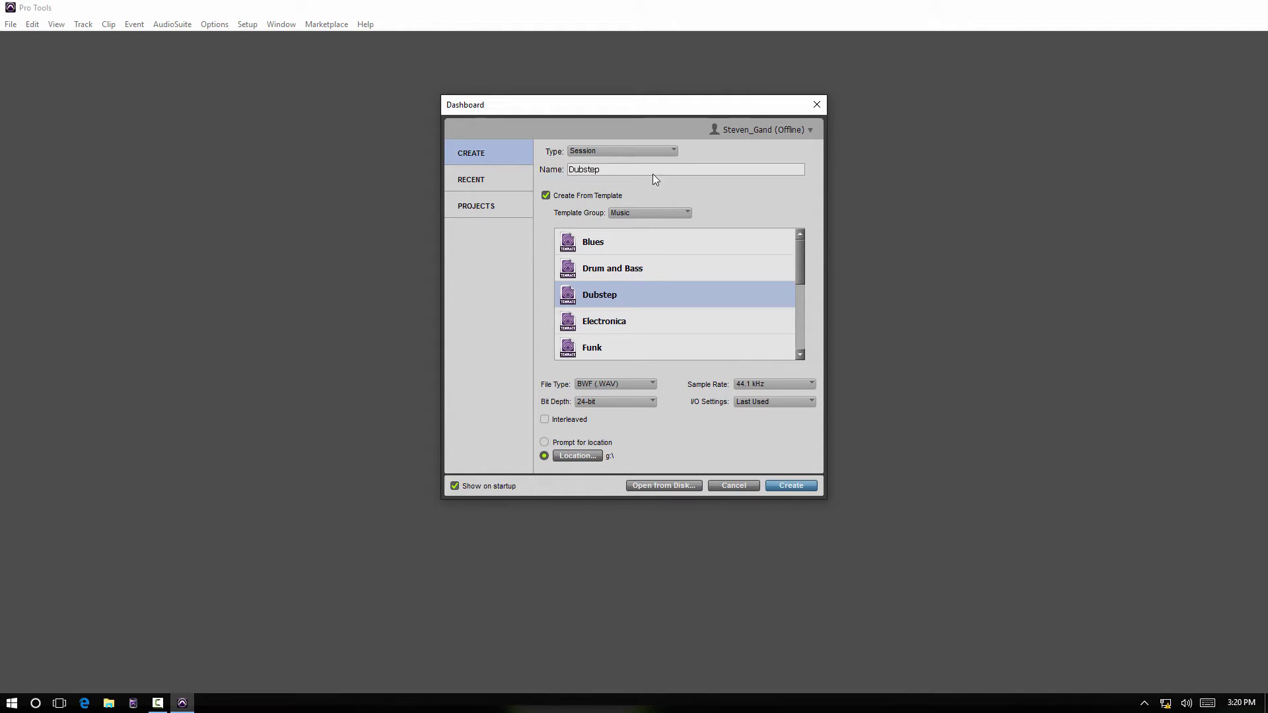
Browse the Guitar and Songwriter template groups, then return to the Music group.
{"action": "left_click", "coordinate": [648, 213]}
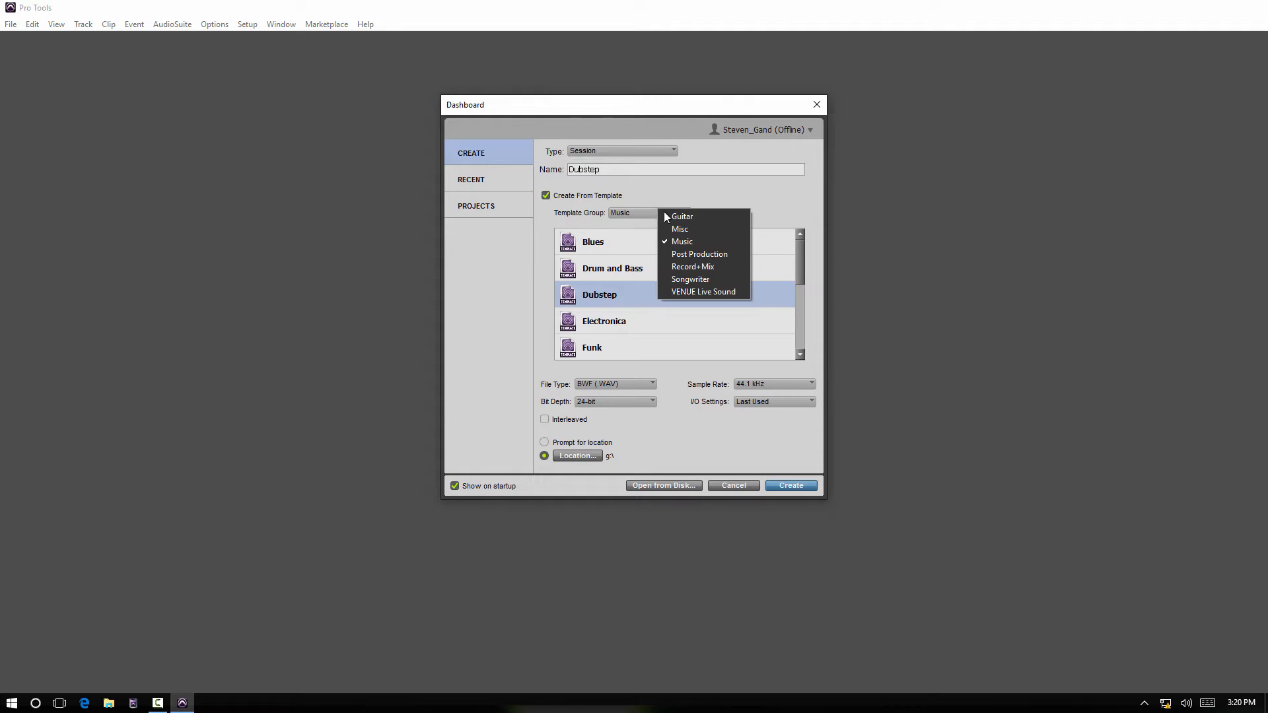
{"action": "left_click", "coordinate": [681, 215]}
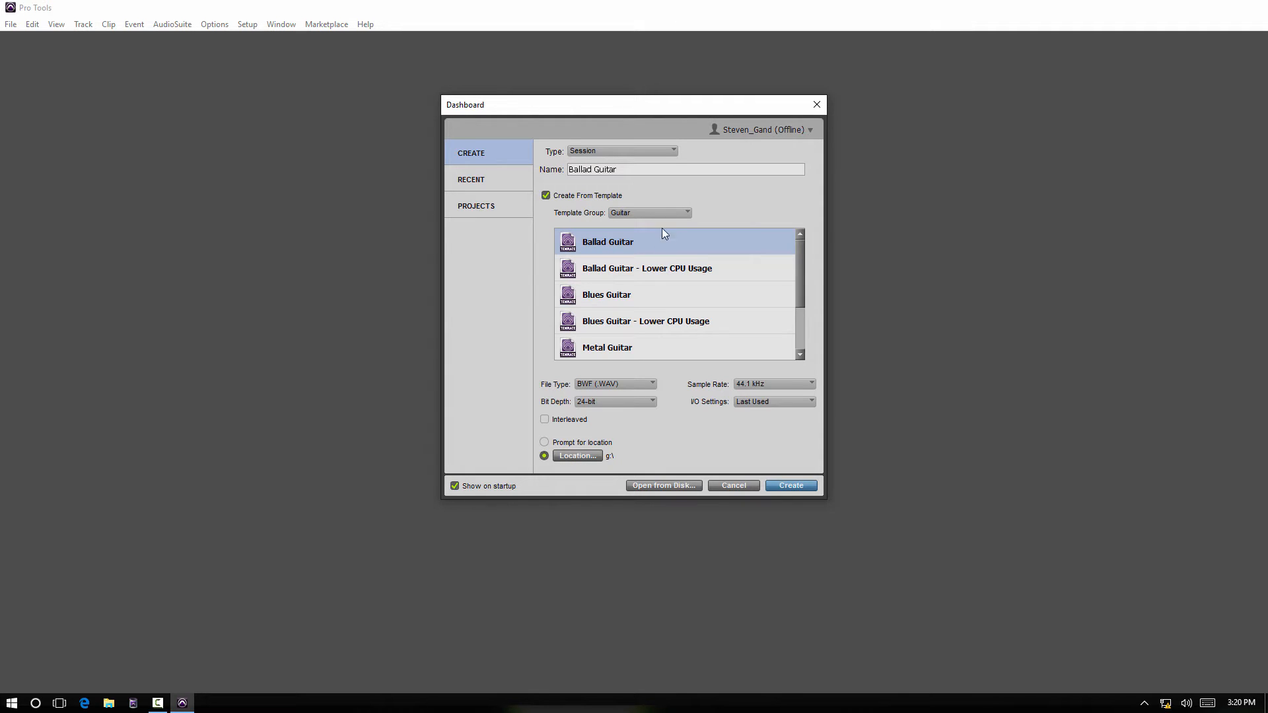
{"action": "mouse_move", "coordinate": [702, 285]}
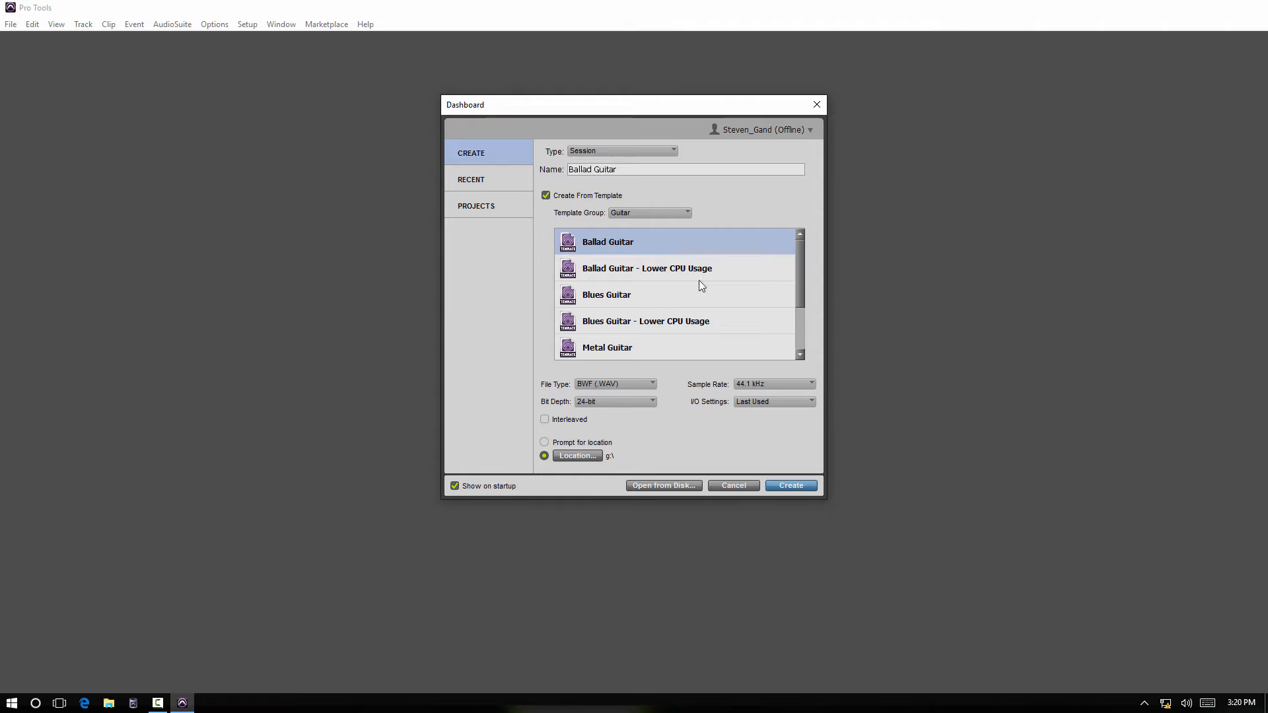
{"action": "left_click", "coordinate": [647, 212]}
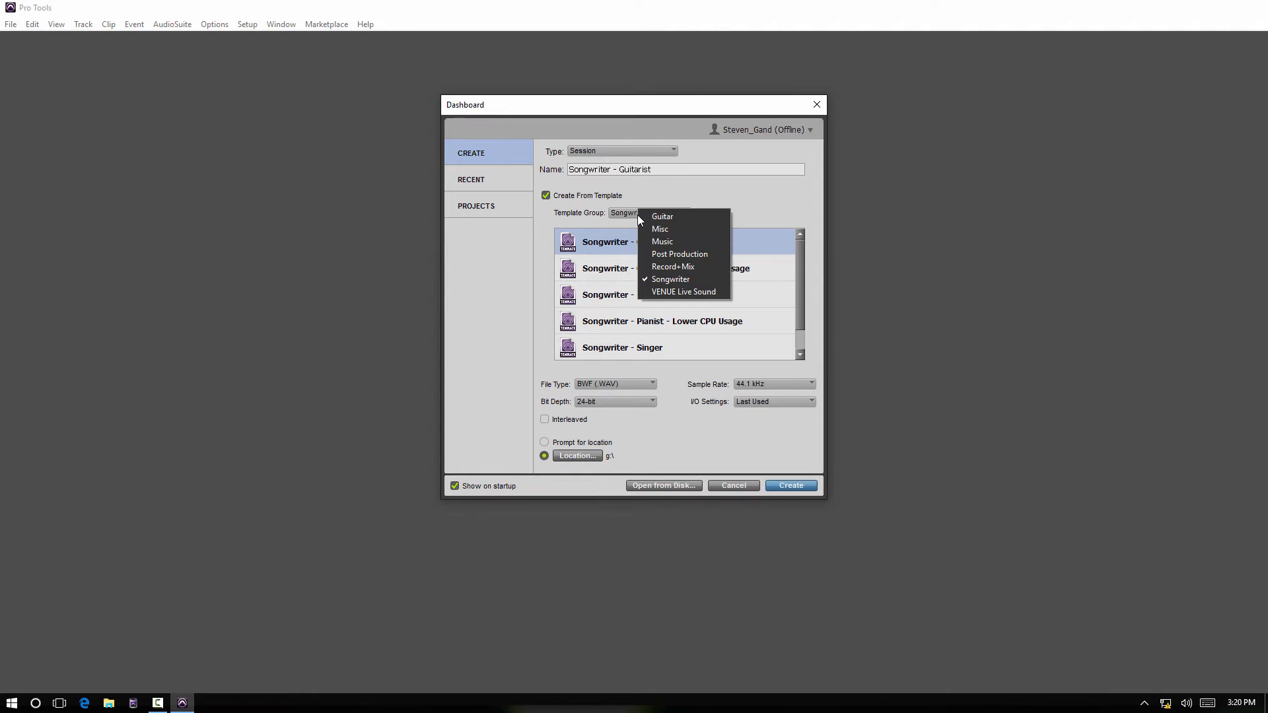
{"action": "left_click", "coordinate": [662, 215]}
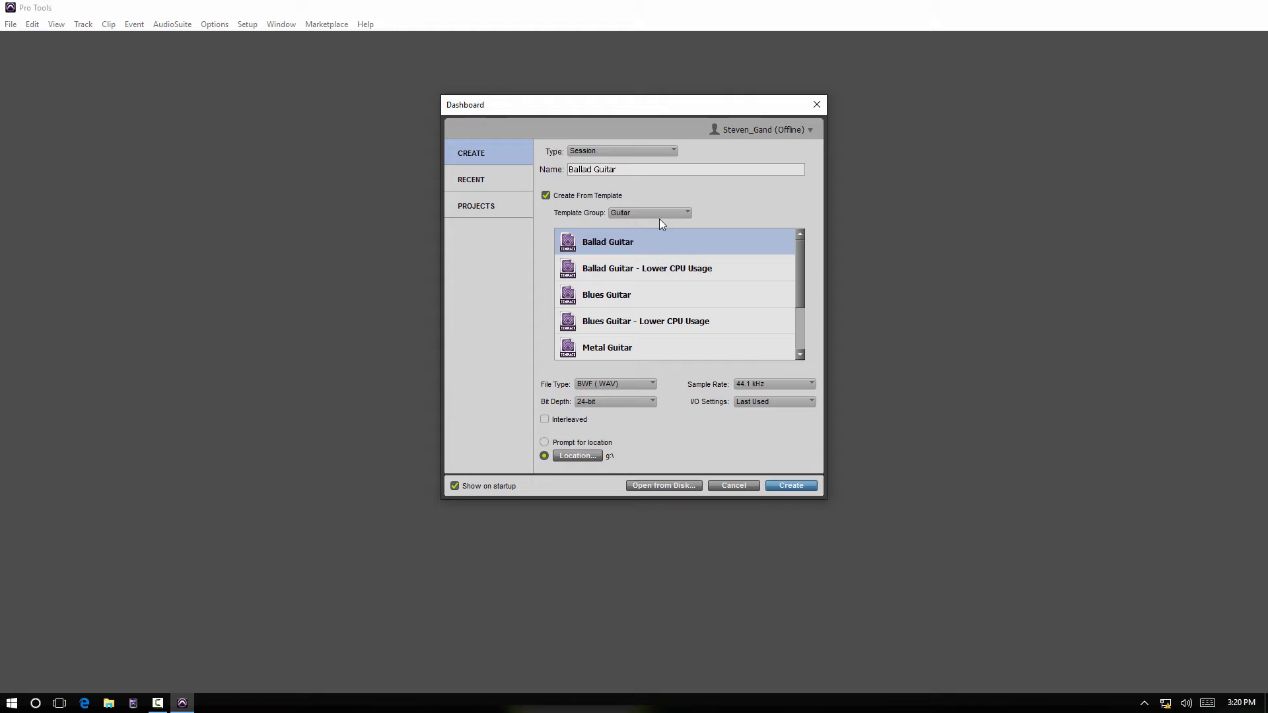
{"action": "left_click", "coordinate": [647, 211]}
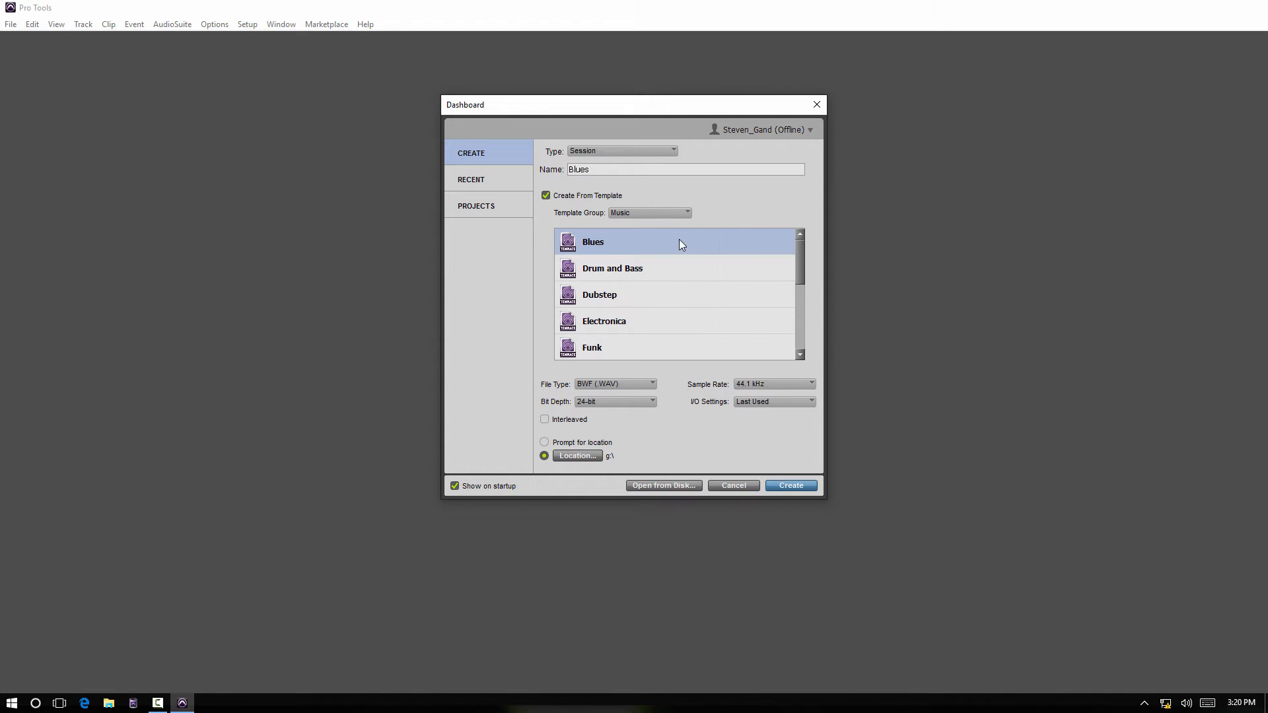
Choose the Dubstep template and rename the new session to Dubstep 2.
{"action": "left_click", "coordinate": [599, 294]}
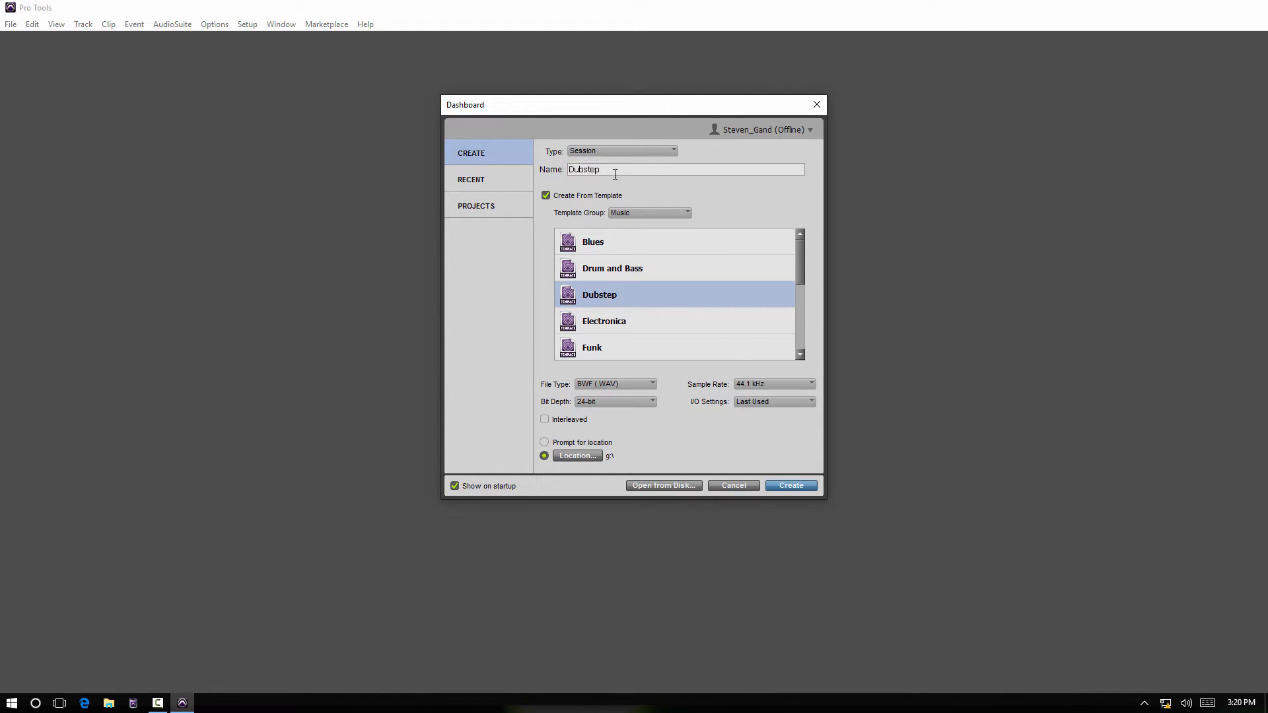
{"action": "left_click", "coordinate": [613, 169]}
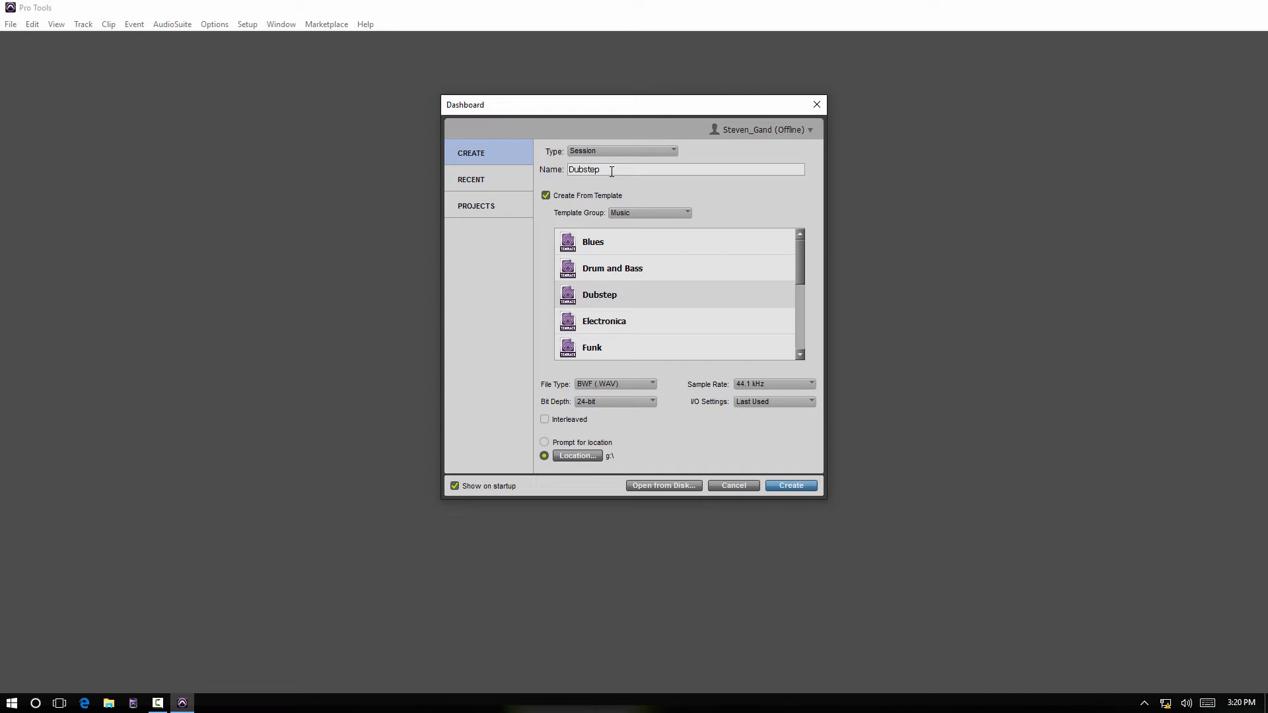
{"action": "type", "text": "2"}
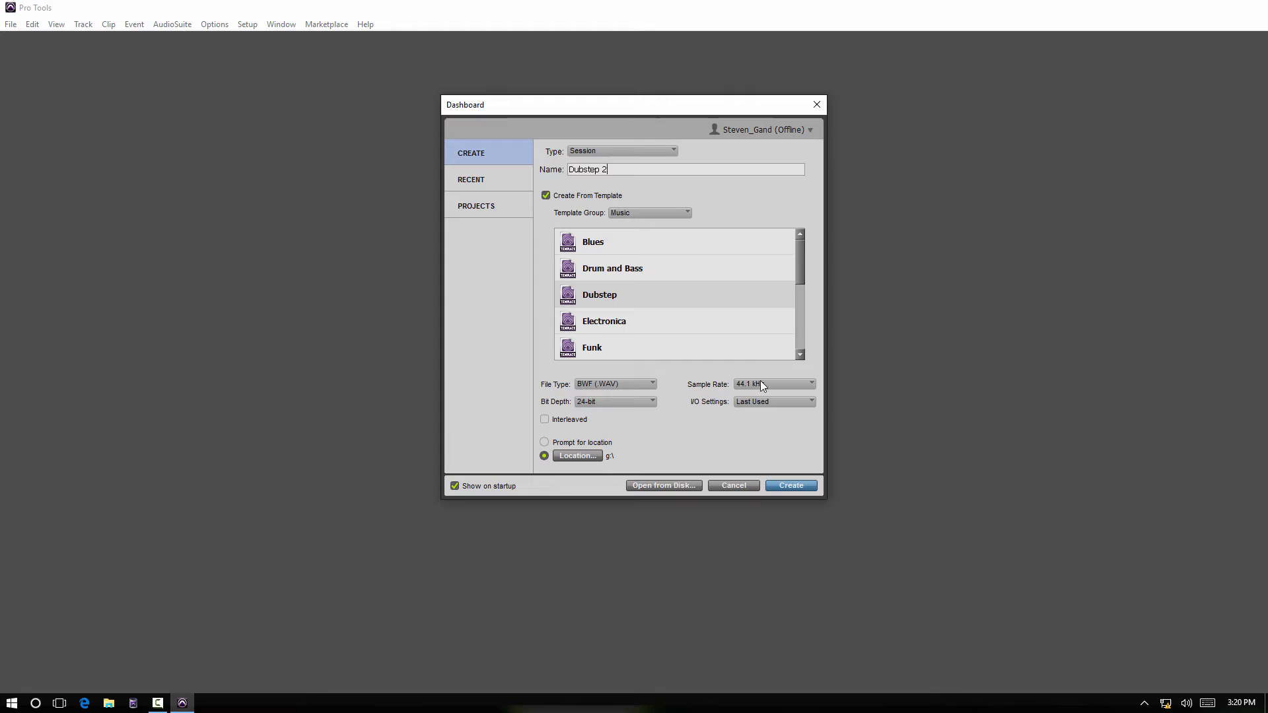
{"action": "mouse_move", "coordinate": [779, 502]}
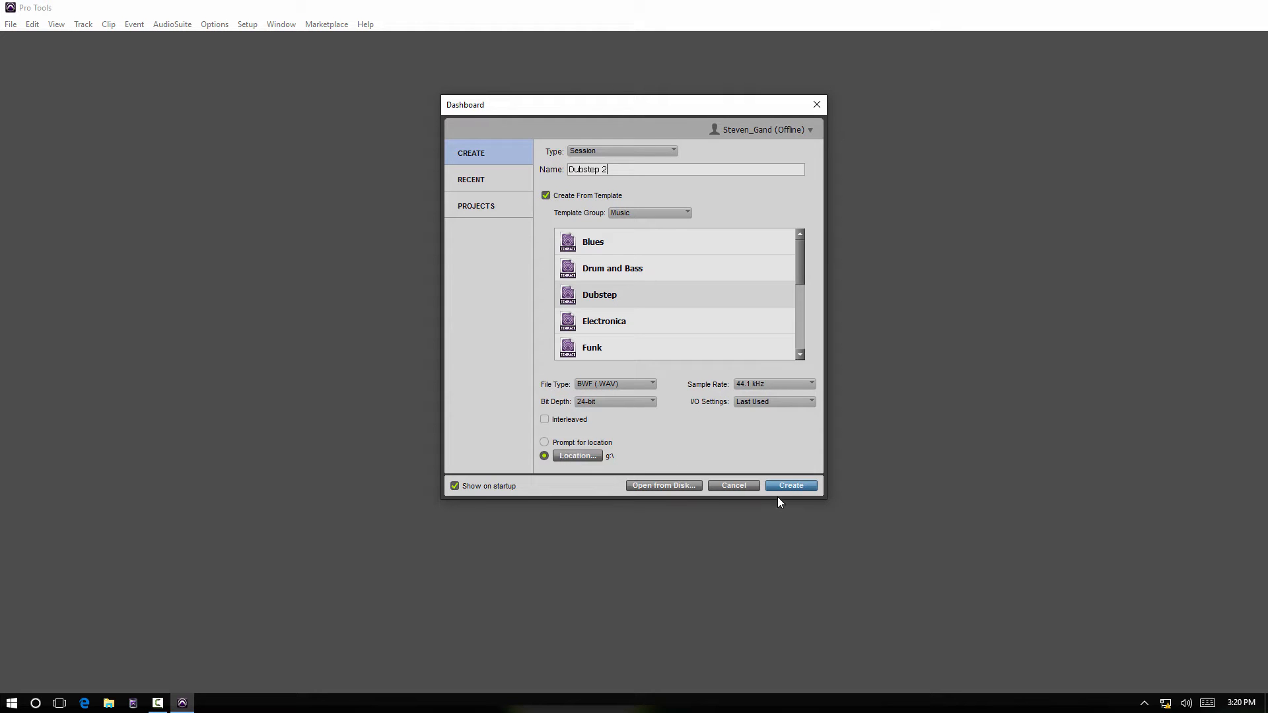
{"action": "left_click", "coordinate": [789, 484]}
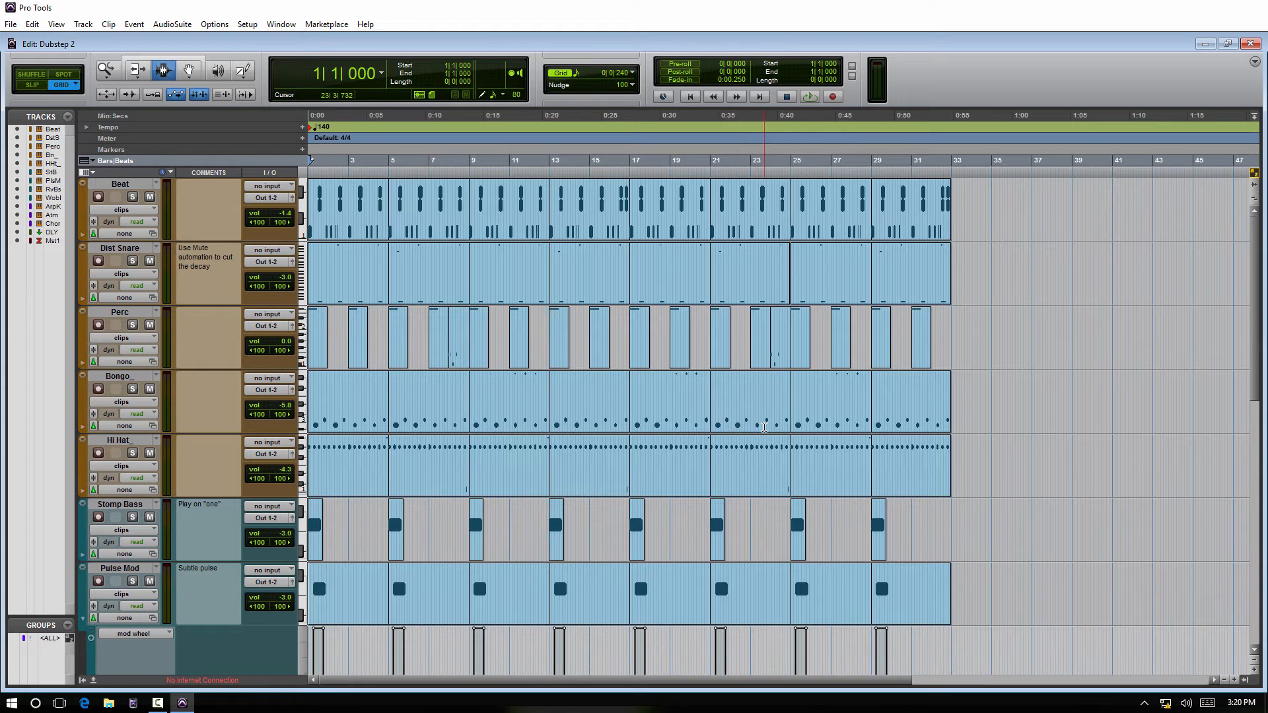
{"action": "scroll", "scroll_direction": "down", "scroll_amount": 3}
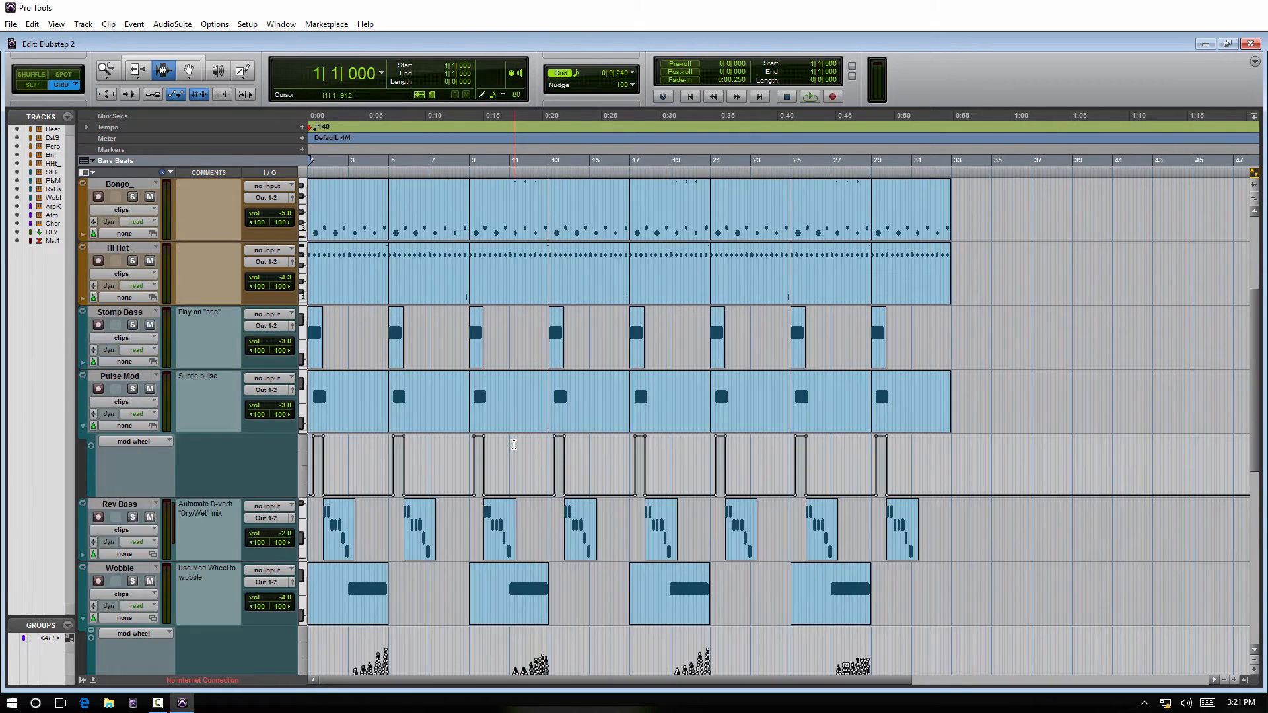
{"action": "scroll", "scroll_direction": "down", "scroll_amount": 3}
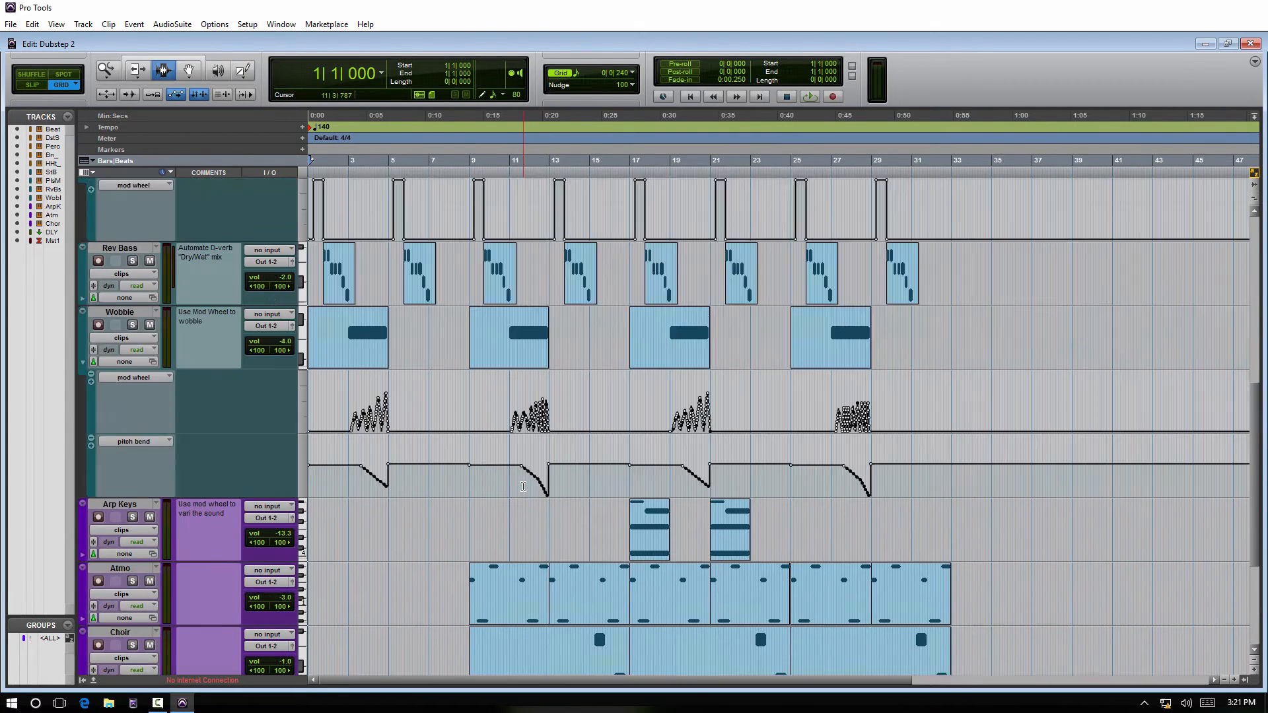
{"action": "scroll", "scroll_direction": "up", "scroll_amount": 3}
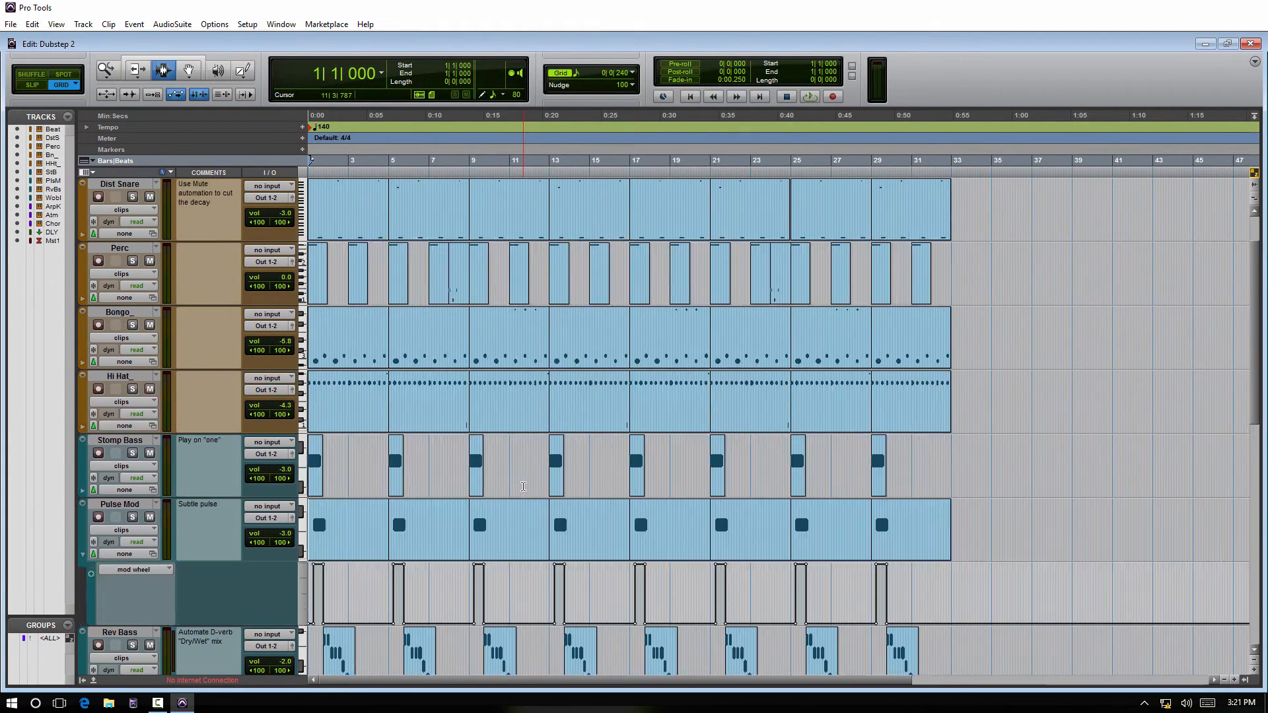
{"action": "scroll", "scroll_direction": "up", "scroll_amount": 3}
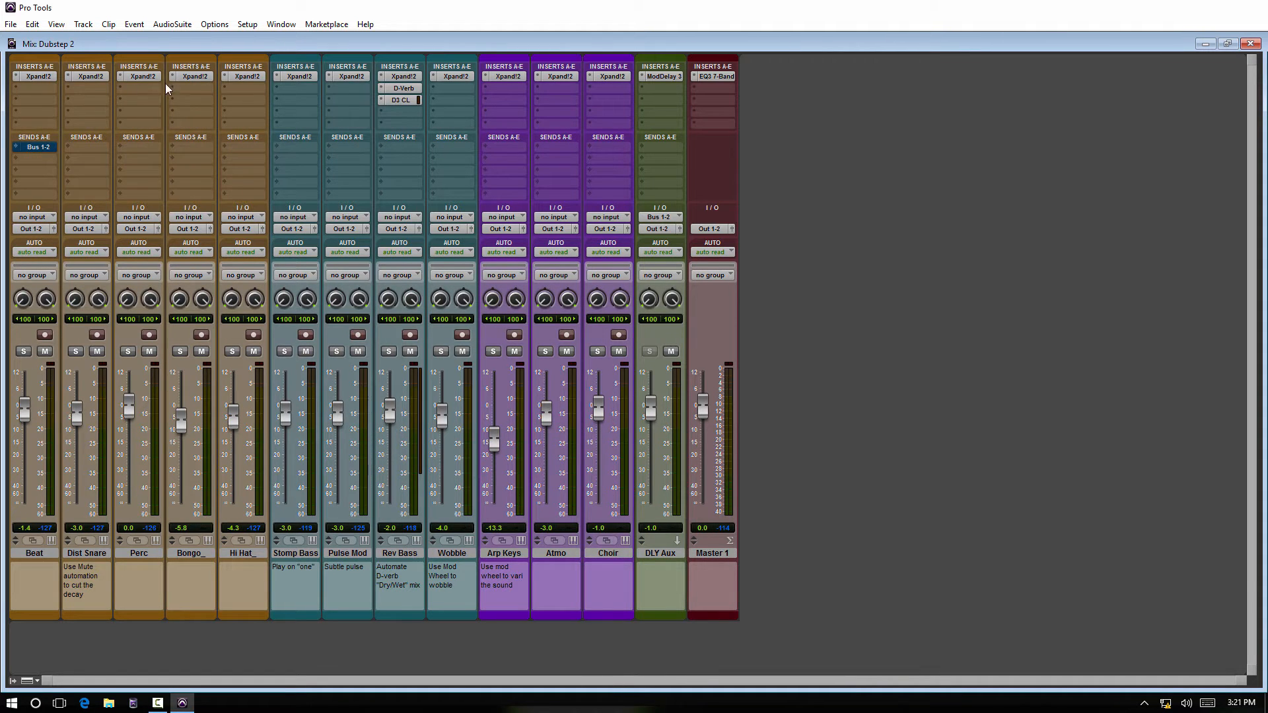
{"action": "mouse_move", "coordinate": [747, 107]}
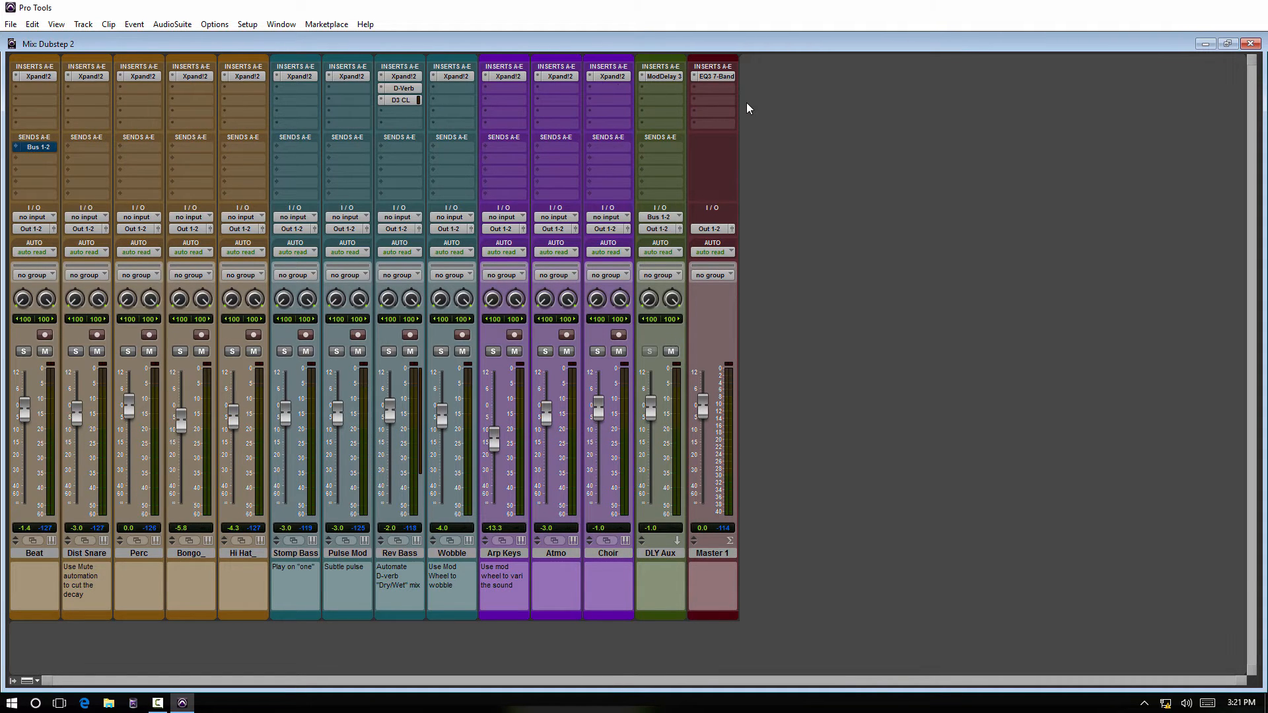
{"action": "mouse_move", "coordinate": [330, 488]}
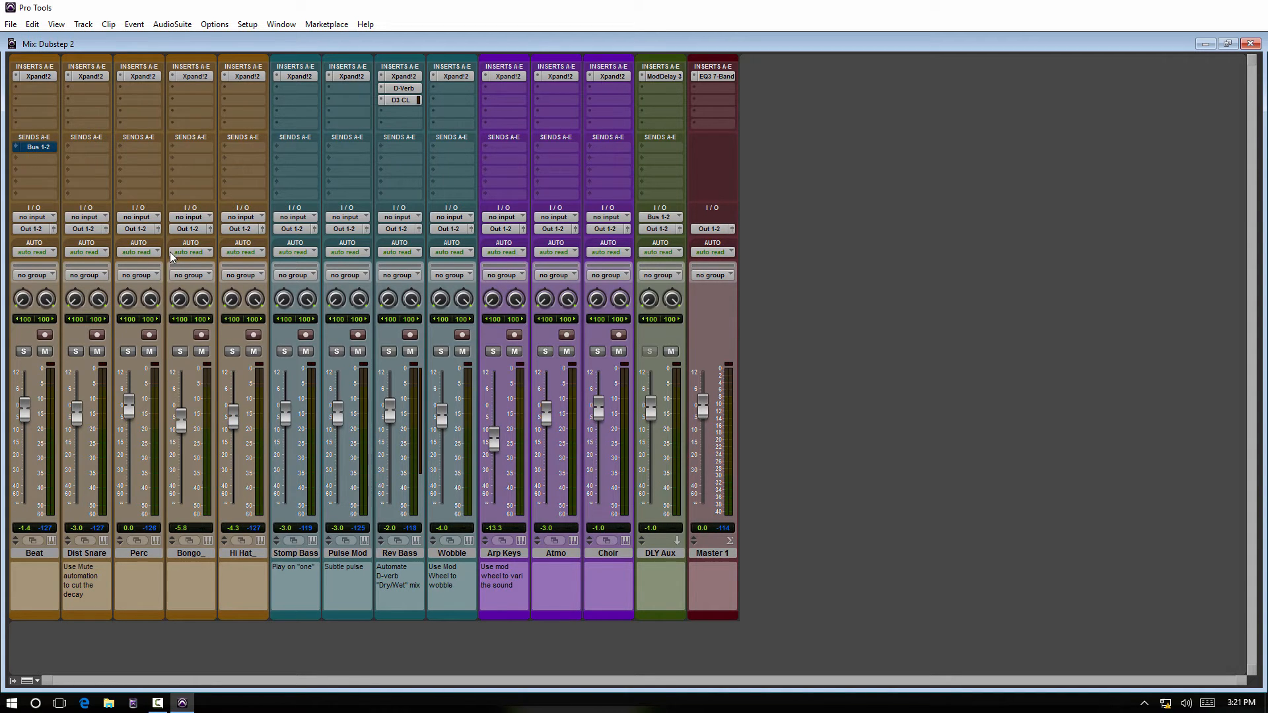
{"action": "mouse_move", "coordinate": [91, 200]}
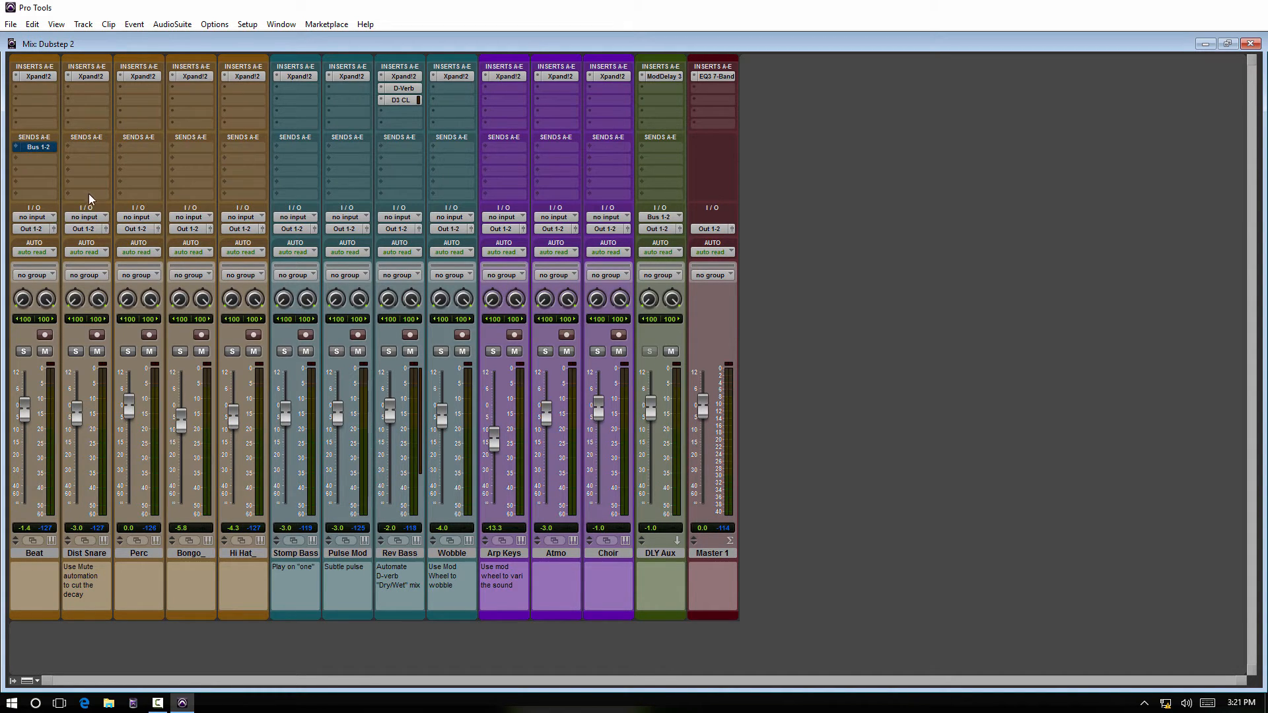
{"action": "mouse_move", "coordinate": [86, 216]}
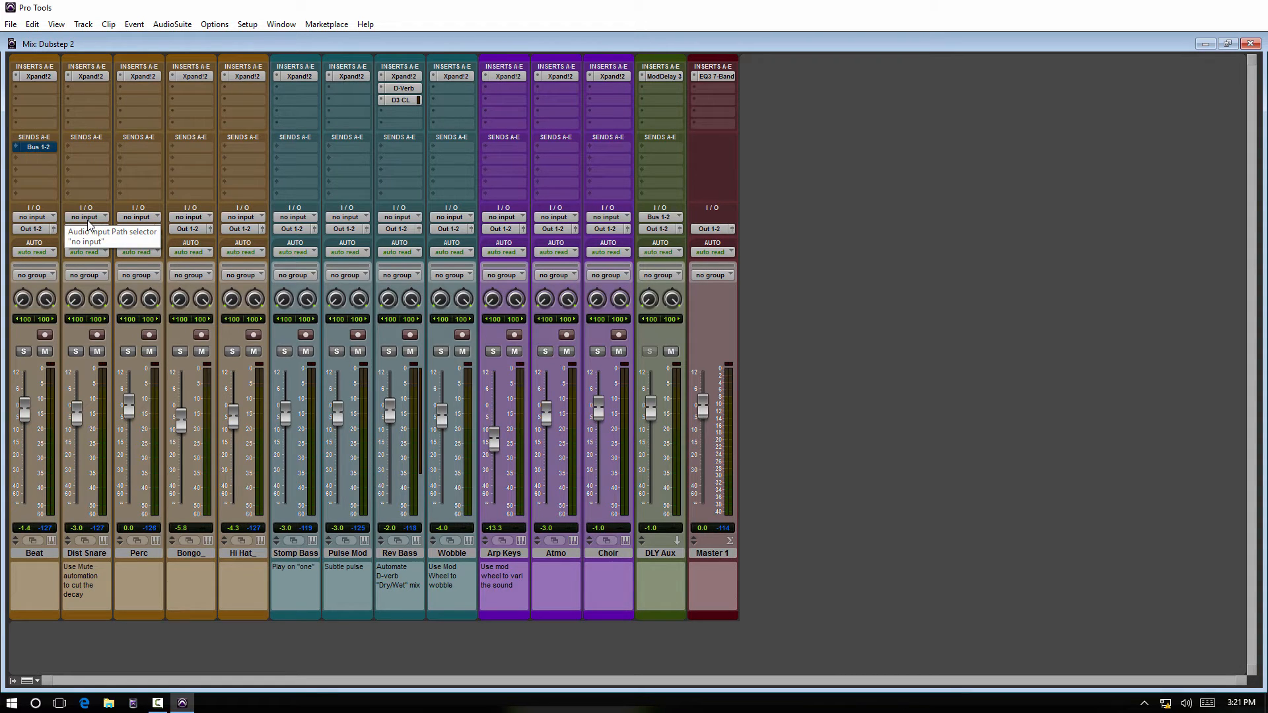
{"action": "mouse_move", "coordinate": [369, 192]}
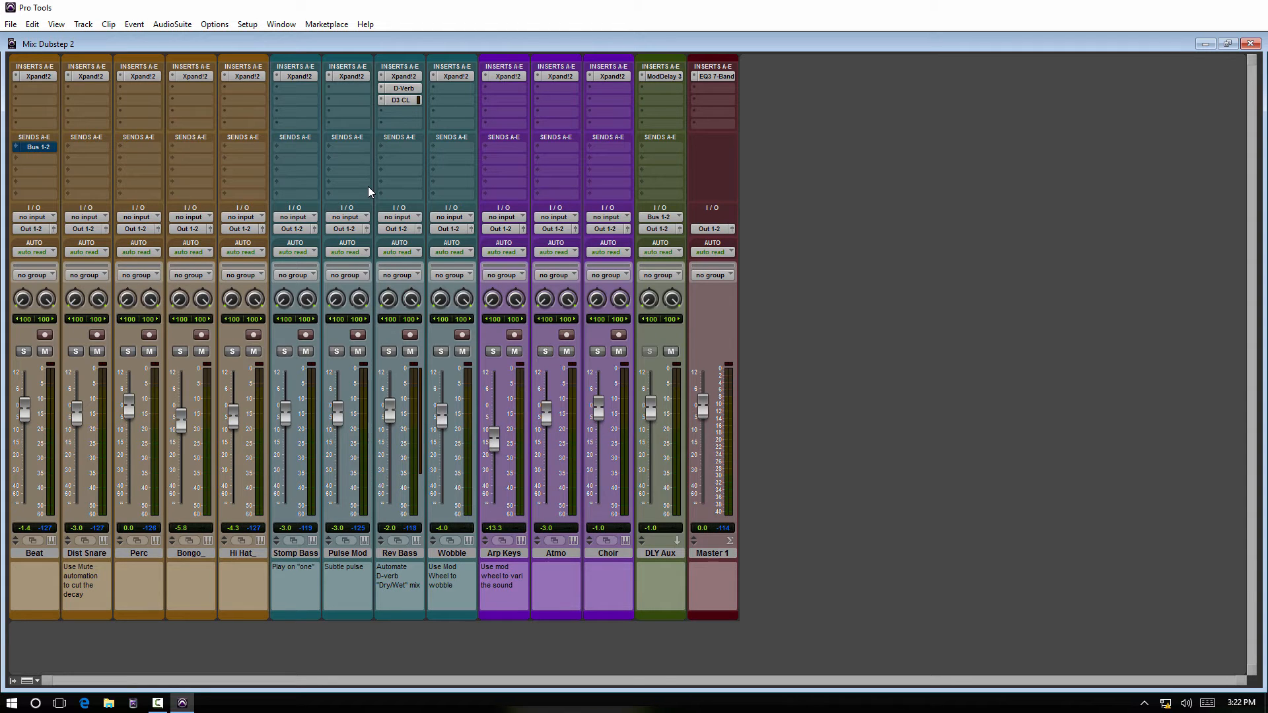
Close Dubstep 2 without saving and open the POTM 3 edit session from disk.
{"action": "left_click", "coordinate": [1258, 42]}
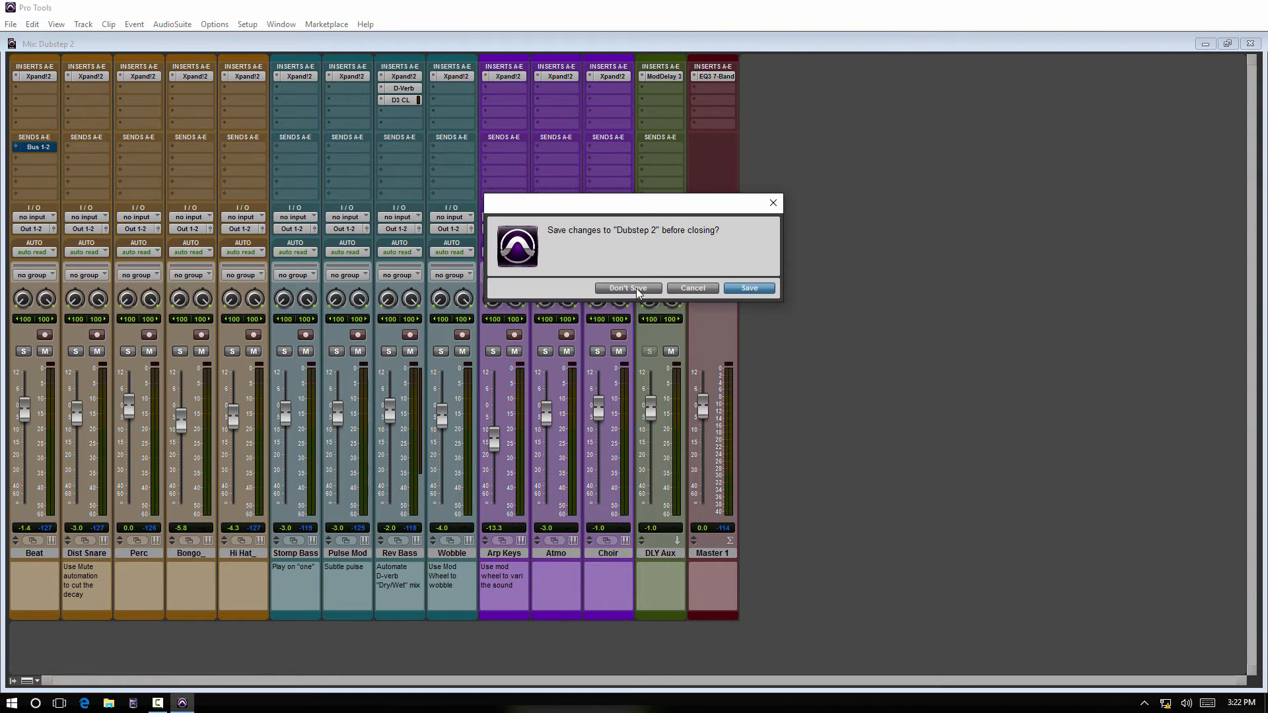
{"action": "left_click", "coordinate": [627, 287]}
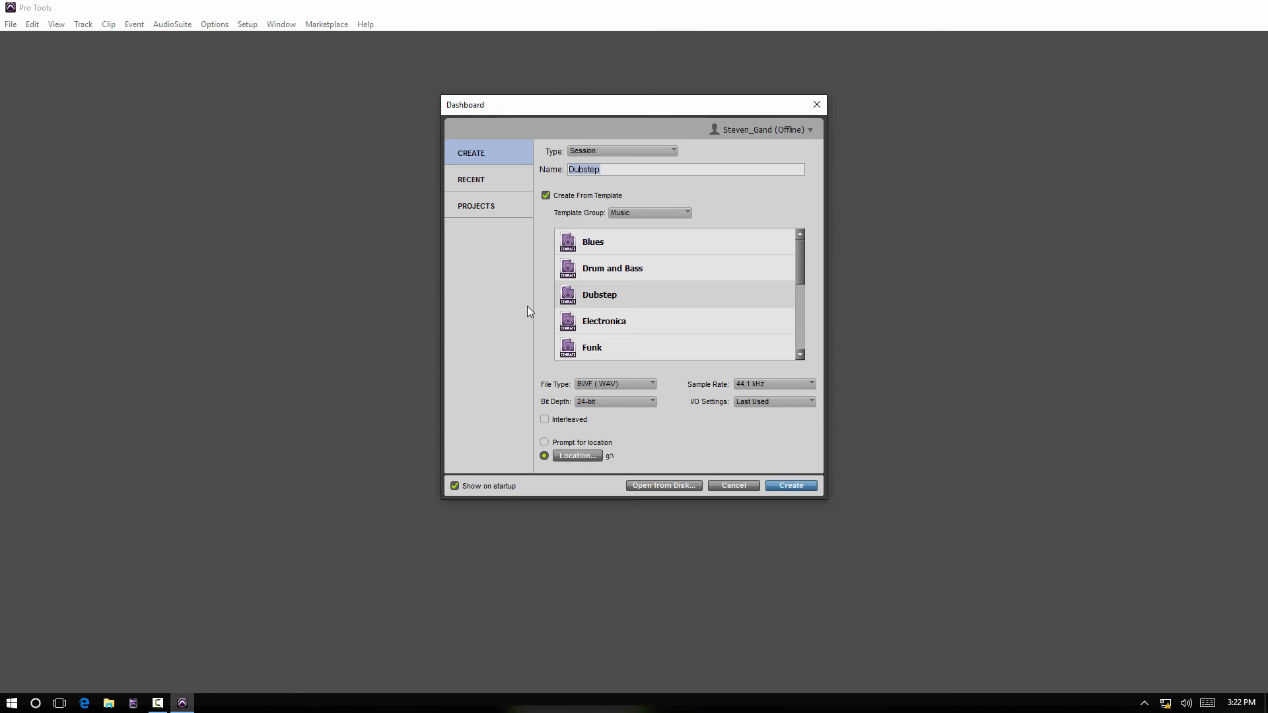
{"action": "left_click", "coordinate": [663, 485]}
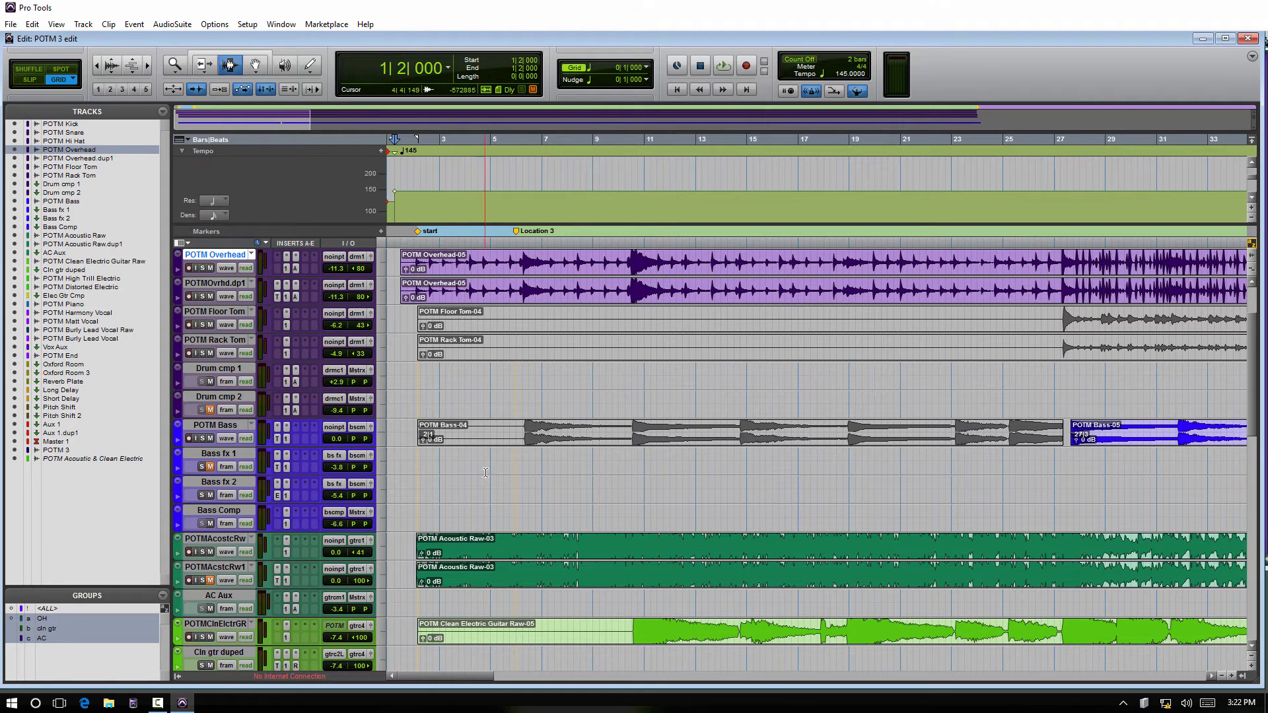
Browse the POTM 3 drum and aux tracks and close the Oxford Reverb insert window.
{"action": "scroll", "scroll_direction": "down", "scroll_amount": 3}
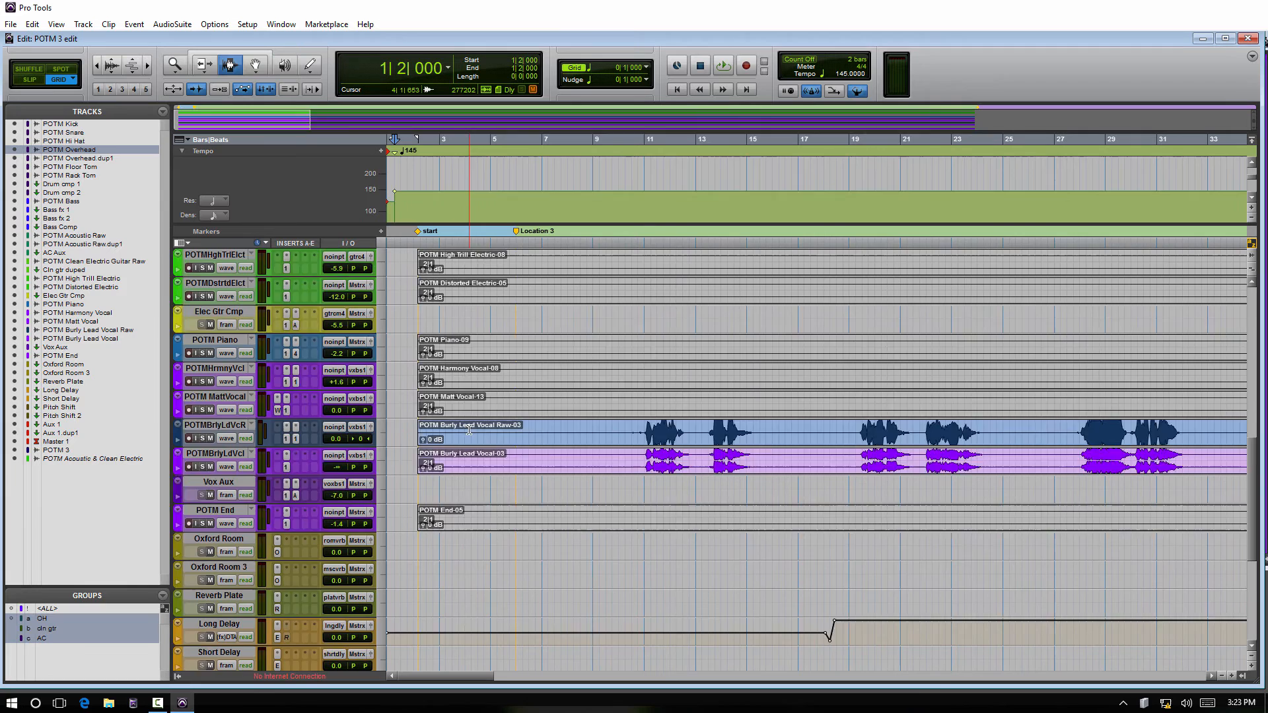
{"action": "scroll", "scroll_direction": "down", "scroll_amount": 3}
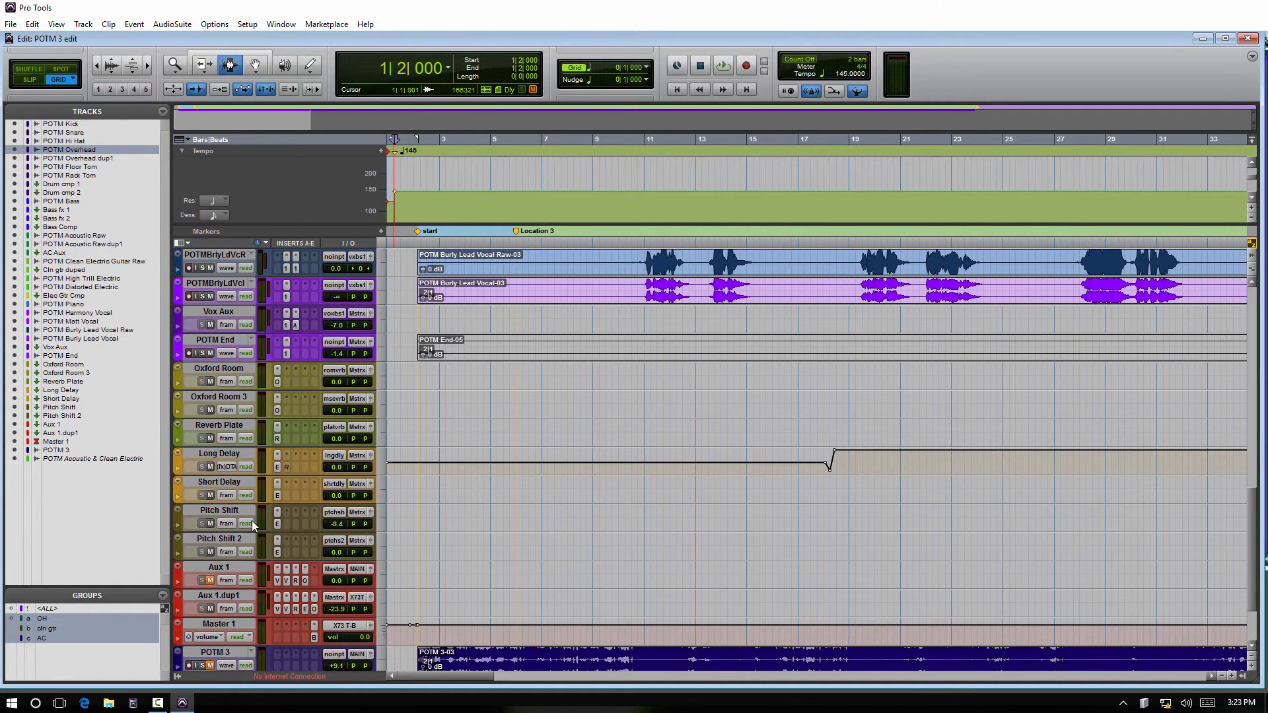
{"action": "mouse_move", "coordinate": [278, 388]}
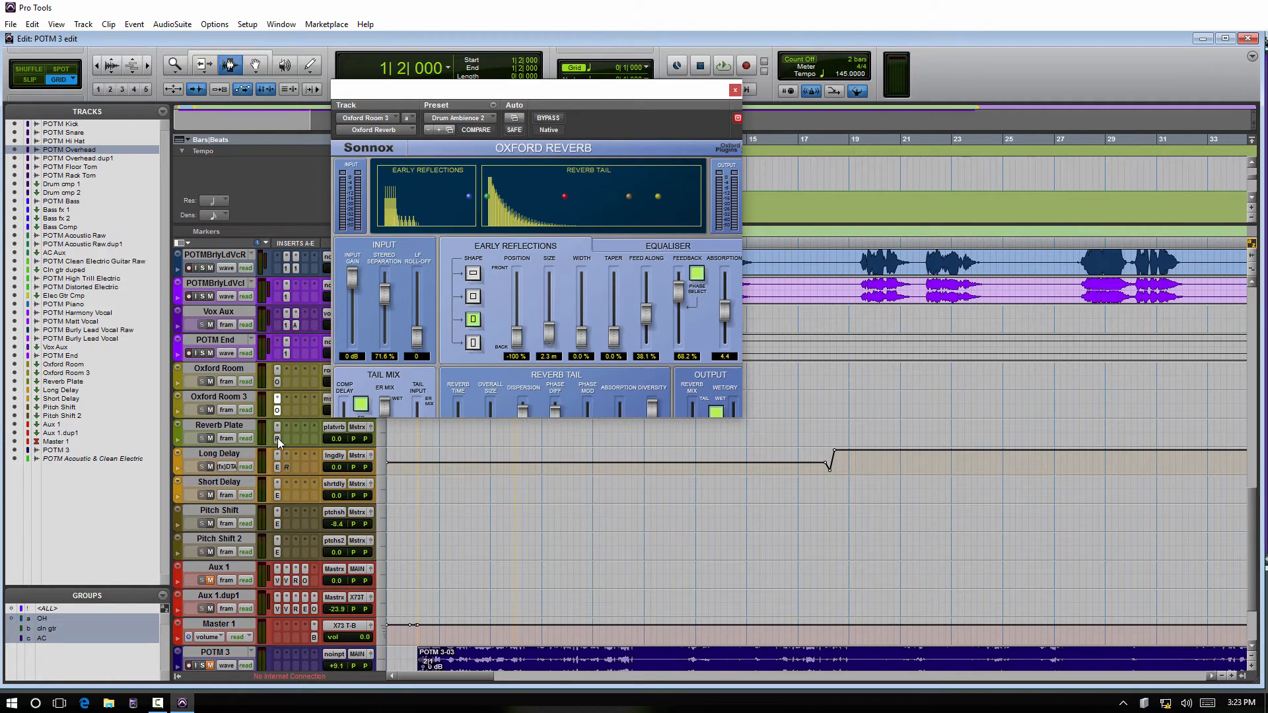
{"action": "left_click", "coordinate": [734, 90]}
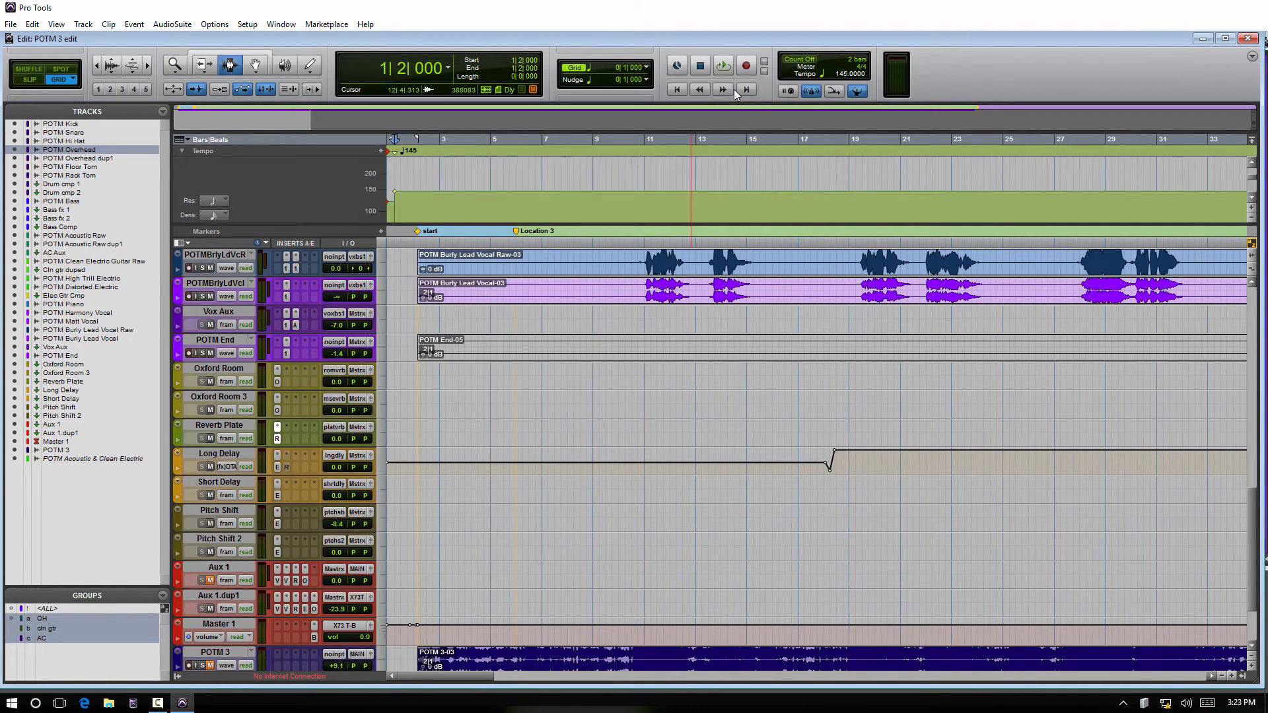
{"action": "left_click", "coordinate": [562, 469]}
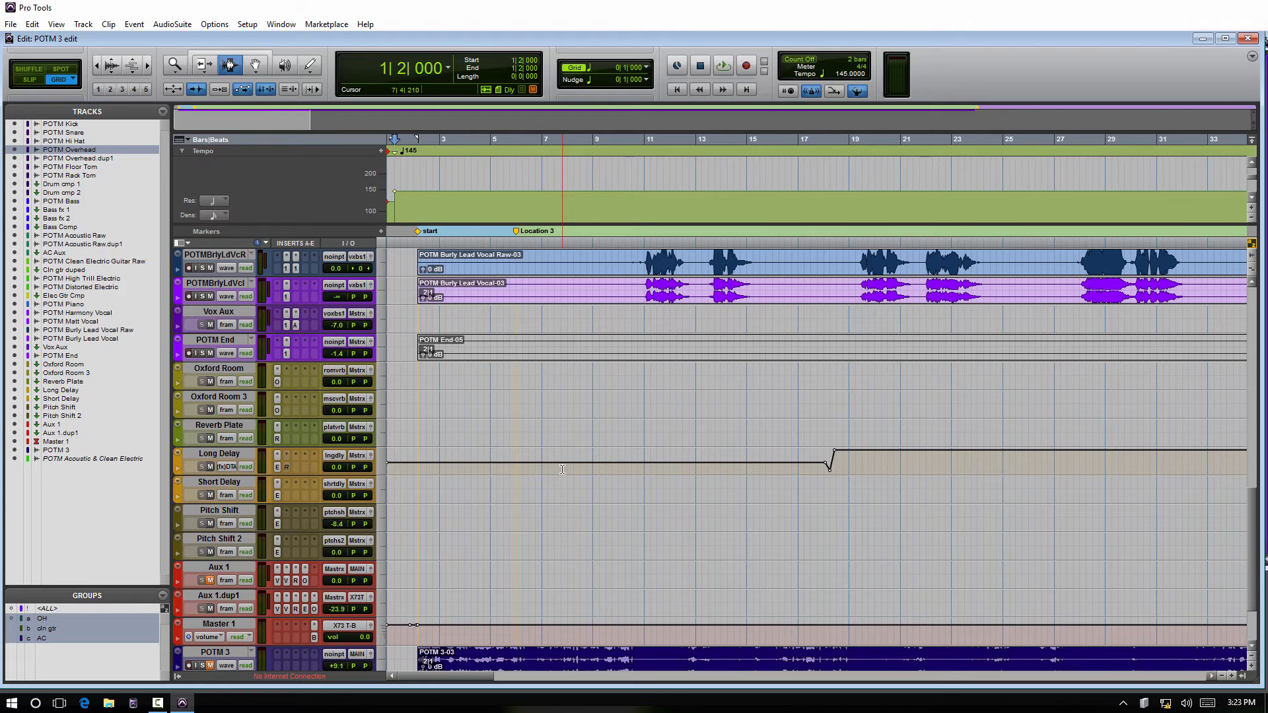
{"action": "scroll", "scroll_direction": "down", "scroll_amount": 3}
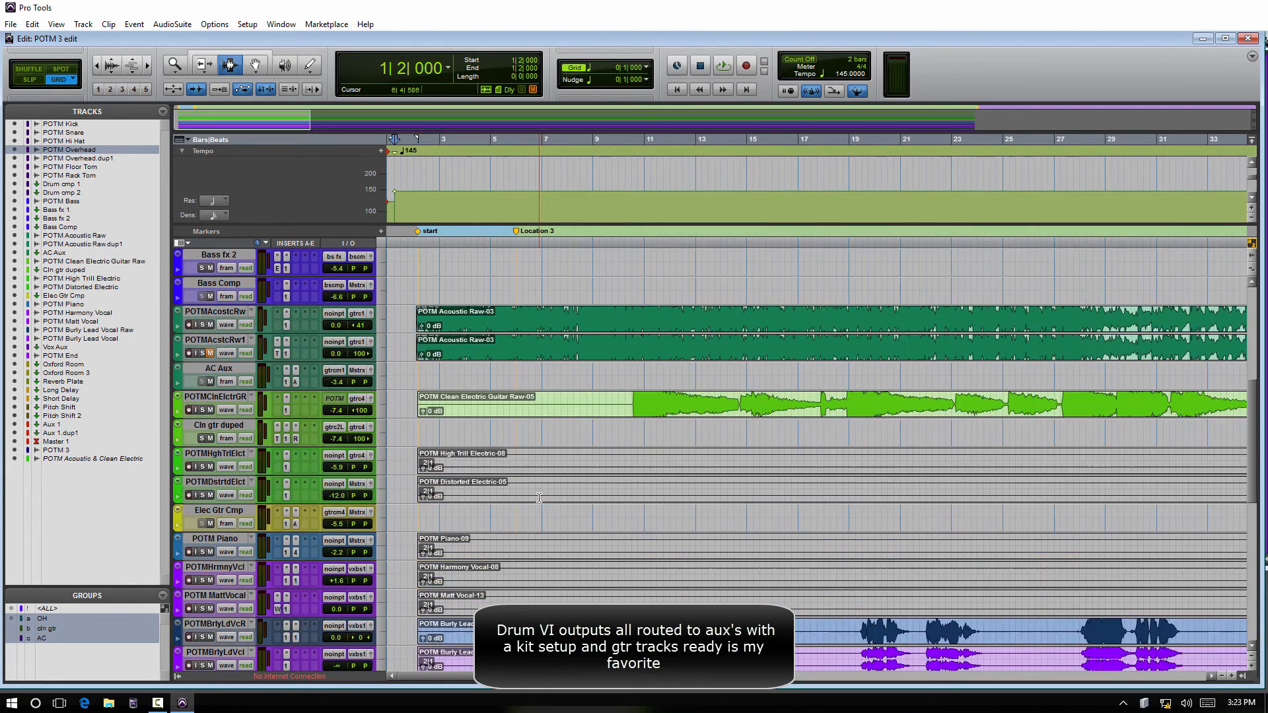
{"action": "scroll", "scroll_direction": "up", "scroll_amount": 3}
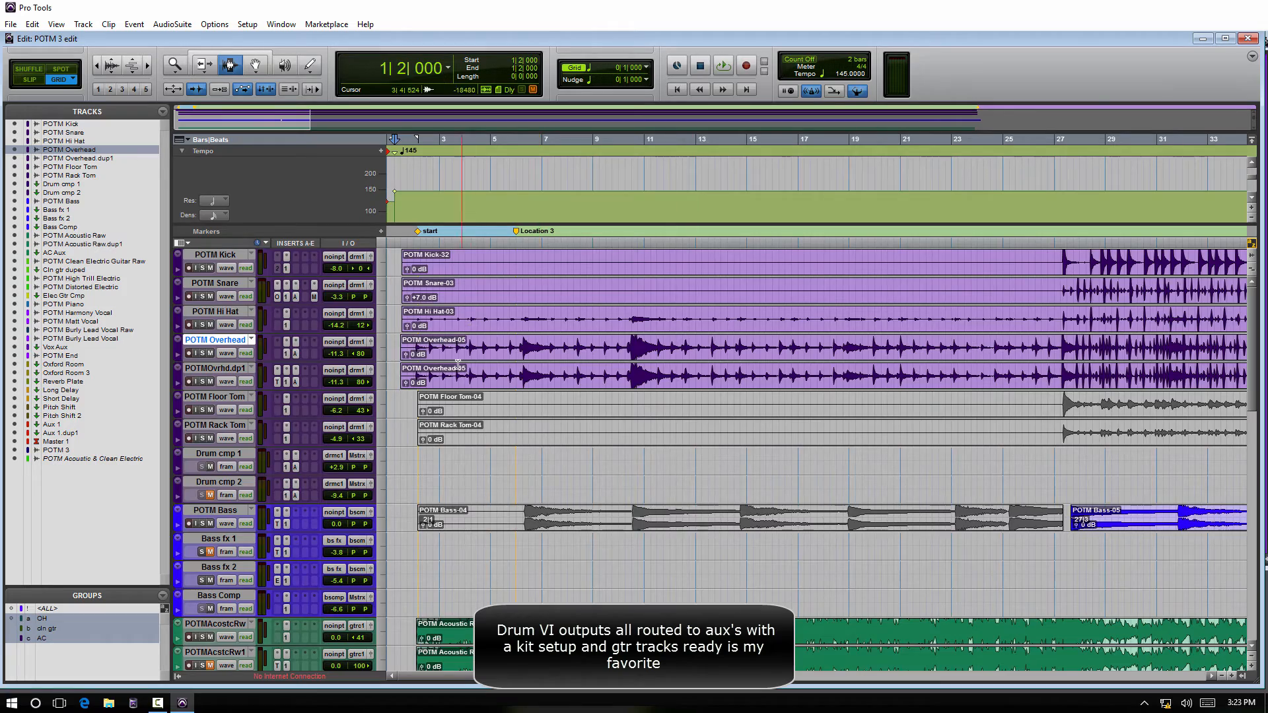
{"action": "scroll", "scroll_direction": "down", "scroll_amount": 3}
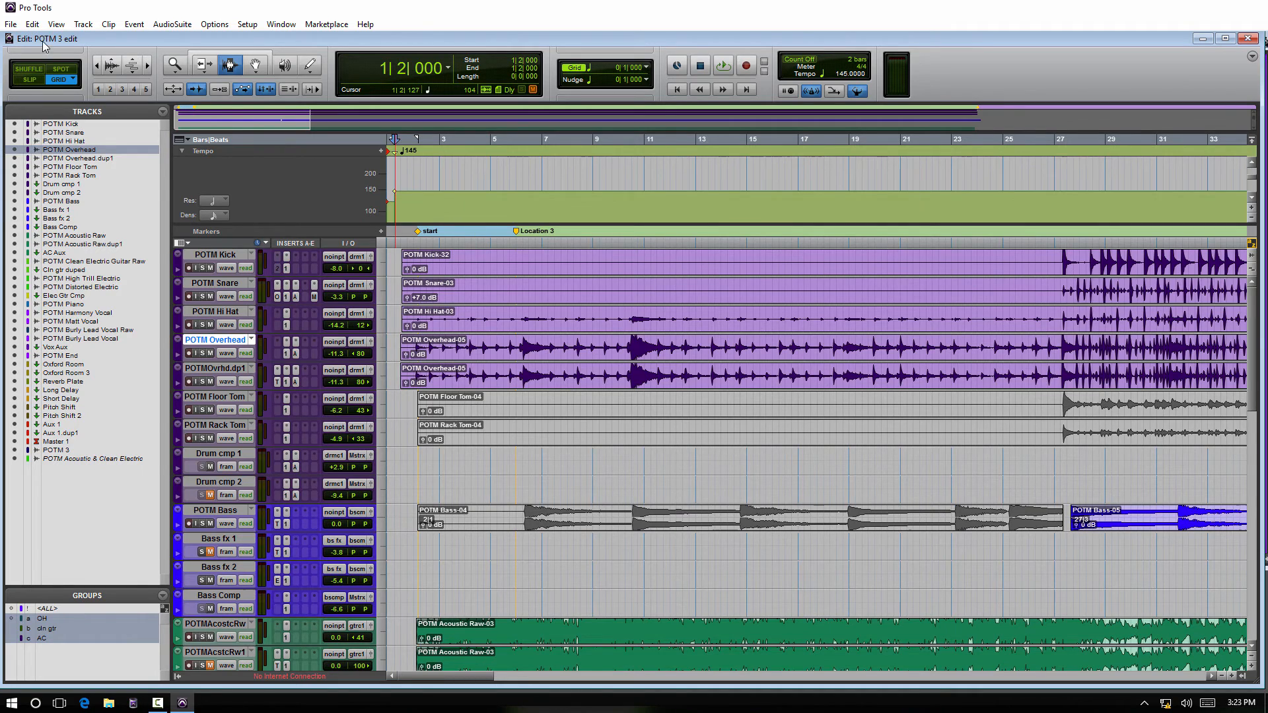
Bring up the File menu for the session saving commands.
{"action": "left_click", "coordinate": [11, 24]}
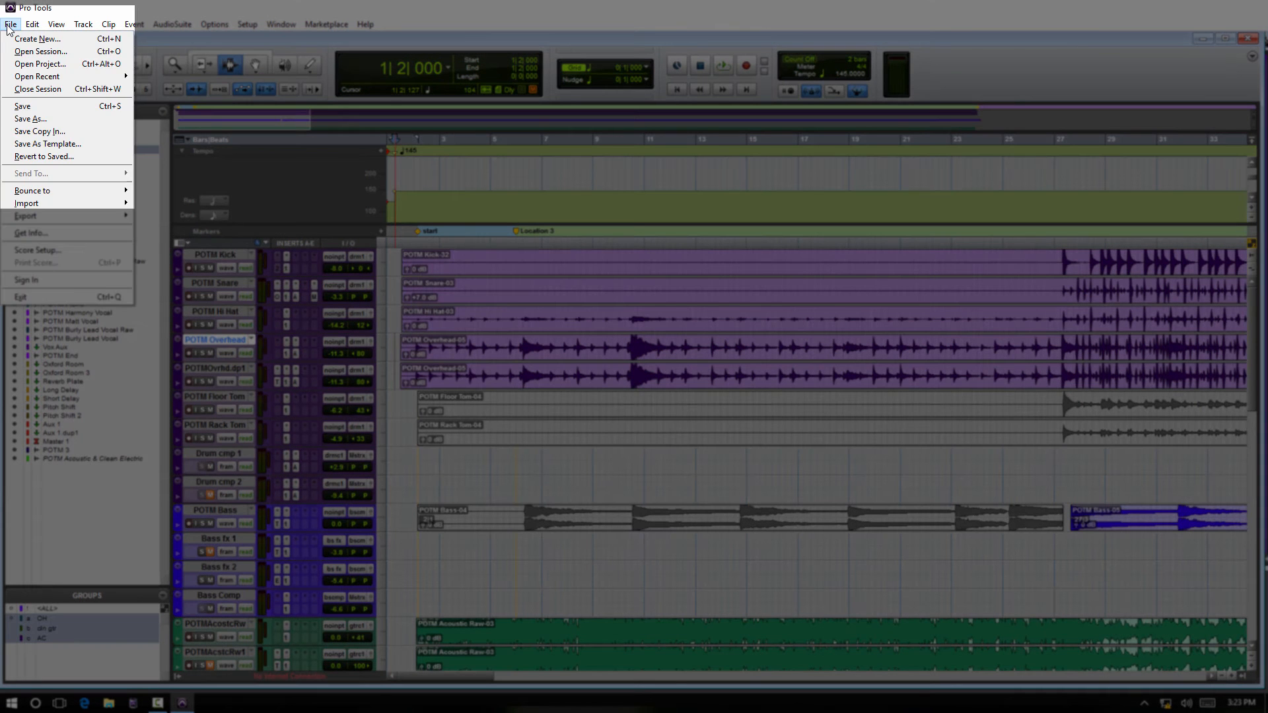
{"action": "mouse_move", "coordinate": [48, 144]}
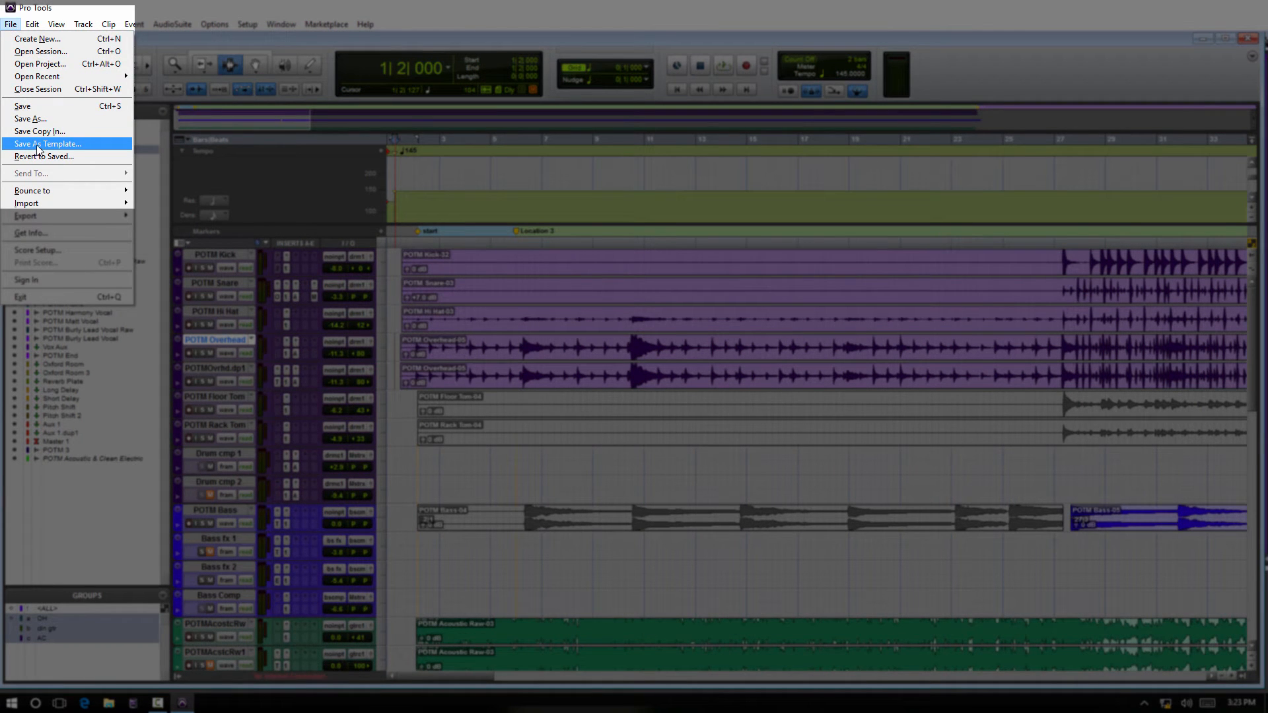
Save the session as a system template named tracking in the Music category.
{"action": "left_click", "coordinate": [48, 144]}
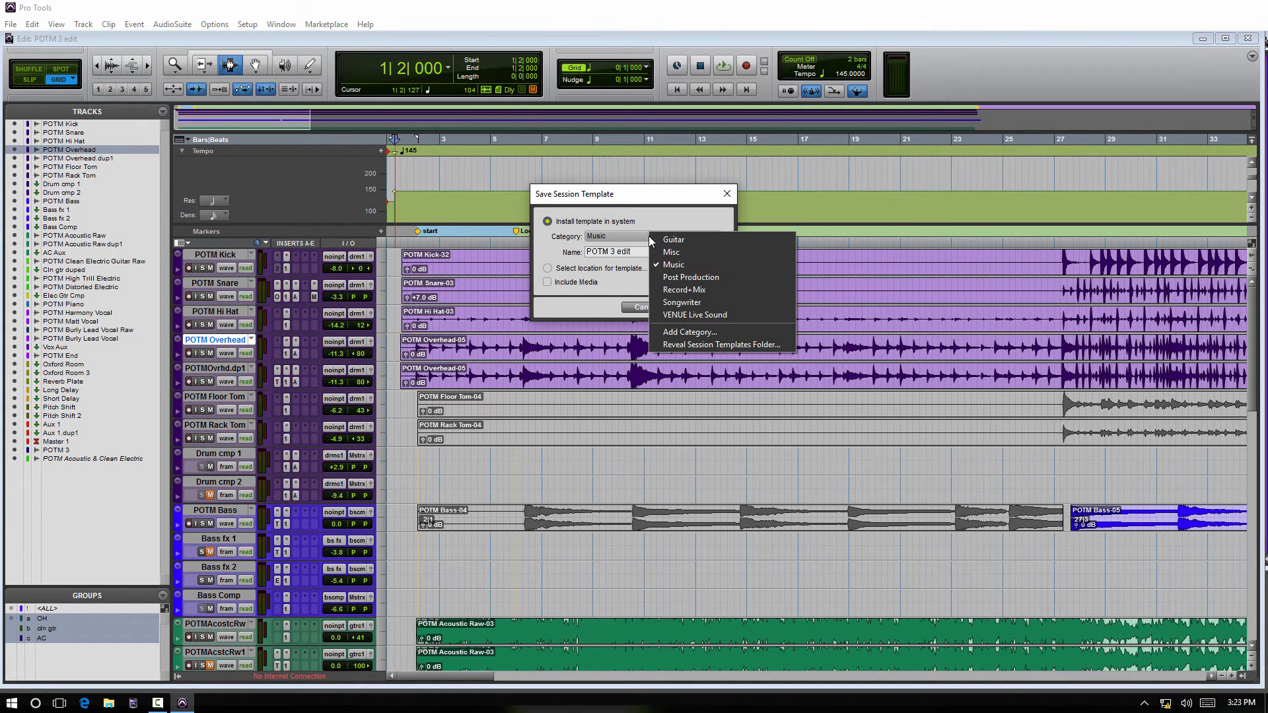
{"action": "mouse_move", "coordinate": [698, 297]}
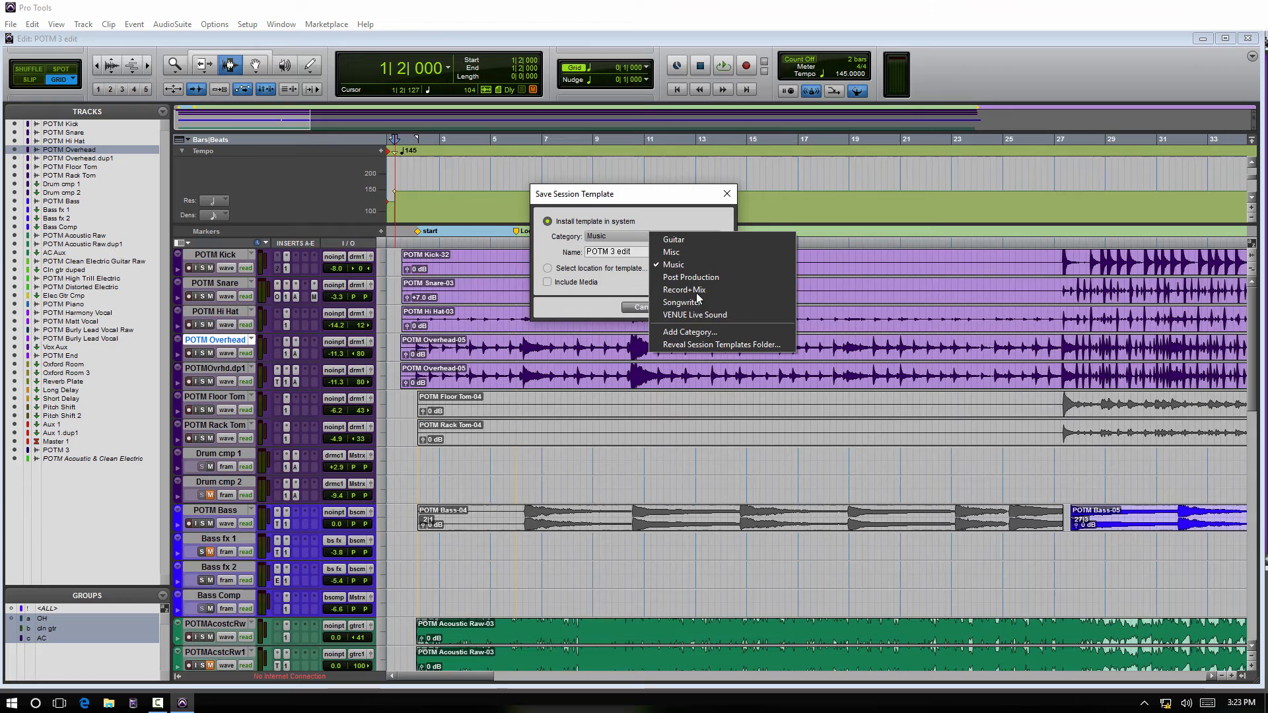
{"action": "mouse_move", "coordinate": [674, 264]}
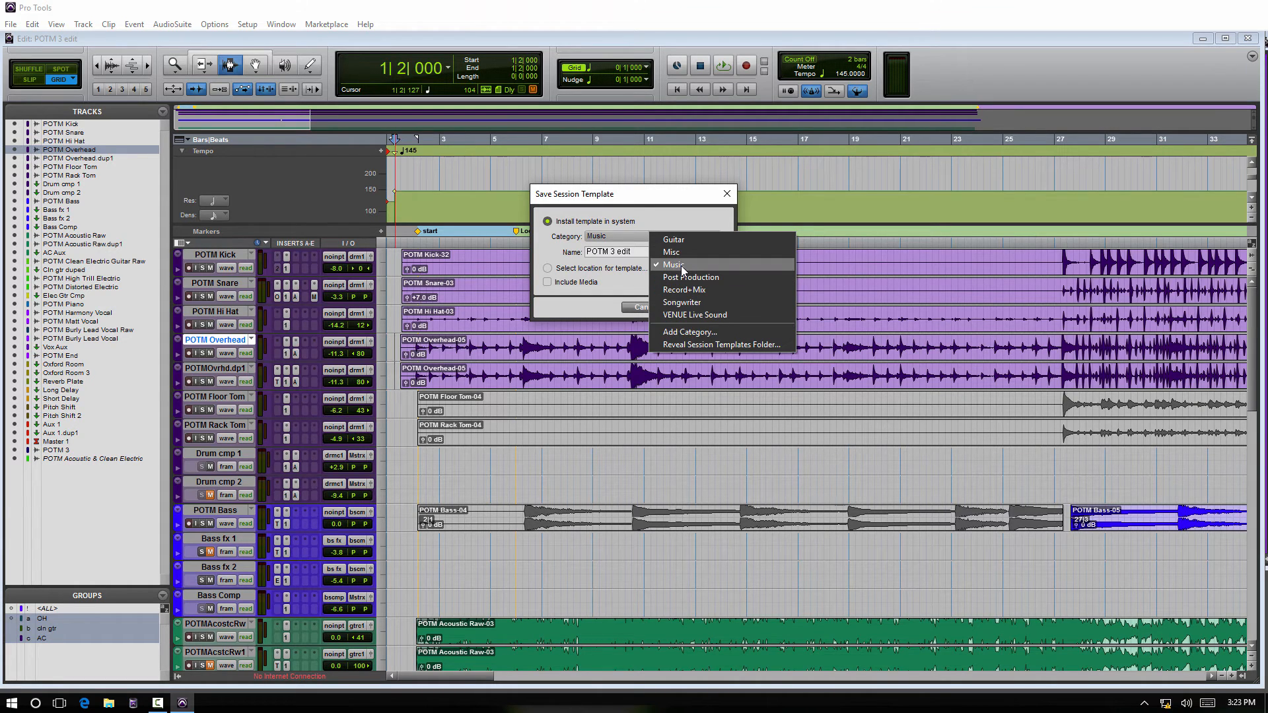
{"action": "left_click", "coordinate": [673, 264]}
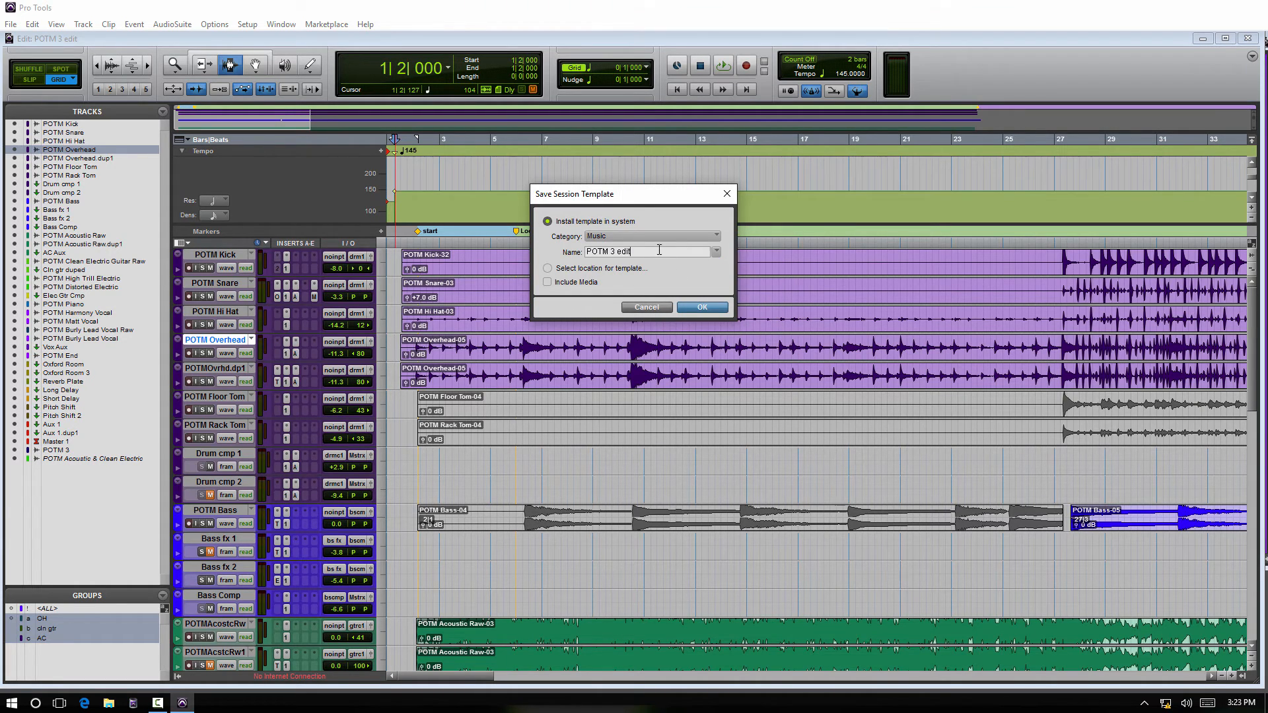
{"action": "type", "text": "tra"}
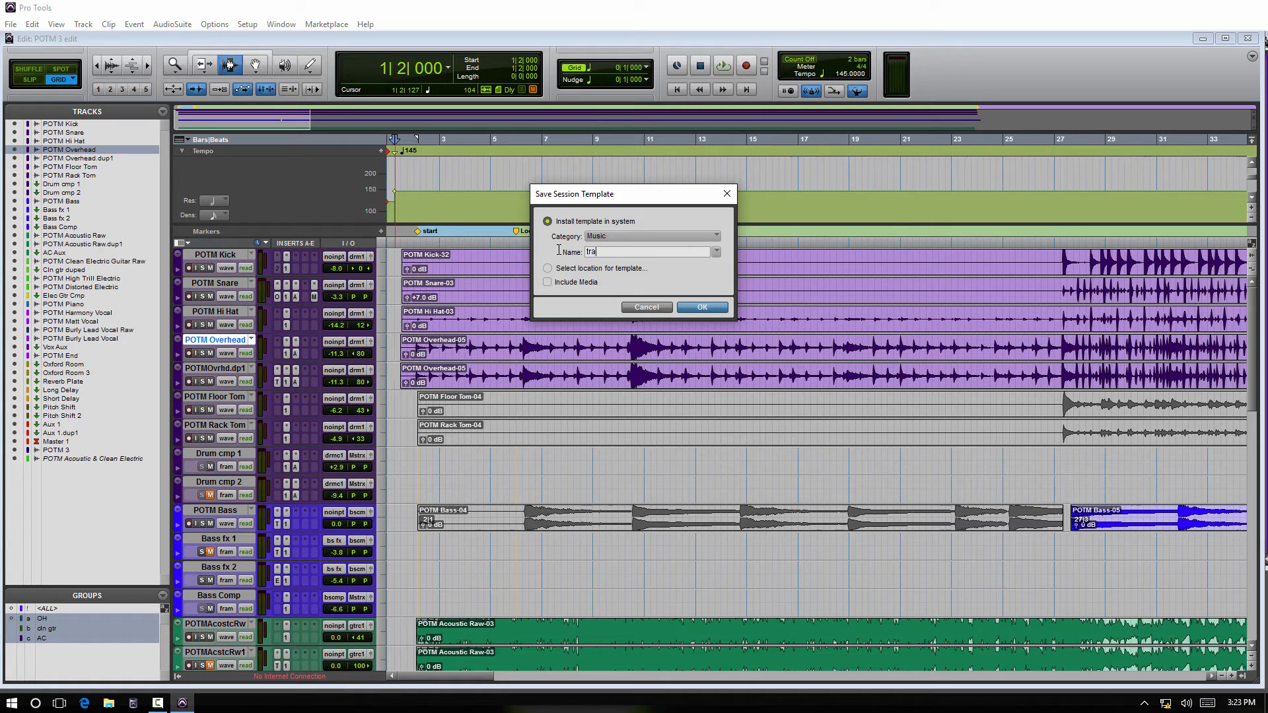
{"action": "type", "text": "cking"}
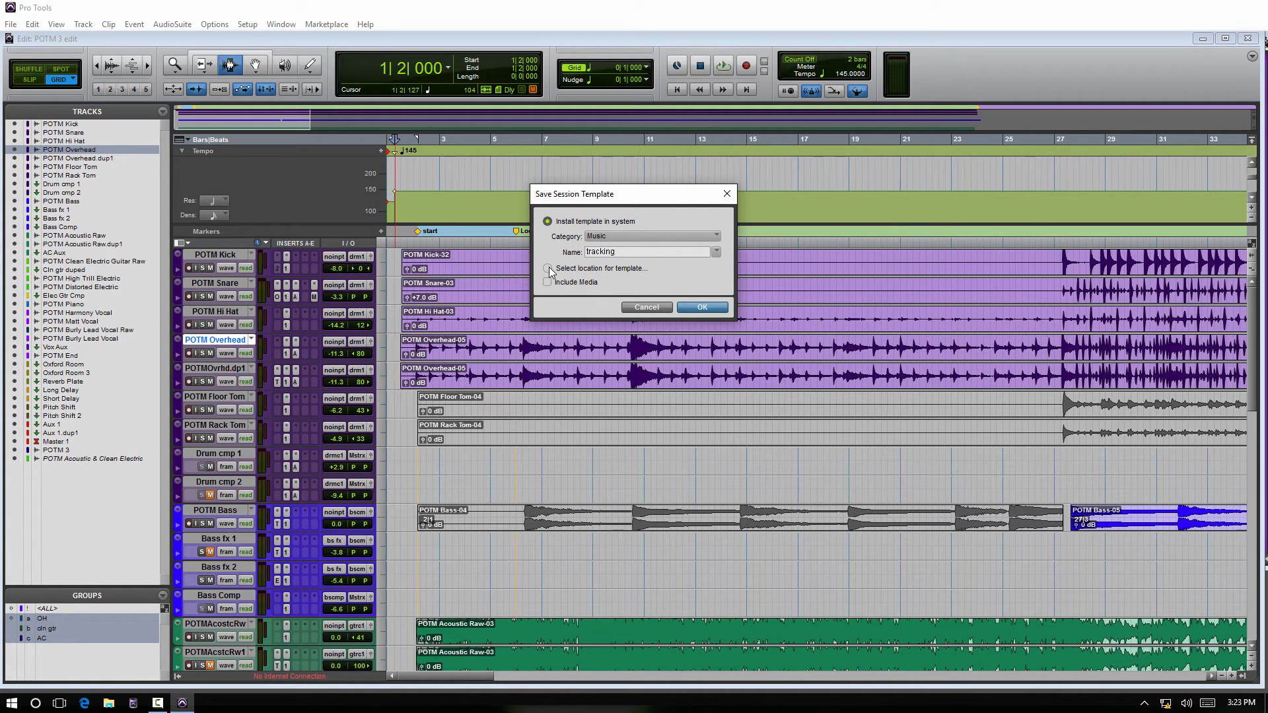
{"action": "mouse_move", "coordinate": [651, 270]}
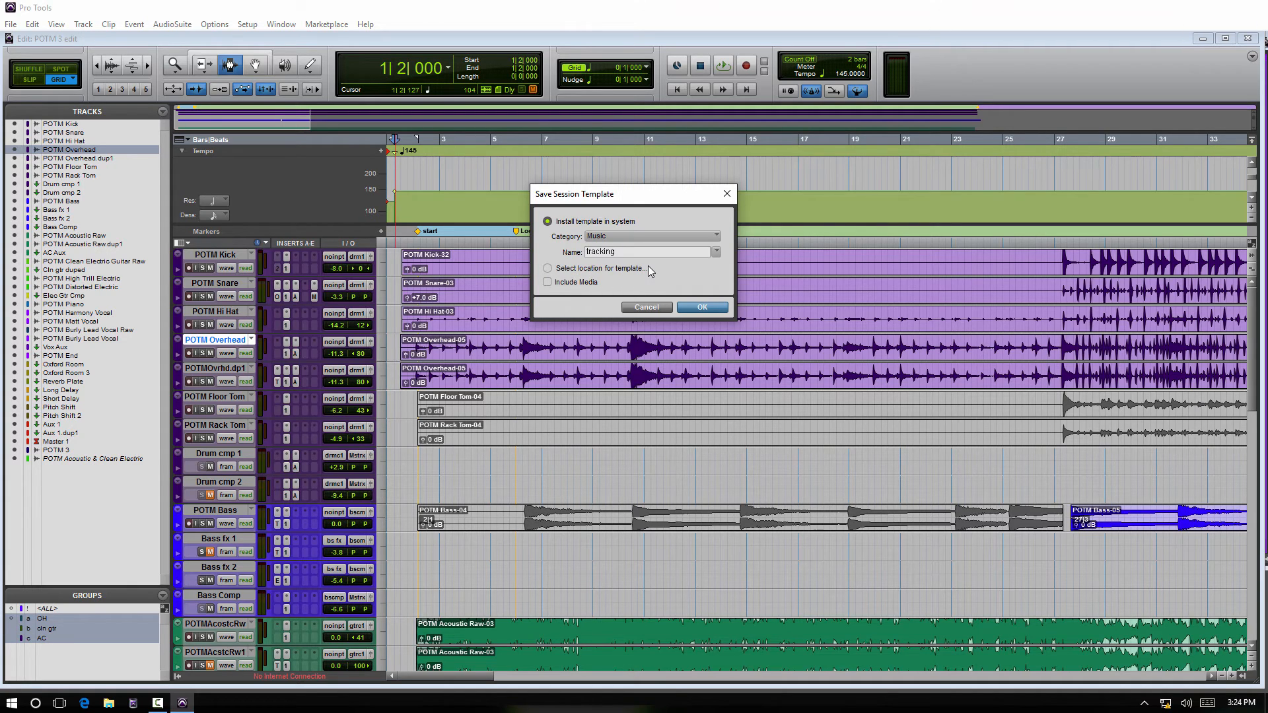
{"action": "mouse_move", "coordinate": [629, 273]}
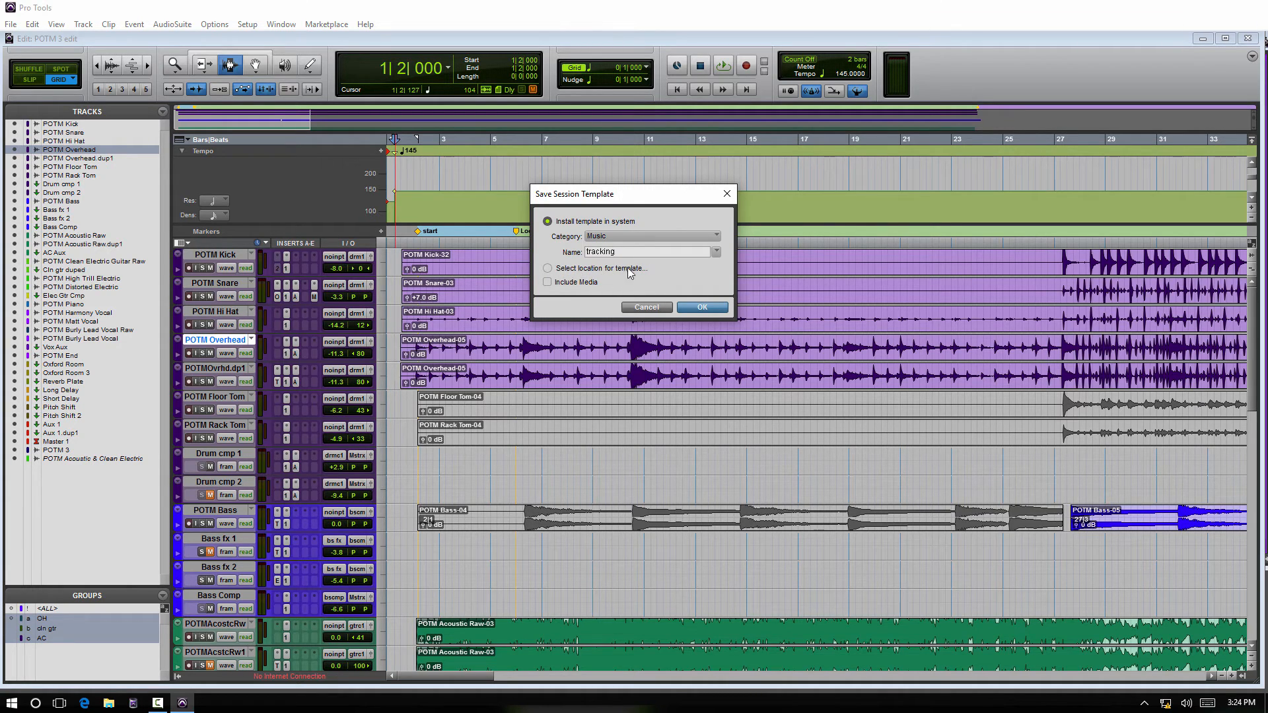
{"action": "mouse_move", "coordinate": [630, 274]}
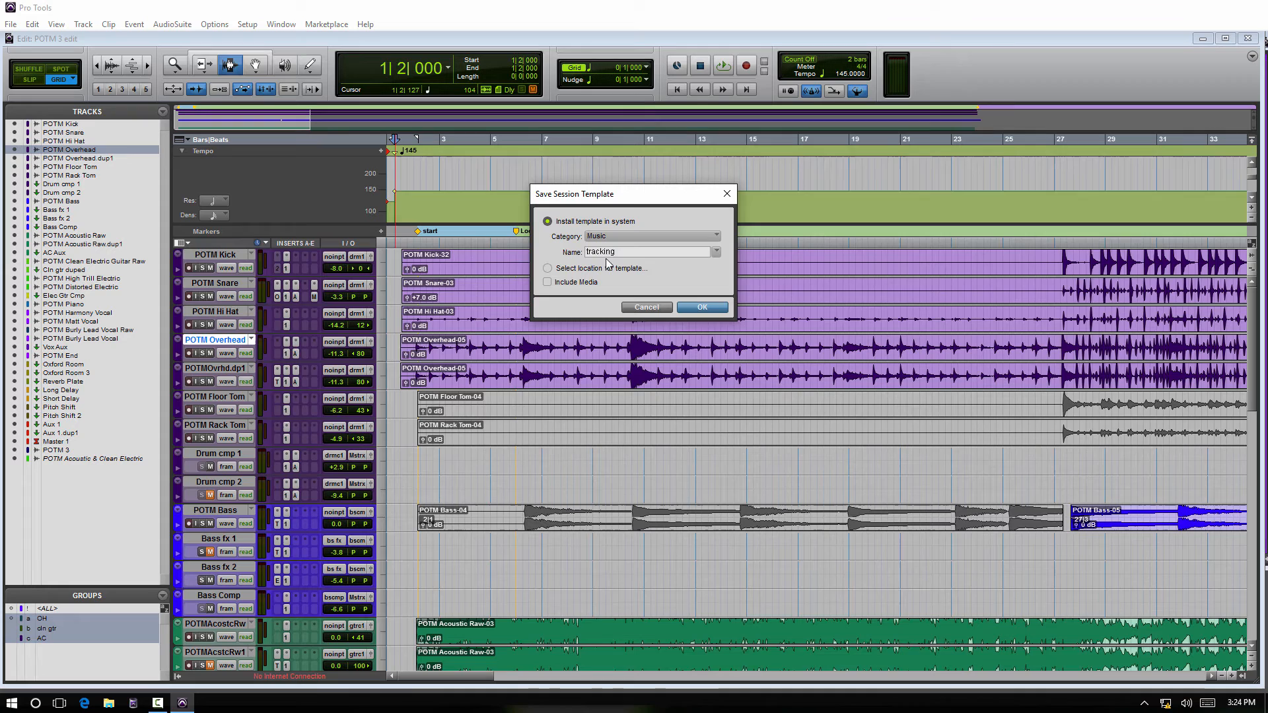
{"action": "mouse_move", "coordinate": [630, 292]}
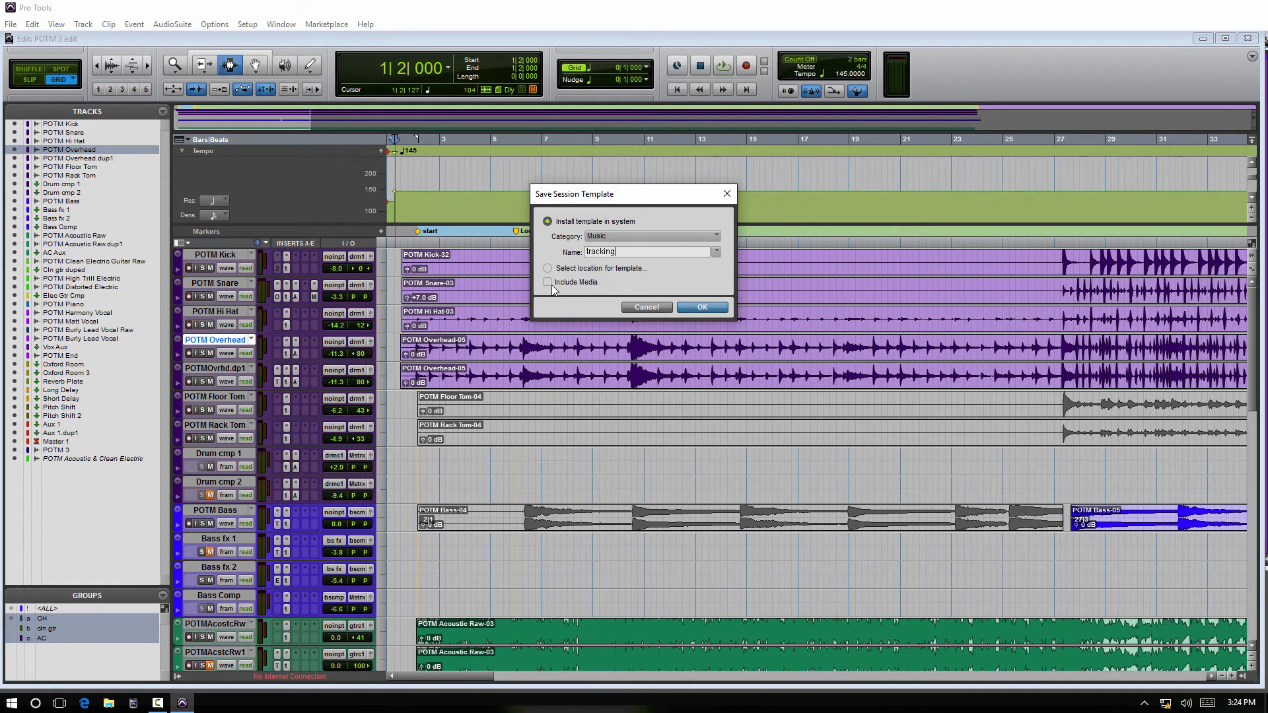
{"action": "mouse_move", "coordinate": [708, 405]}
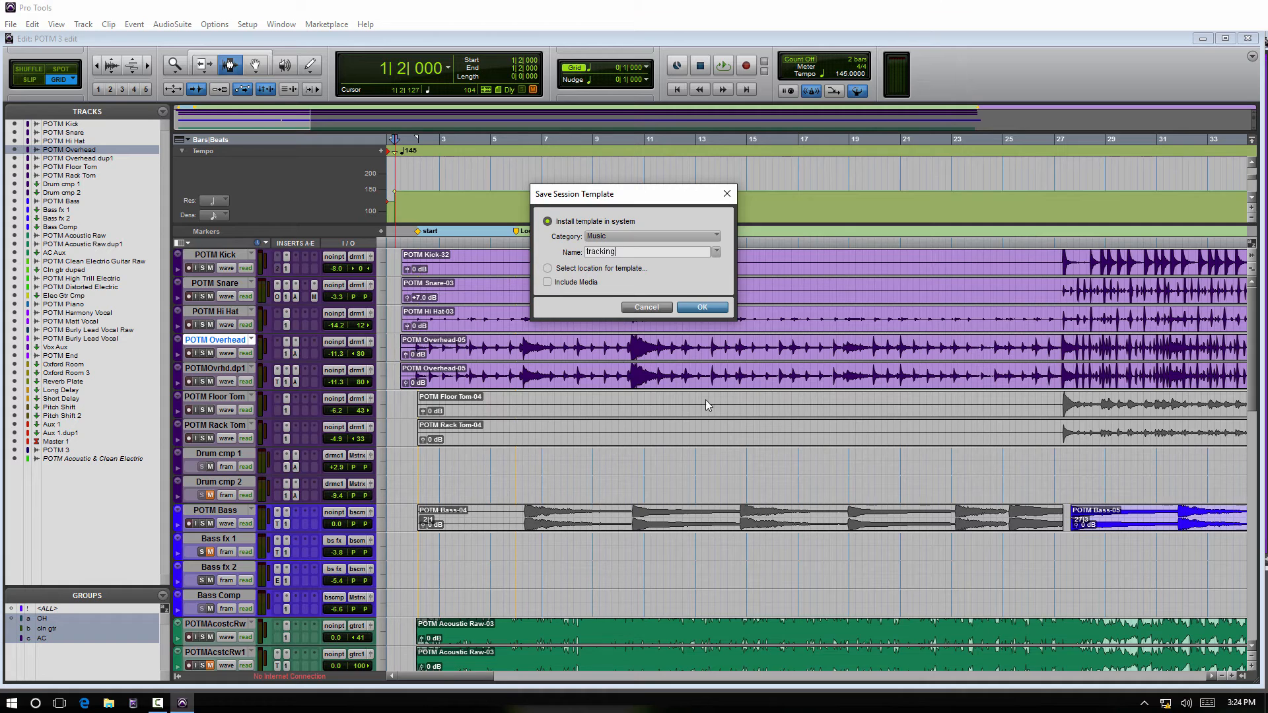
{"action": "mouse_move", "coordinate": [822, 661]}
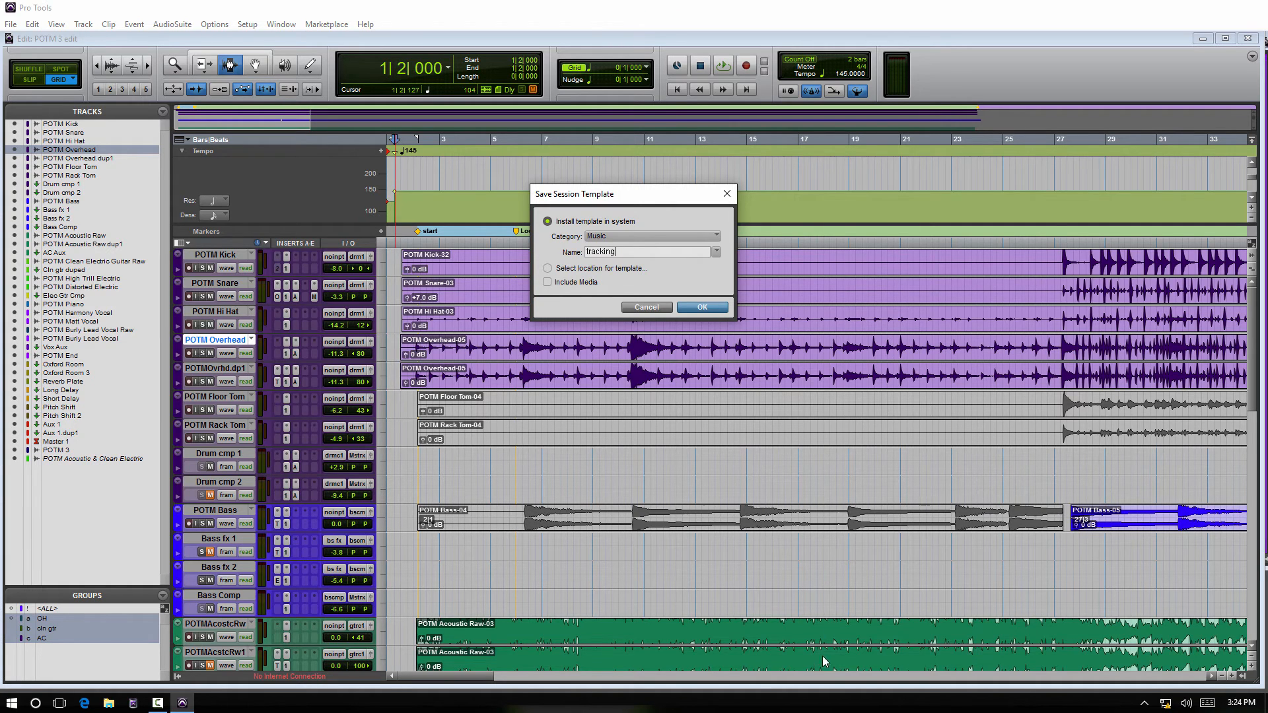
{"action": "mouse_move", "coordinate": [833, 281]}
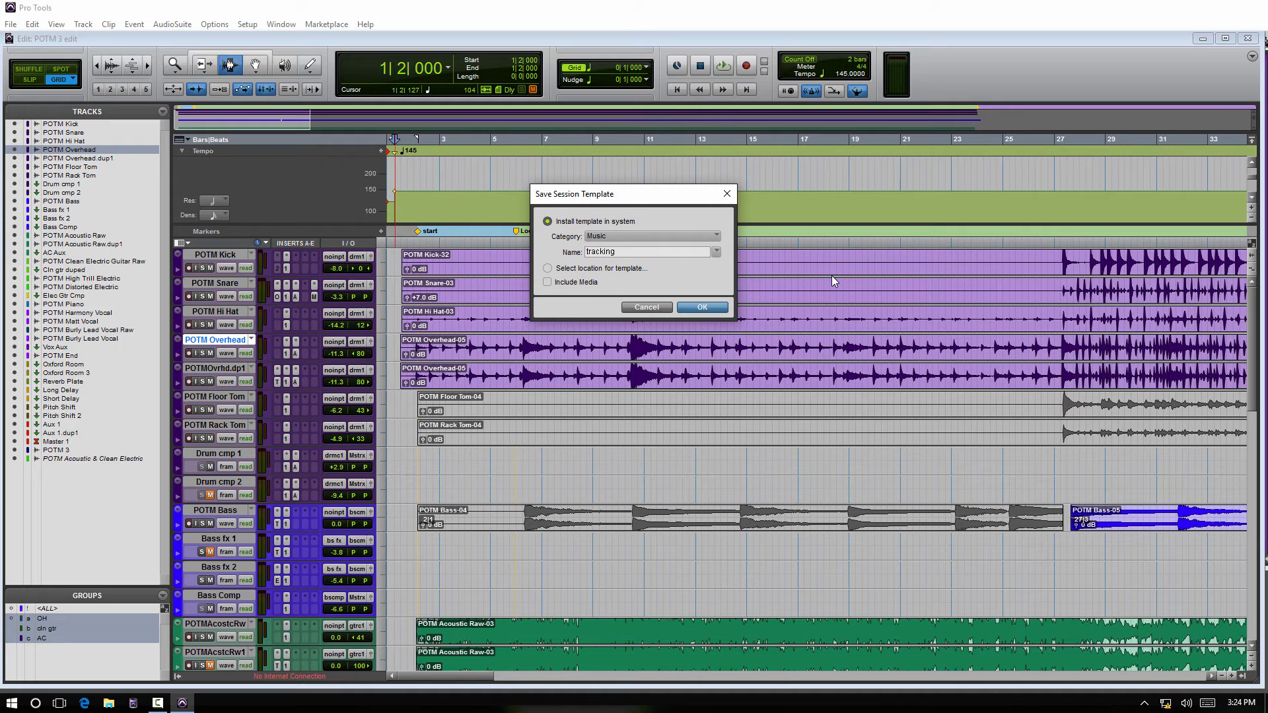
{"action": "mouse_move", "coordinate": [567, 237]}
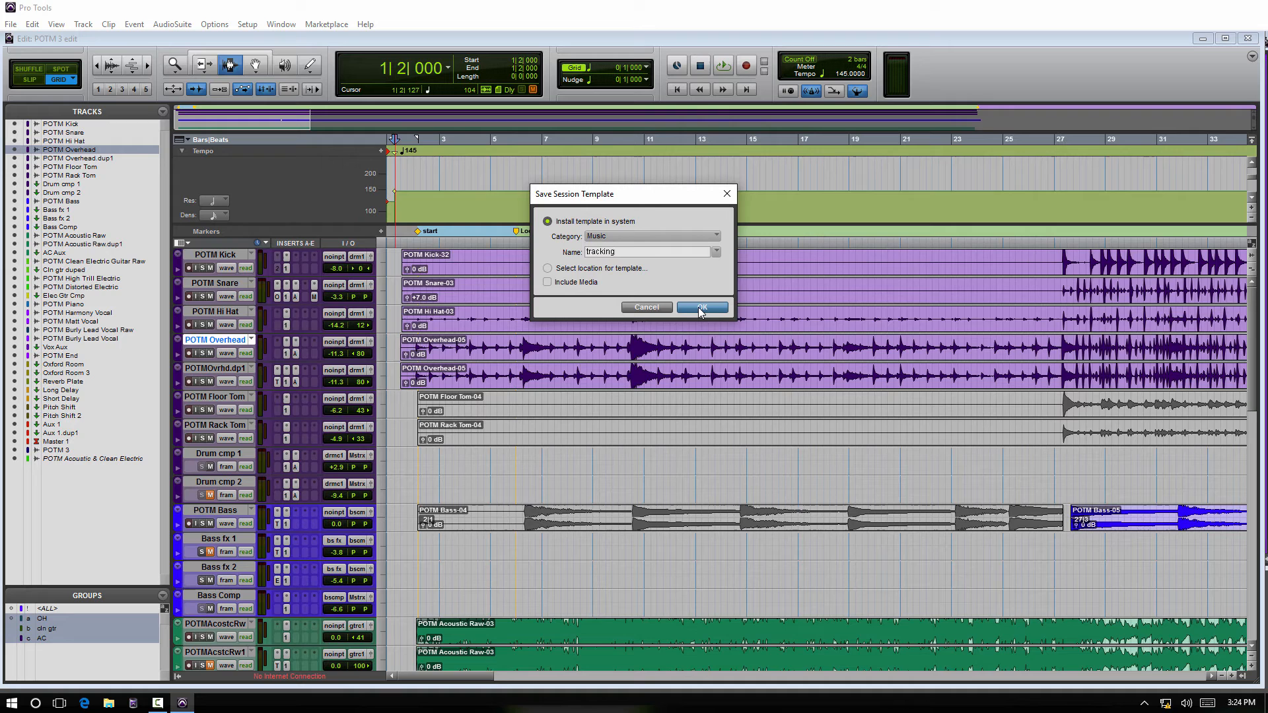
{"action": "left_click", "coordinate": [700, 307]}
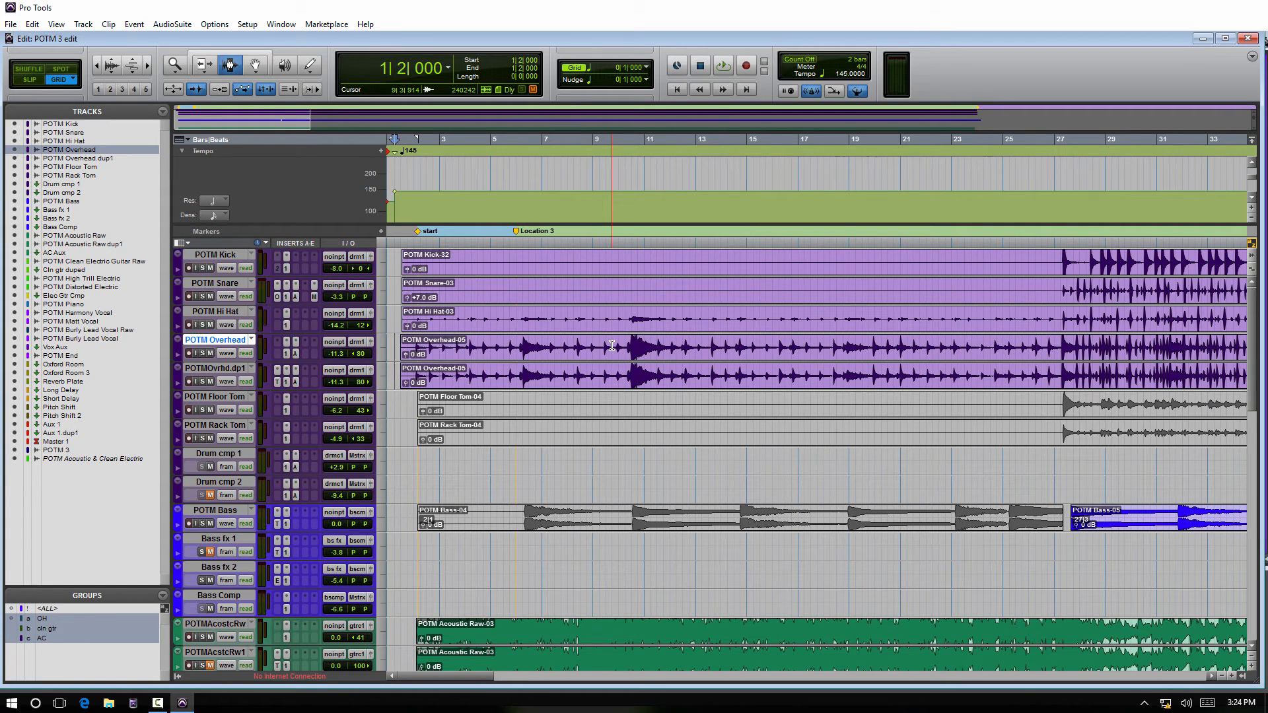
Close the POTM 3 session and select the POTM 3 edit template in the Dashboard.
{"action": "left_click", "coordinate": [1248, 39]}
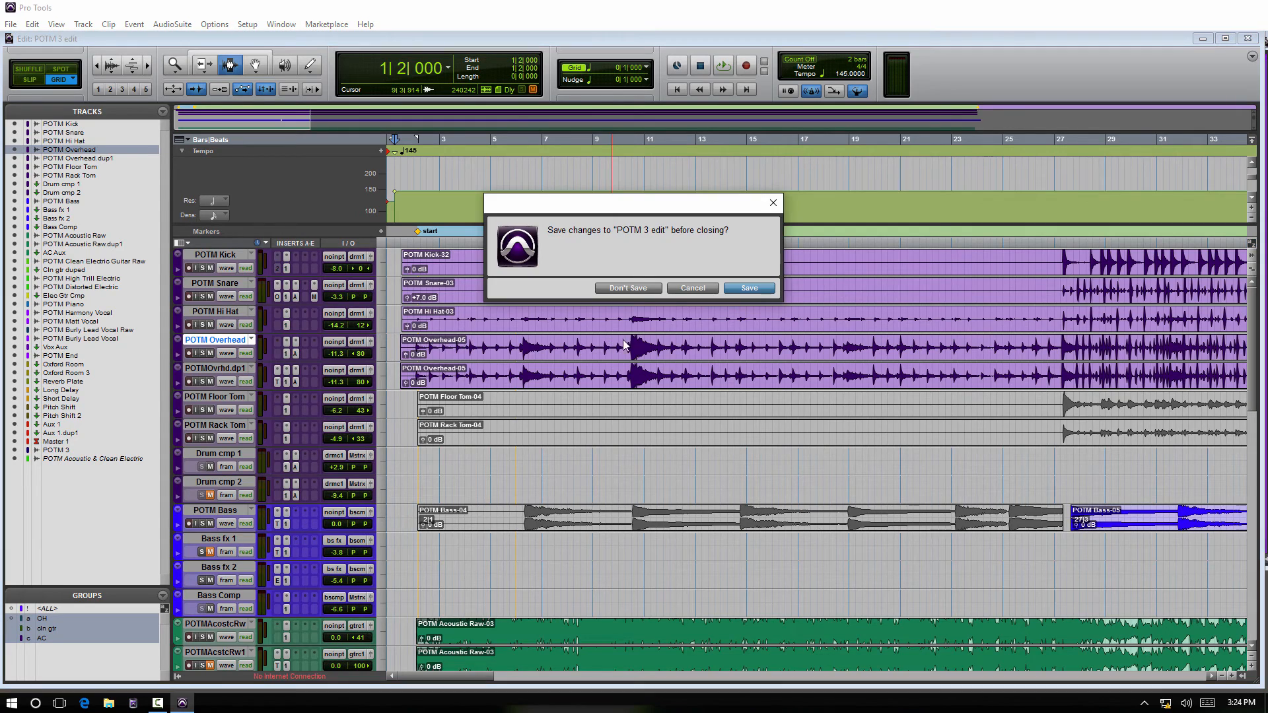
{"action": "left_click", "coordinate": [627, 288]}
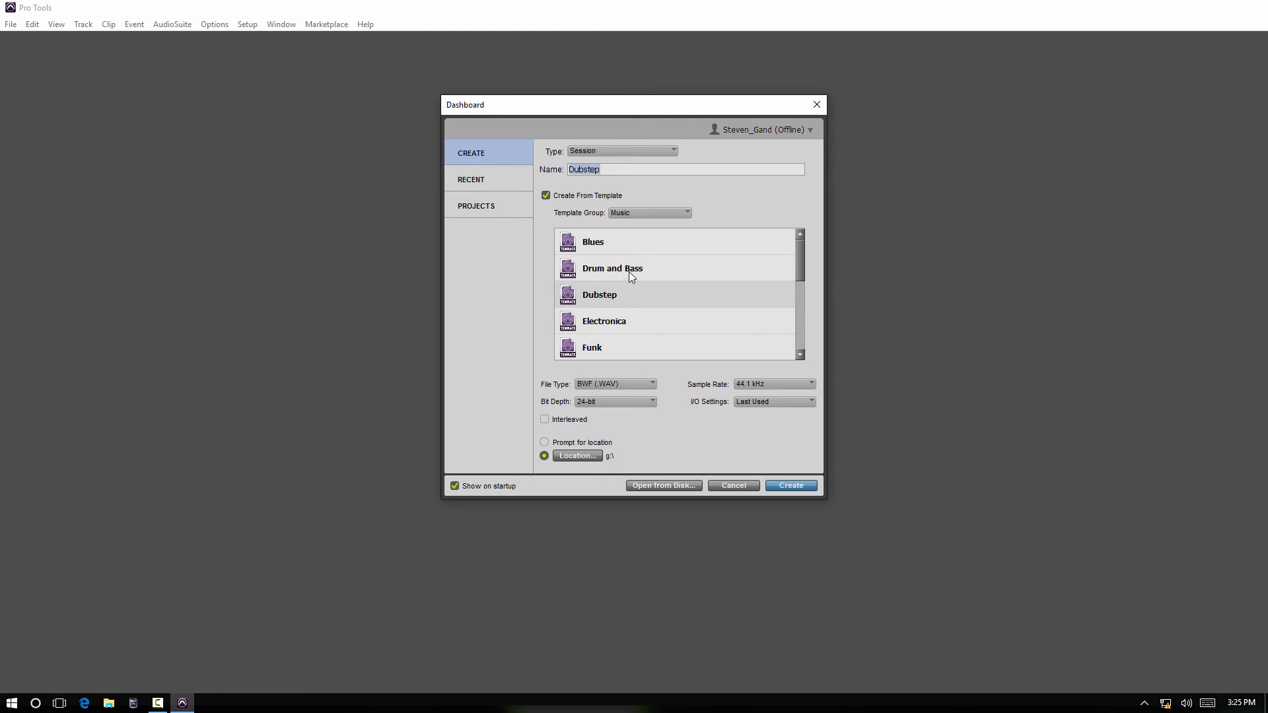
{"action": "scroll", "scroll_direction": "down", "scroll_amount": 3}
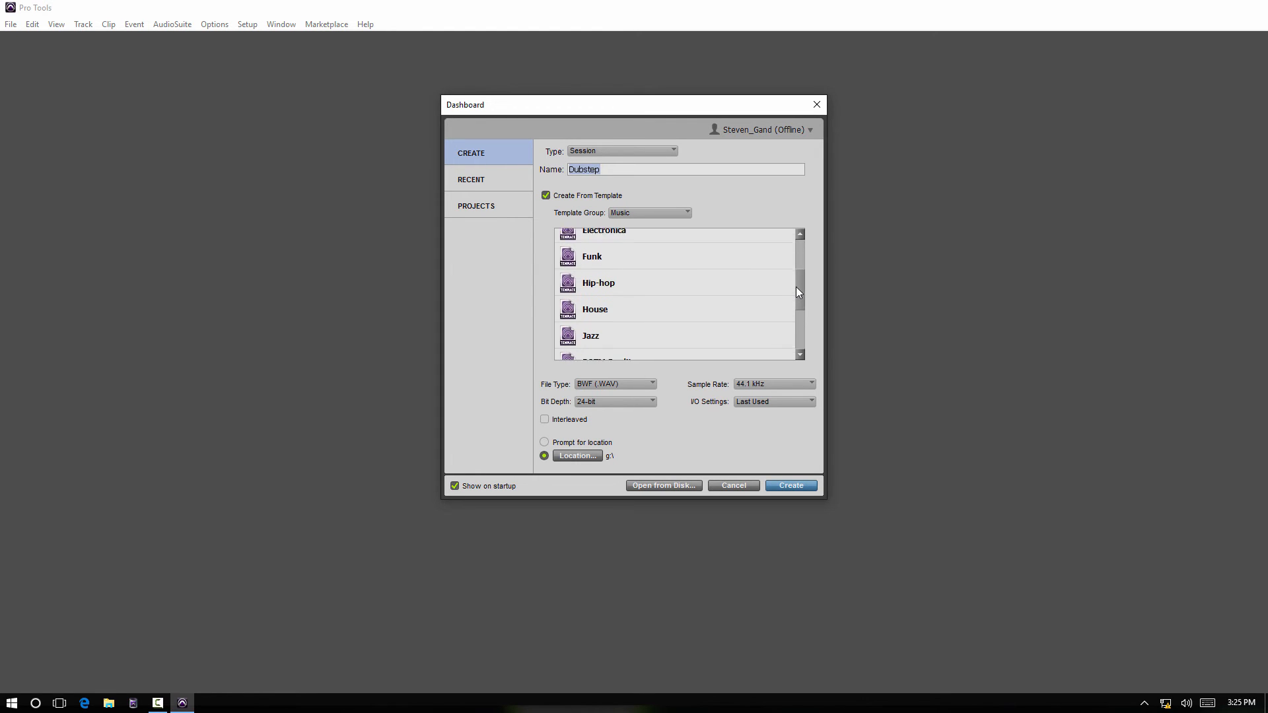
{"action": "left_click", "coordinate": [606, 258]}
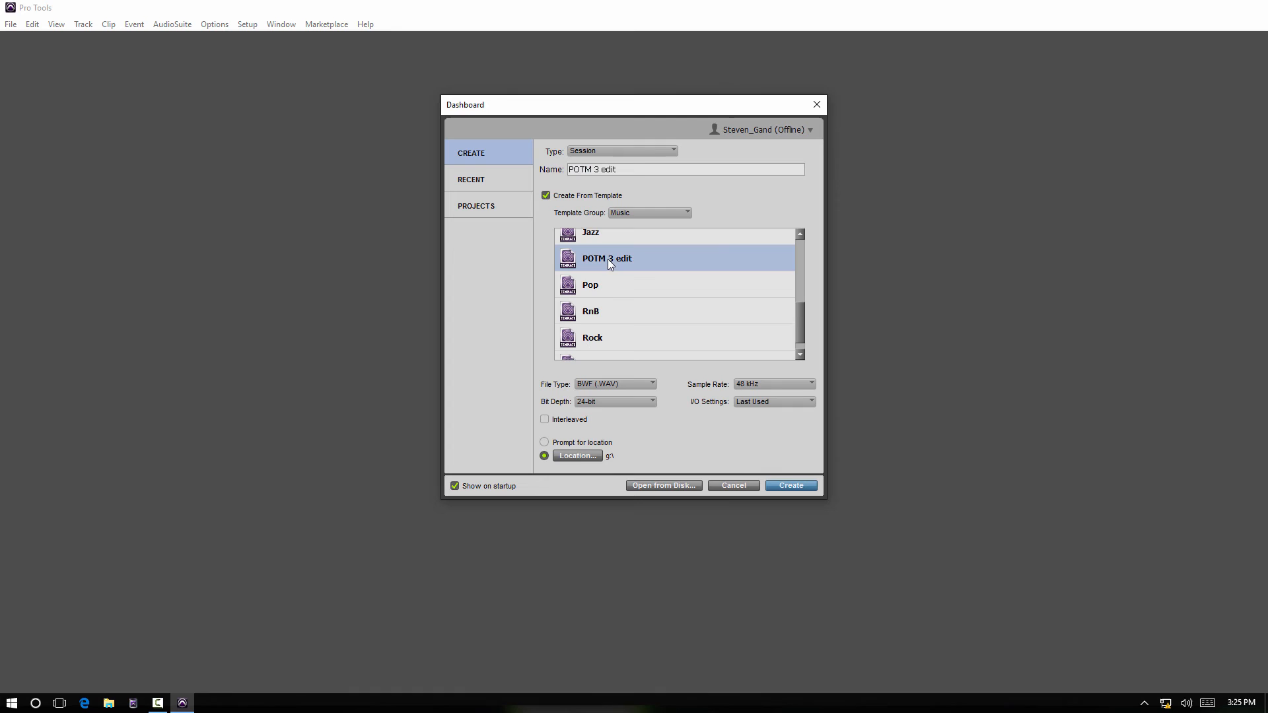
{"action": "mouse_move", "coordinate": [675, 265]}
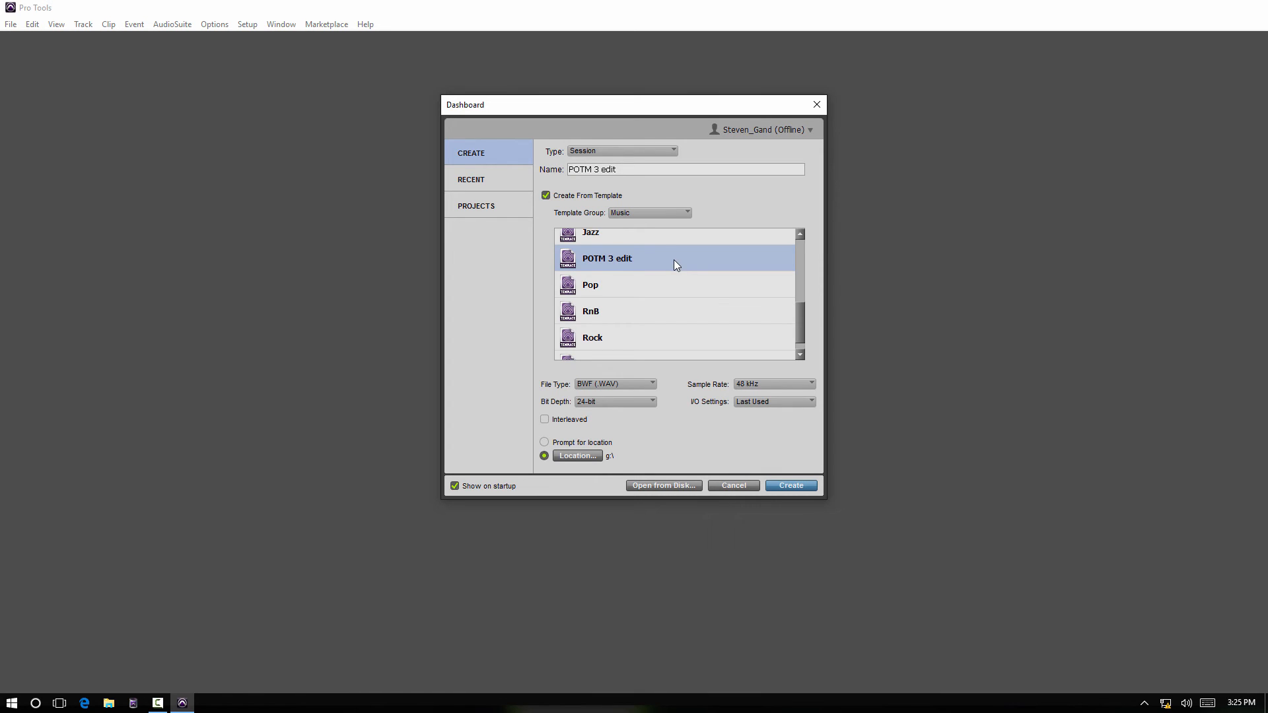
{"action": "mouse_move", "coordinate": [626, 194]}
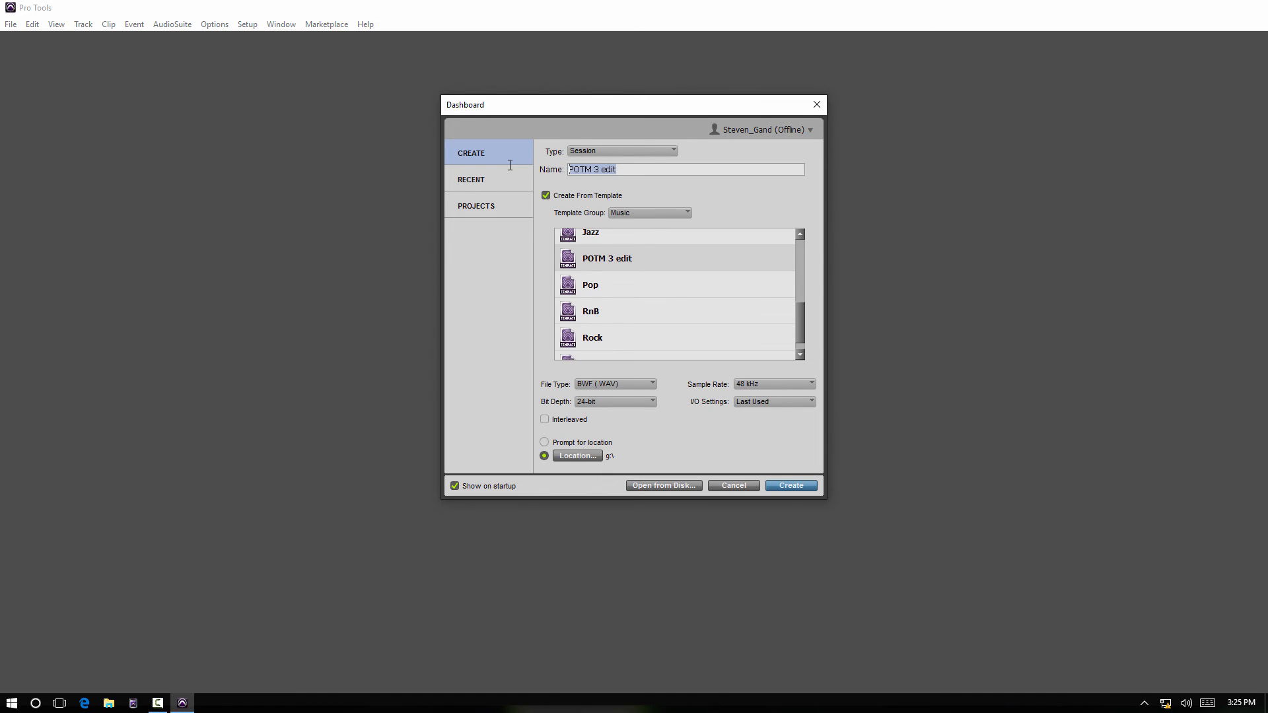
Create a session named new sessions from the template and dismiss the Session Notes.
{"action": "type", "text": "new sessions"}
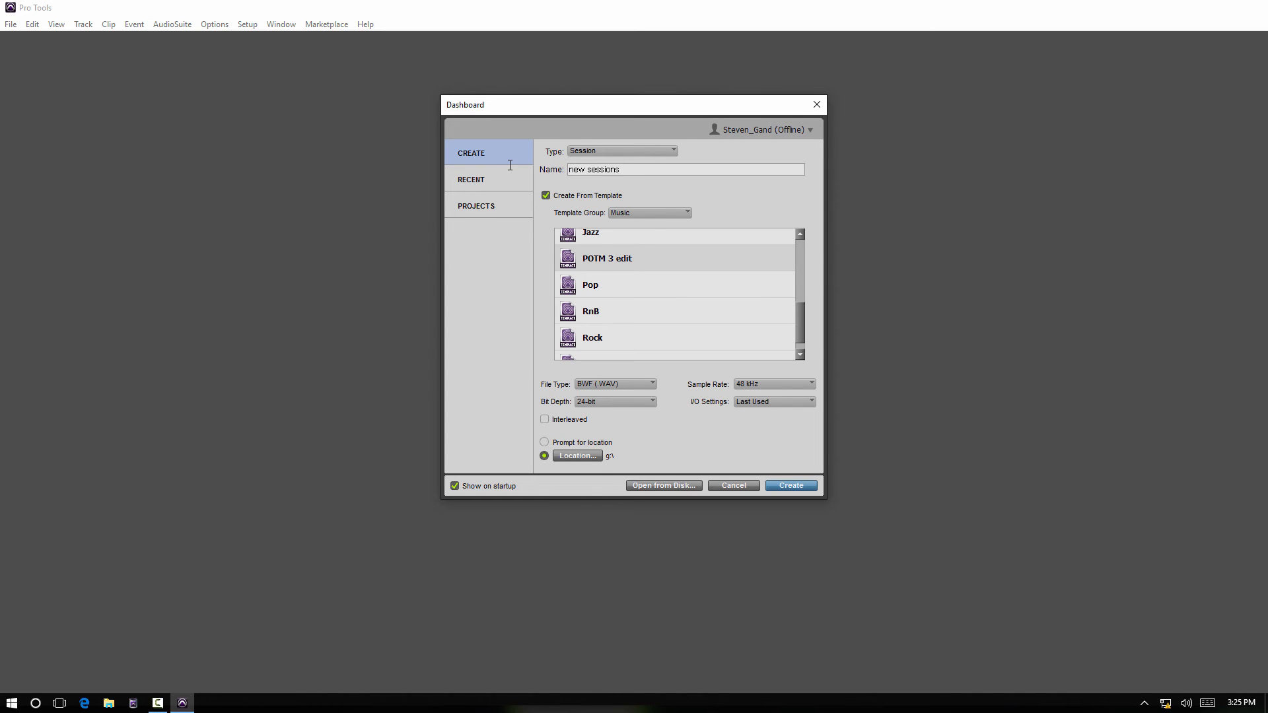
{"action": "mouse_move", "coordinate": [607, 255]}
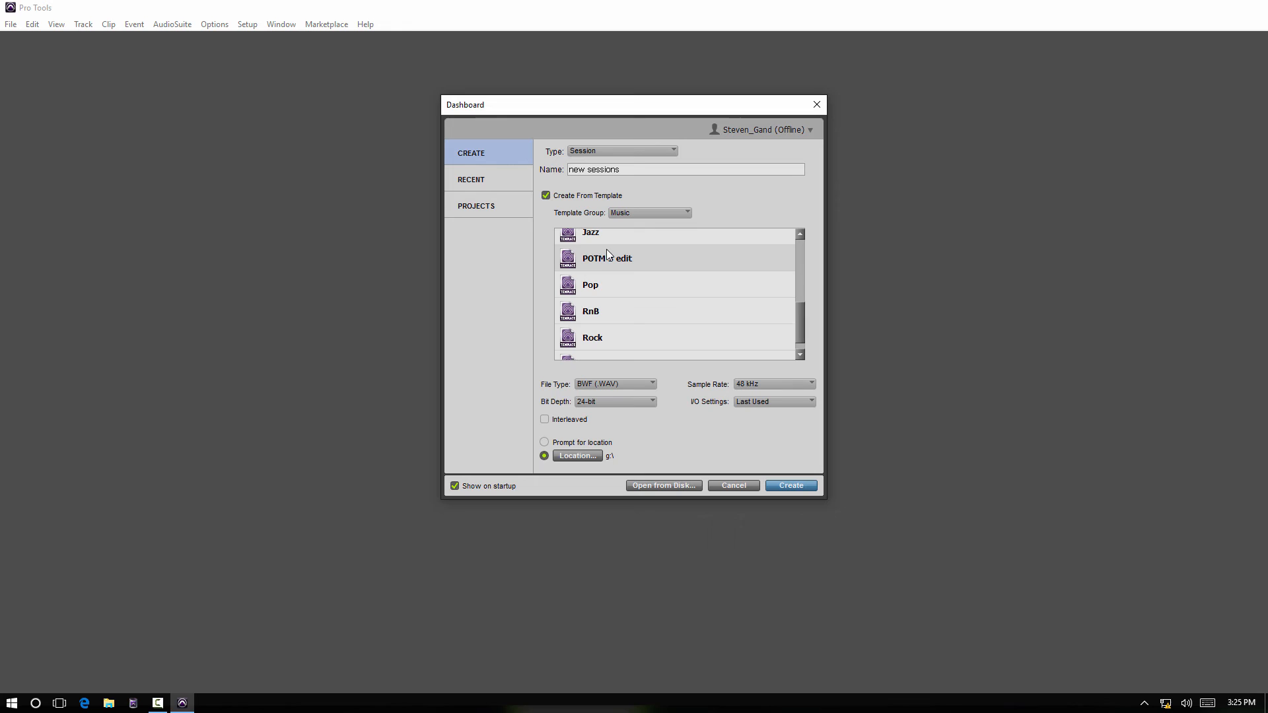
{"action": "left_click", "coordinate": [606, 257]}
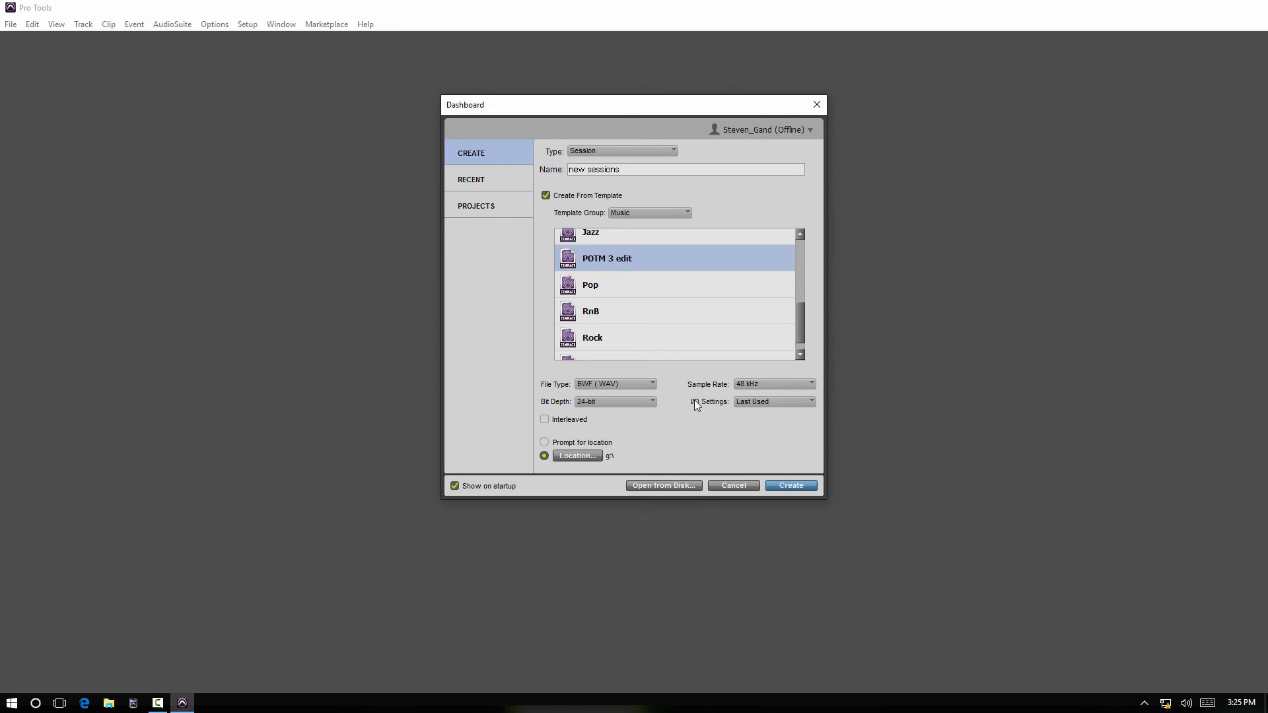
{"action": "mouse_move", "coordinate": [639, 483]}
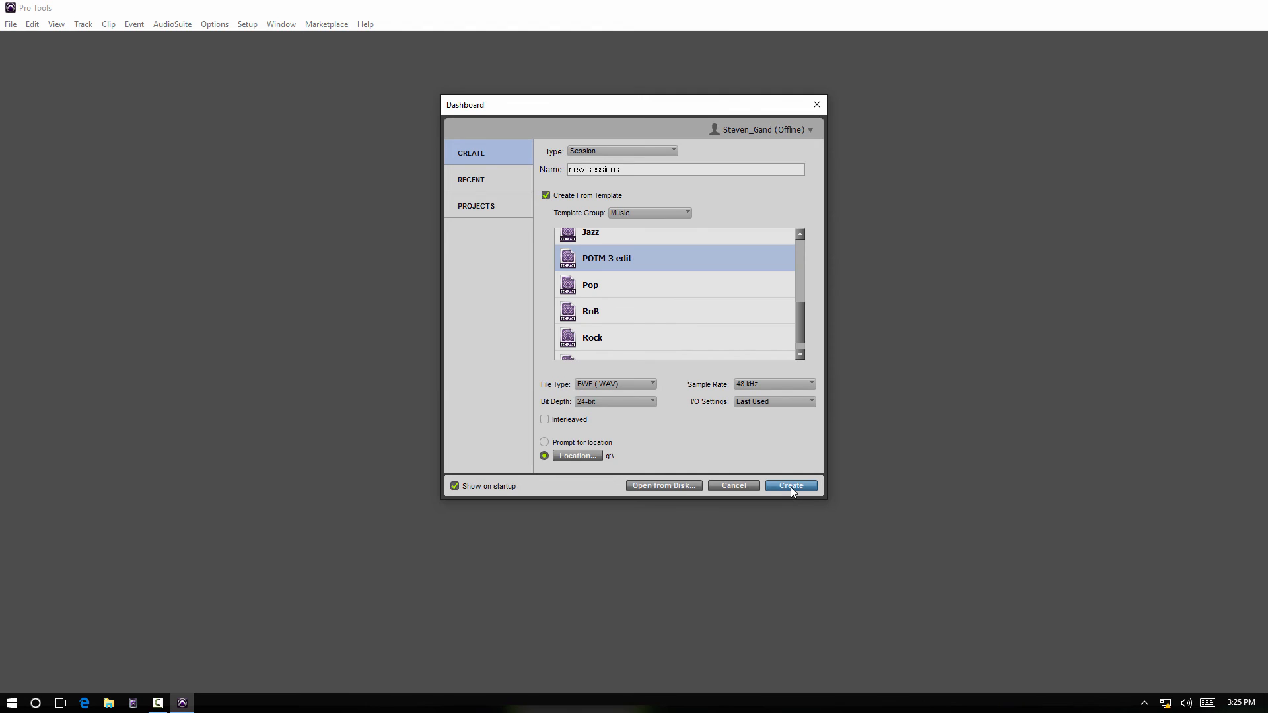
{"action": "left_click", "coordinate": [789, 485]}
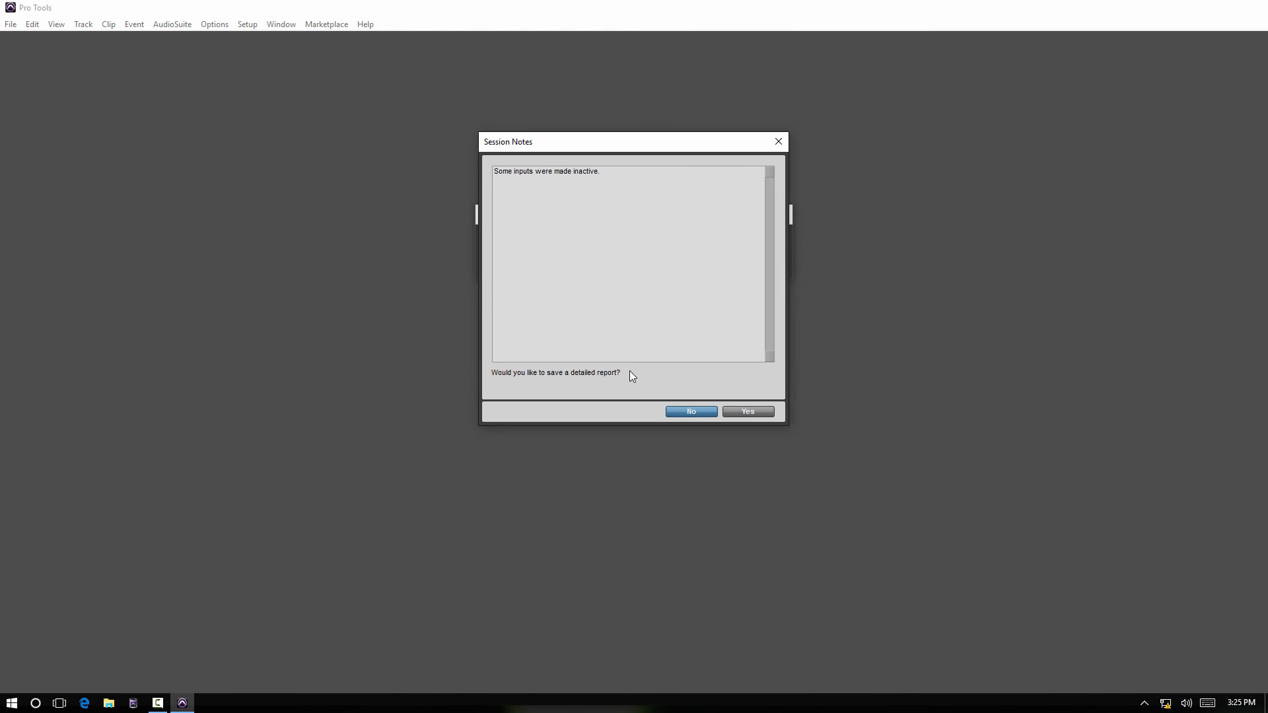
{"action": "left_click", "coordinate": [691, 410]}
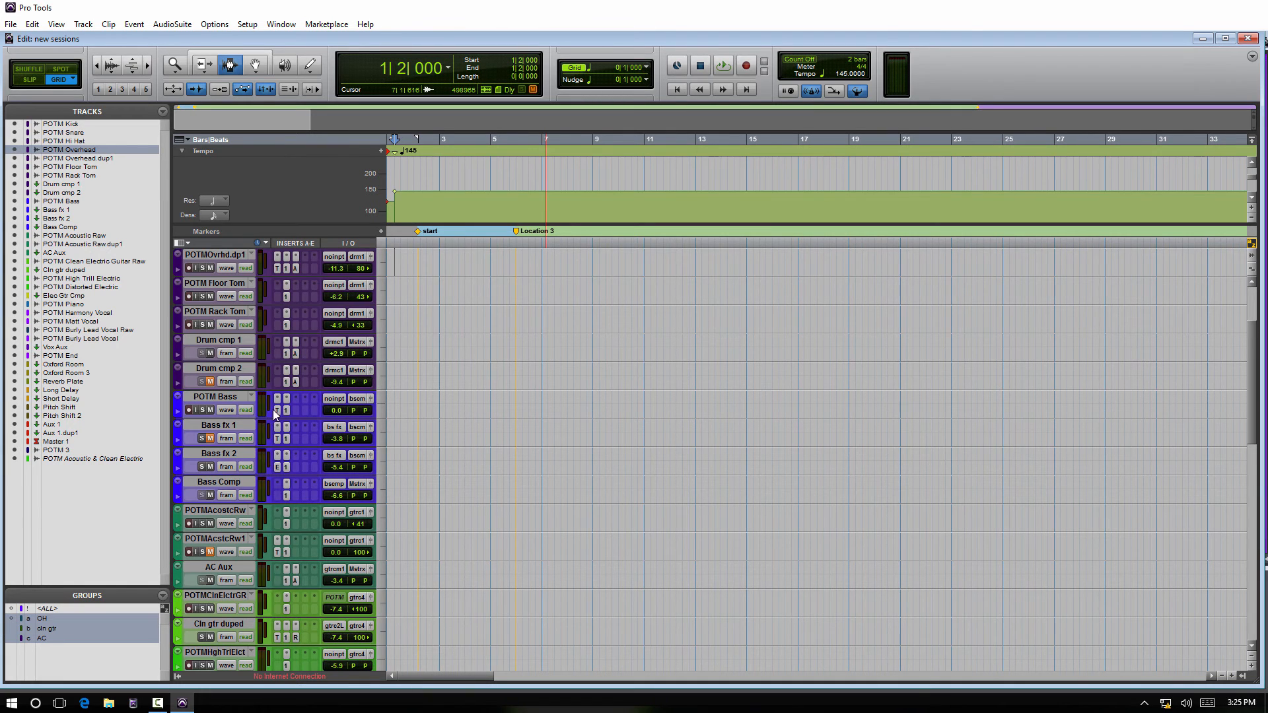
Browse the new session's tracks and close the Soundtoys effect rack window.
{"action": "scroll", "scroll_direction": "down", "scroll_amount": 3}
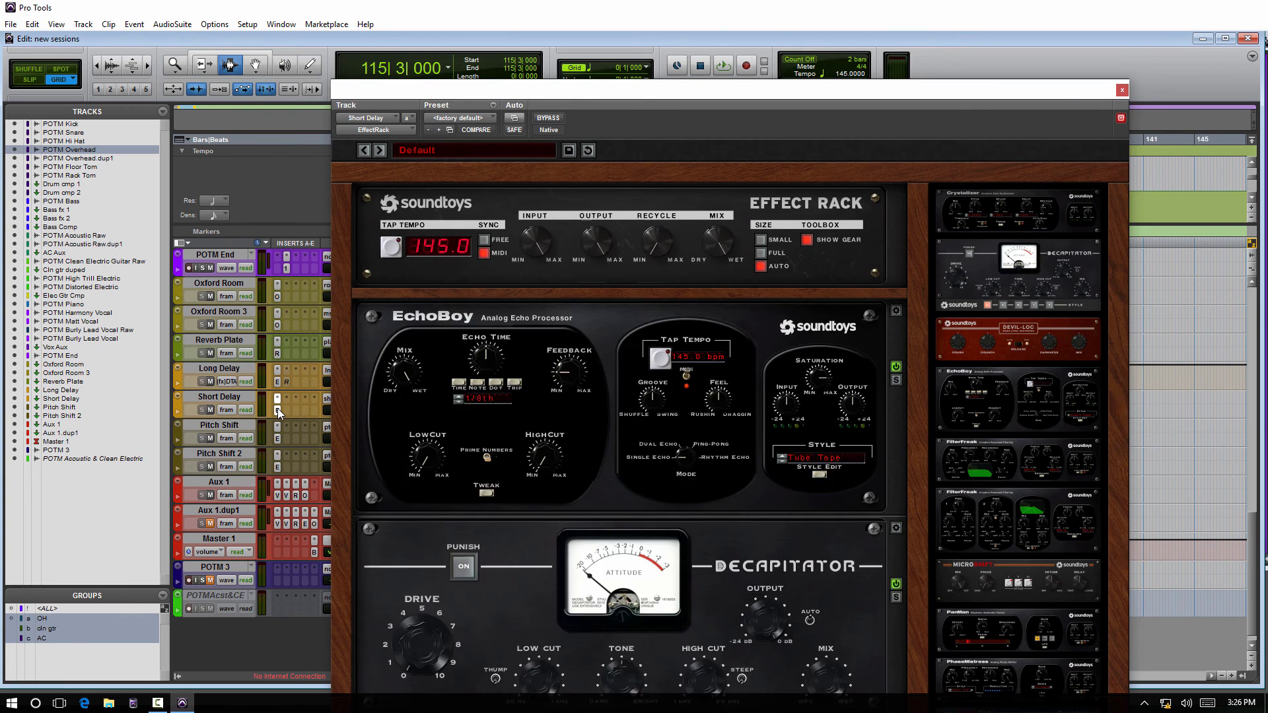
{"action": "left_click", "coordinate": [1121, 88]}
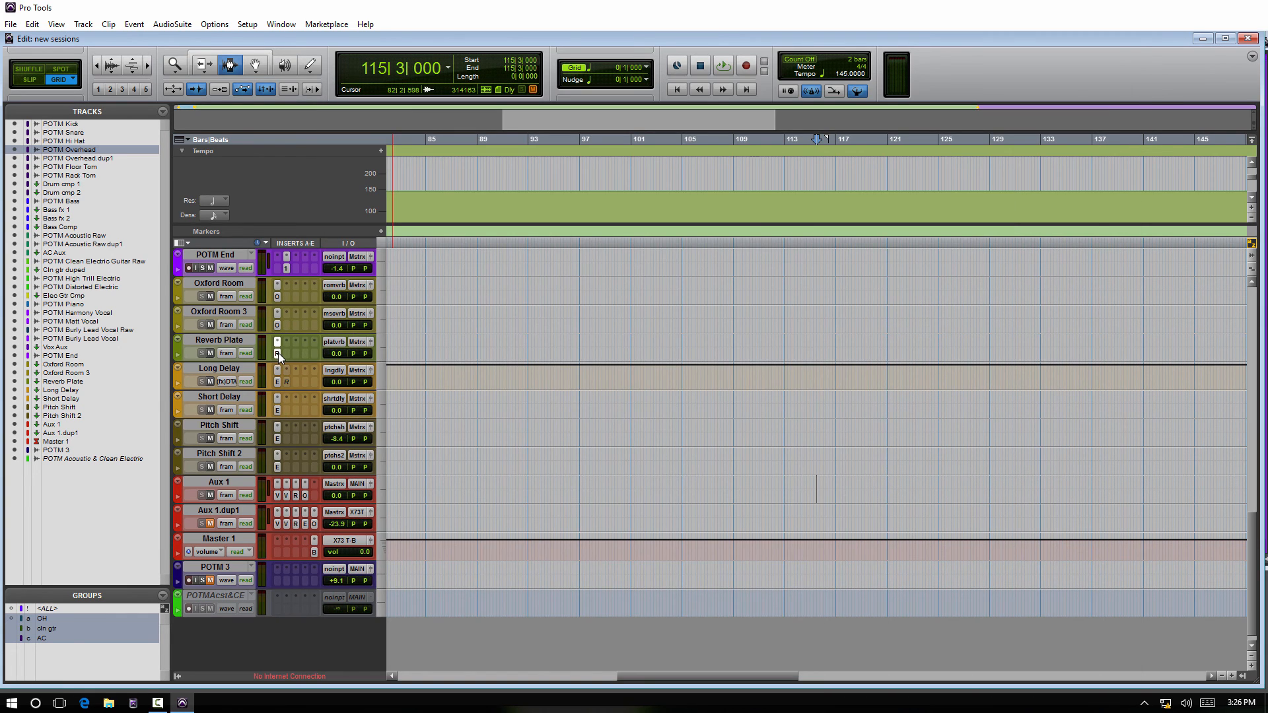
{"action": "left_click", "coordinate": [509, 427]}
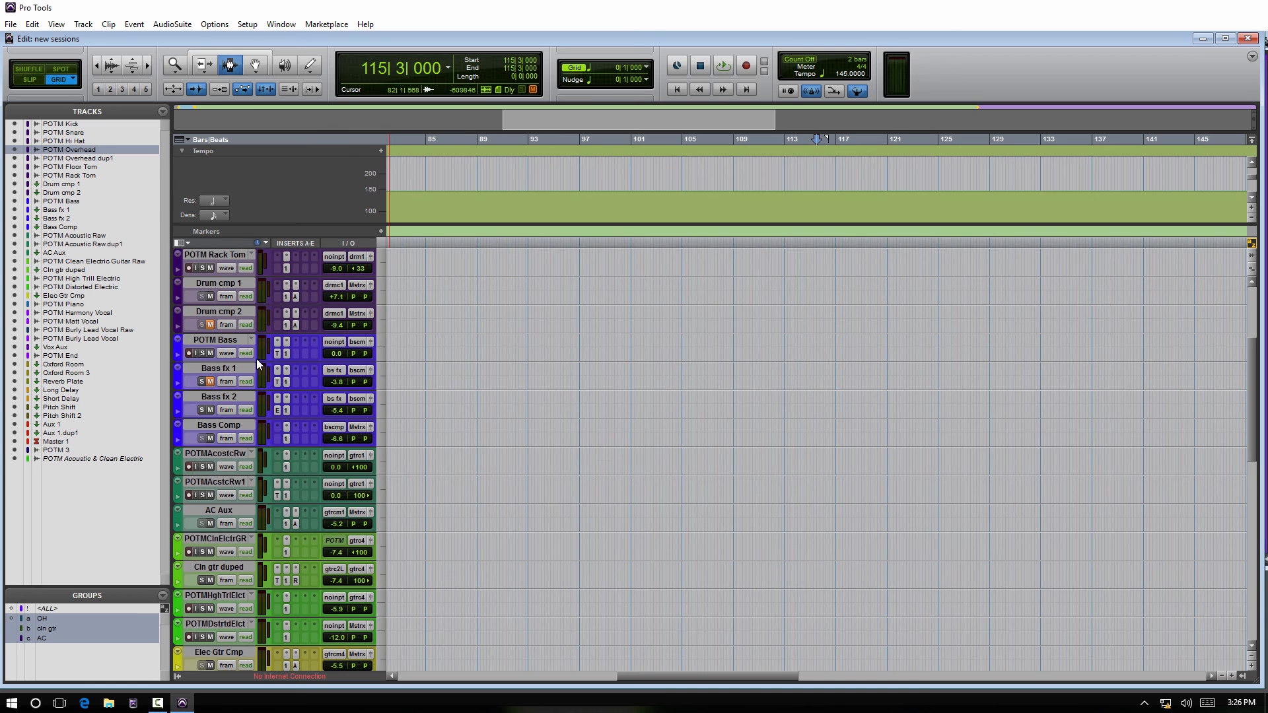
{"action": "scroll", "scroll_direction": "up", "scroll_amount": 3}
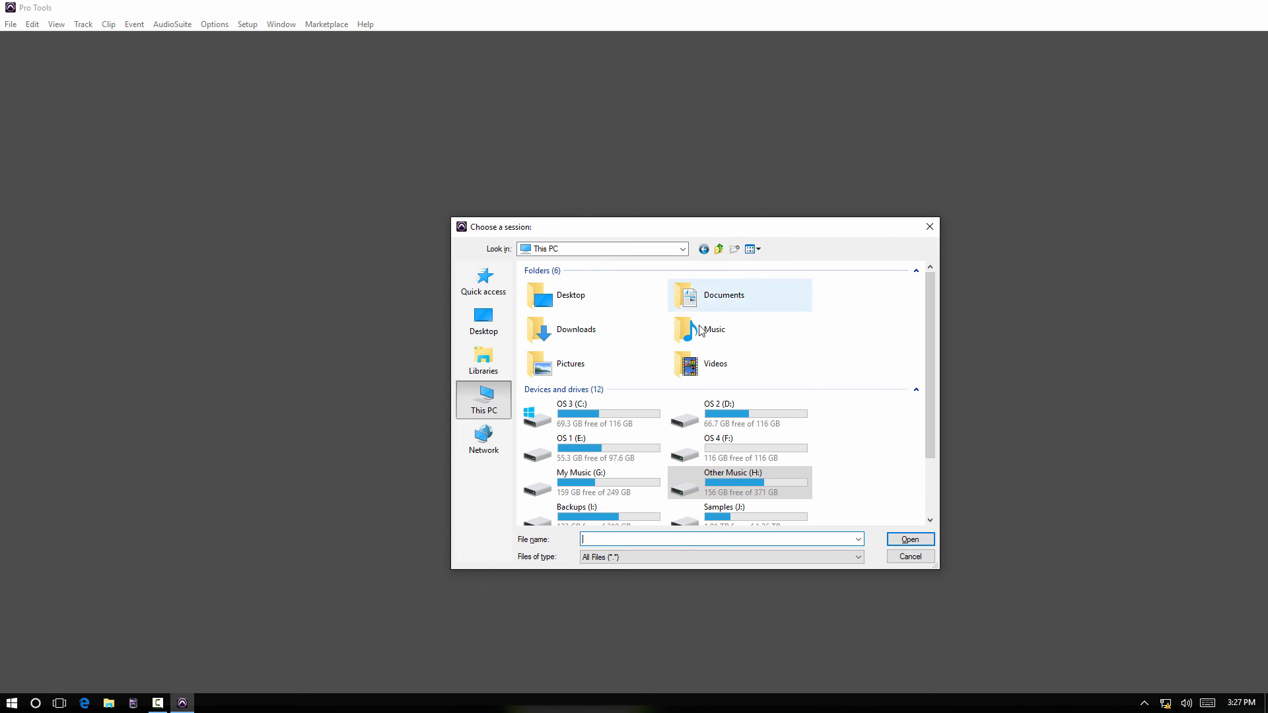
Open the new sessions session file from its folder on My Music (G:).
{"action": "double_click", "coordinate": [581, 484]}
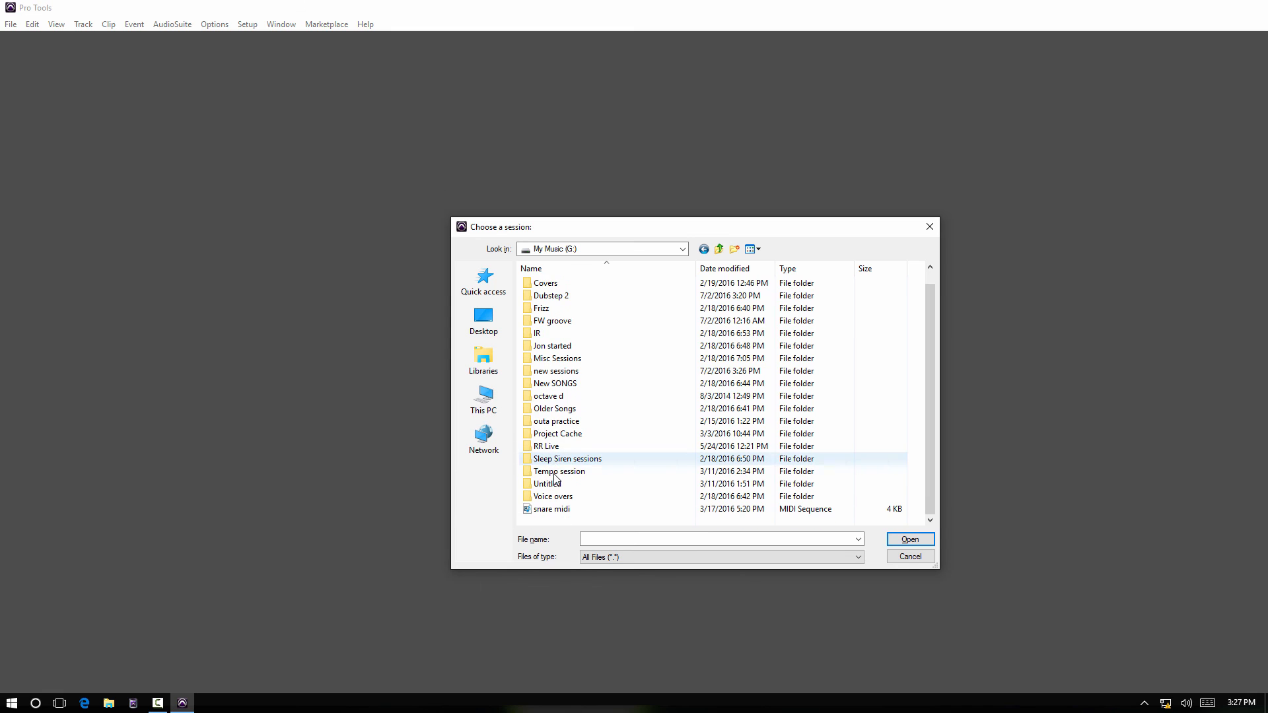
{"action": "mouse_move", "coordinate": [587, 376]}
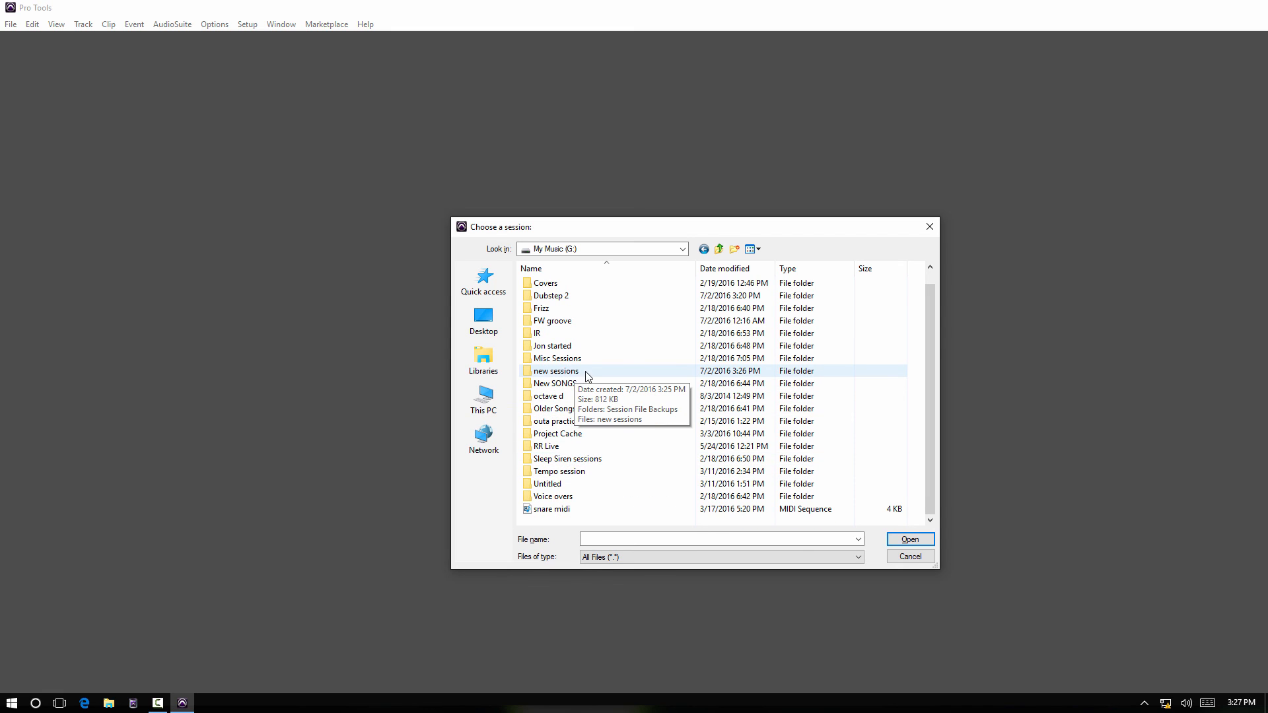
{"action": "double_click", "coordinate": [555, 369]}
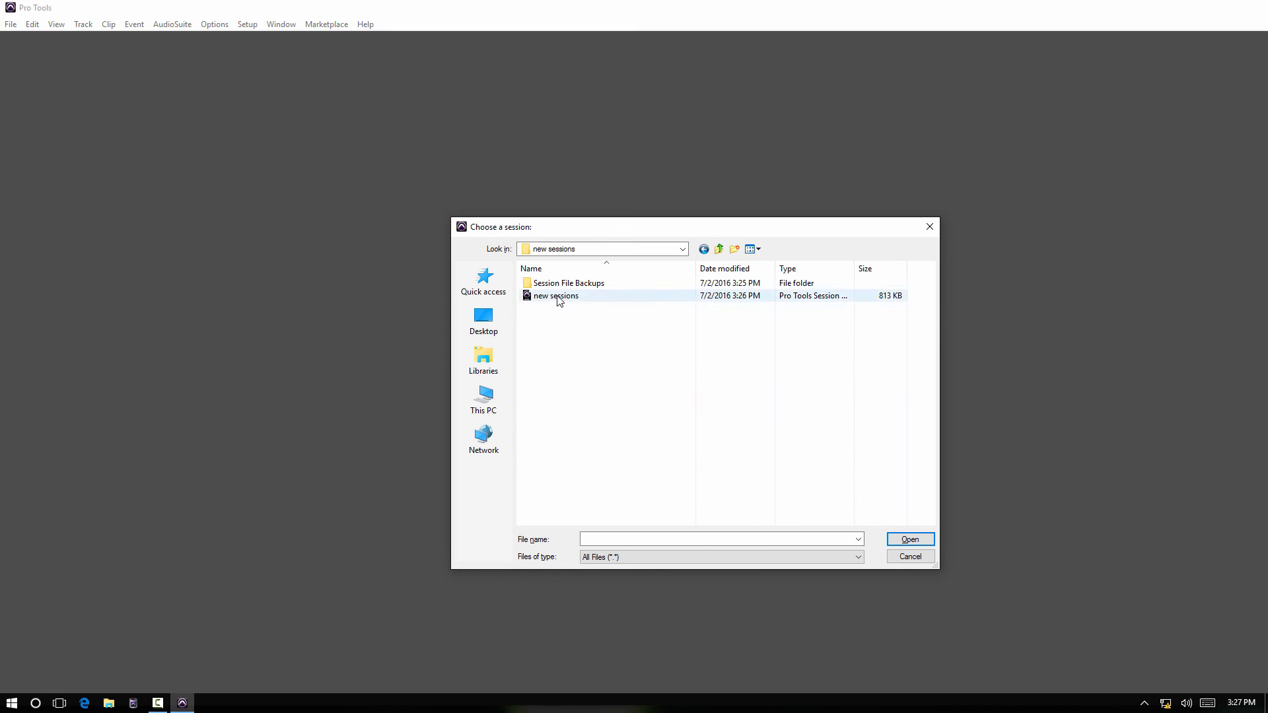
{"action": "double_click", "coordinate": [556, 295]}
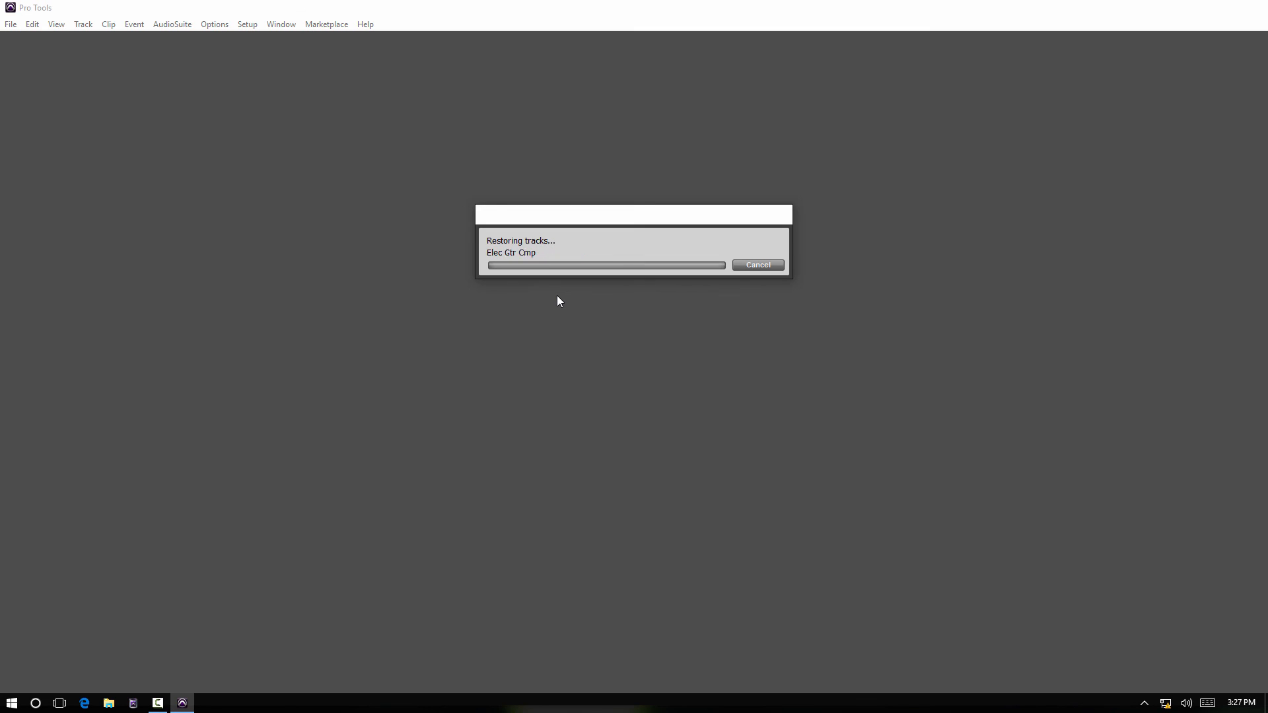